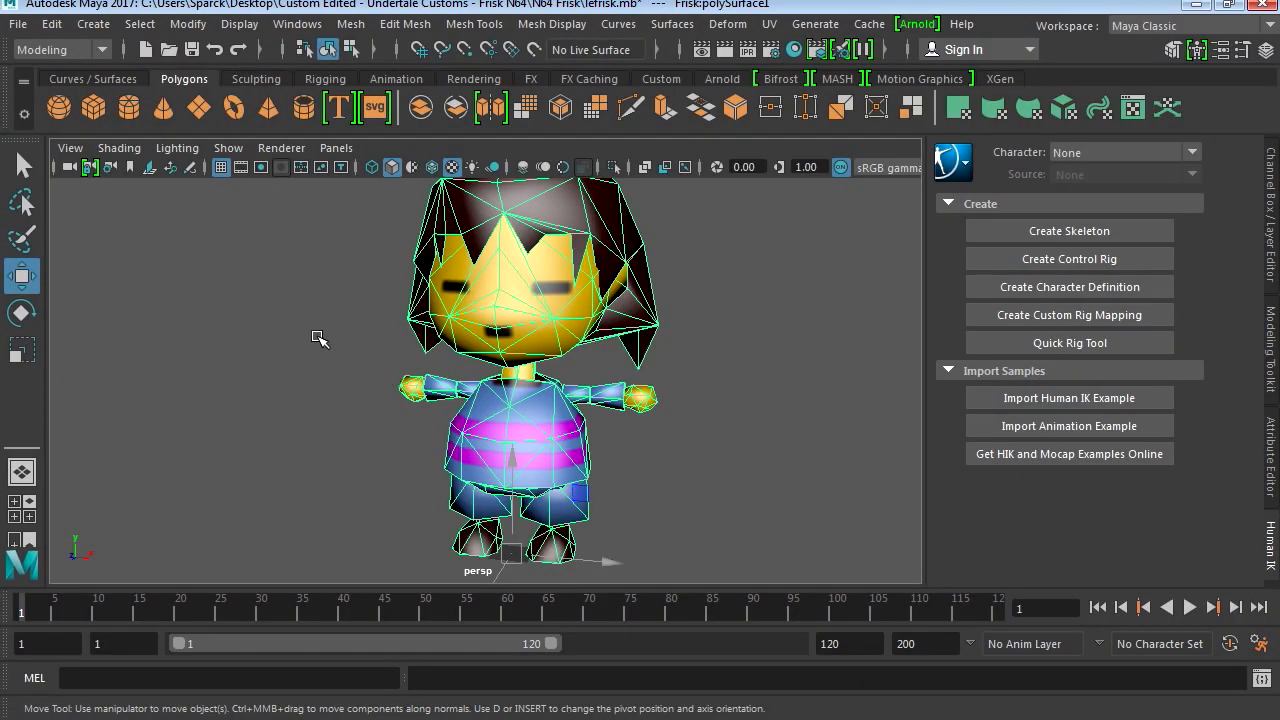
# Step: Export the selected Frisk model as an FBX named lefrisk into the scenes folder
pyautogui.click(16, 24)
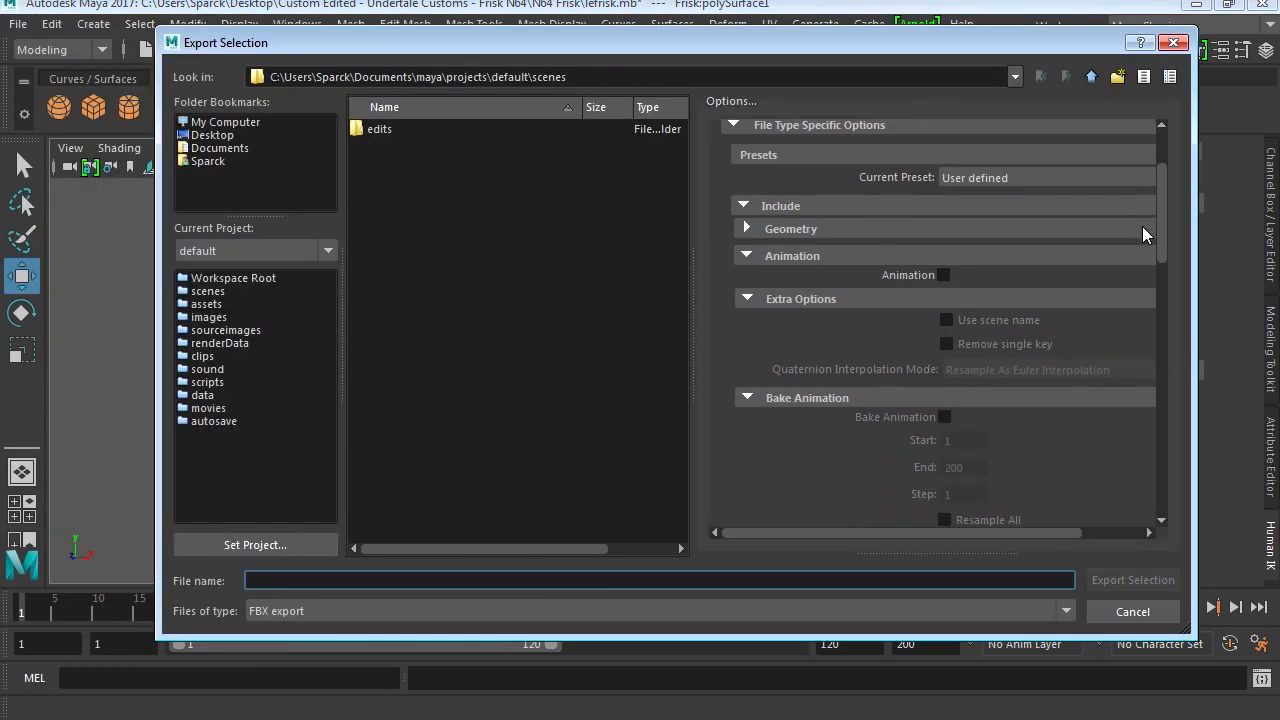
pyautogui.scroll(-3)
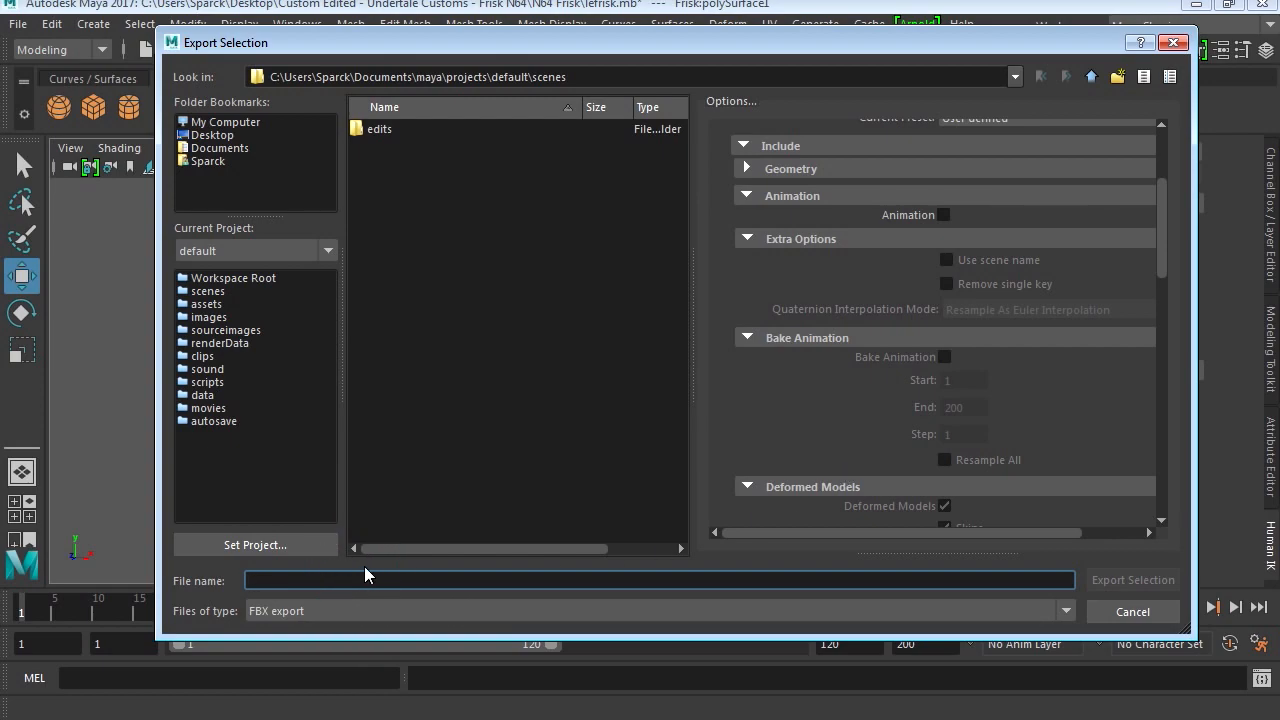
pyautogui.write('lefrt')
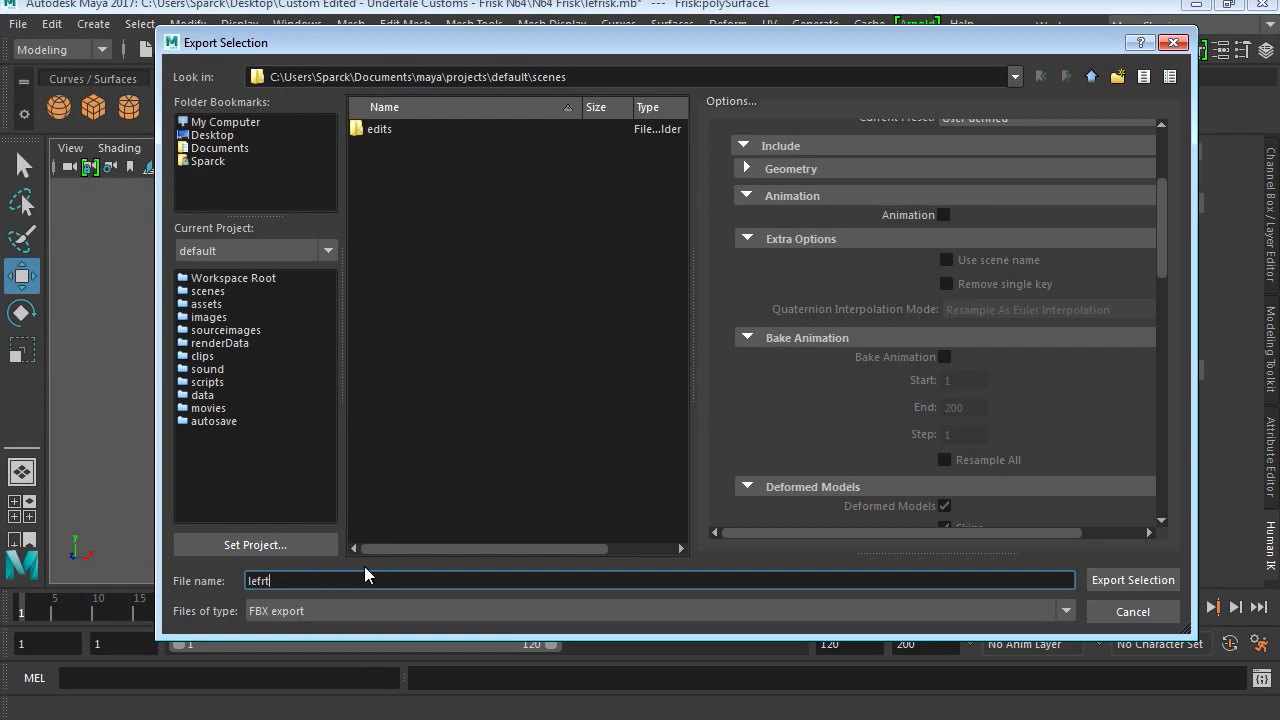
pyautogui.click(1132, 580)
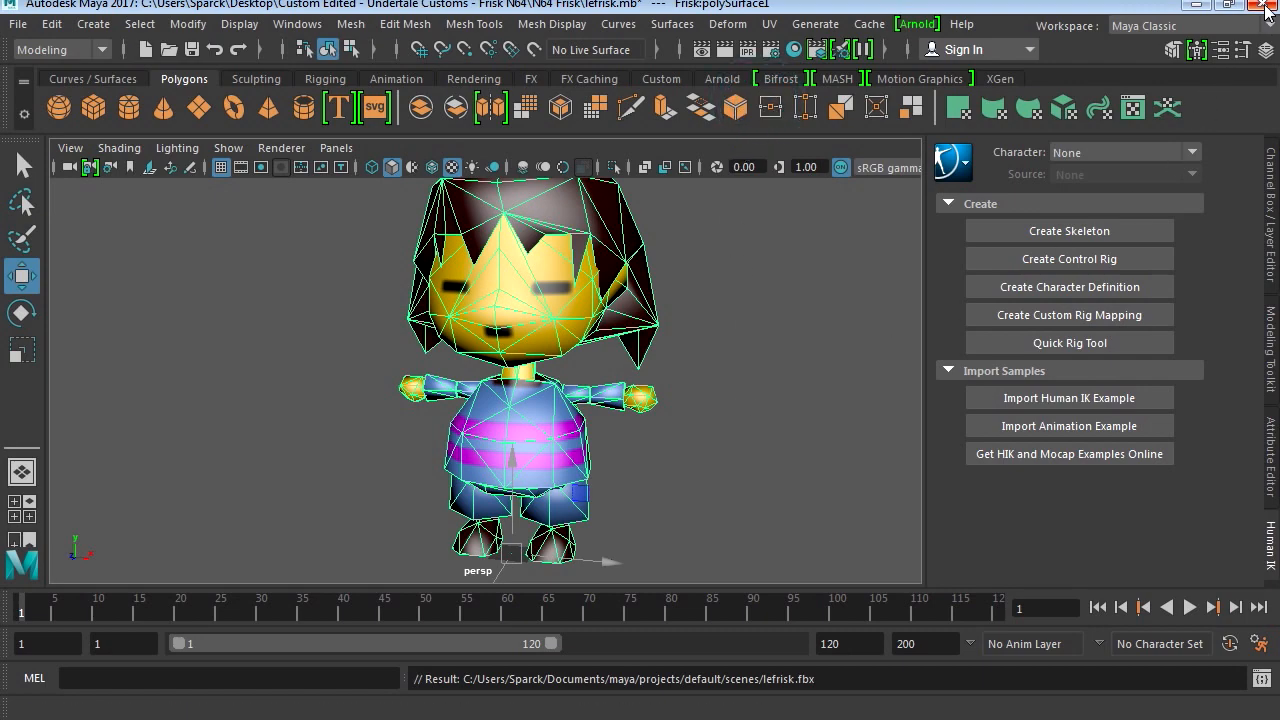
# Step: Start a Content Browser import browsing to the Frisk N64 custom folder
pyautogui.click(1266, 8)
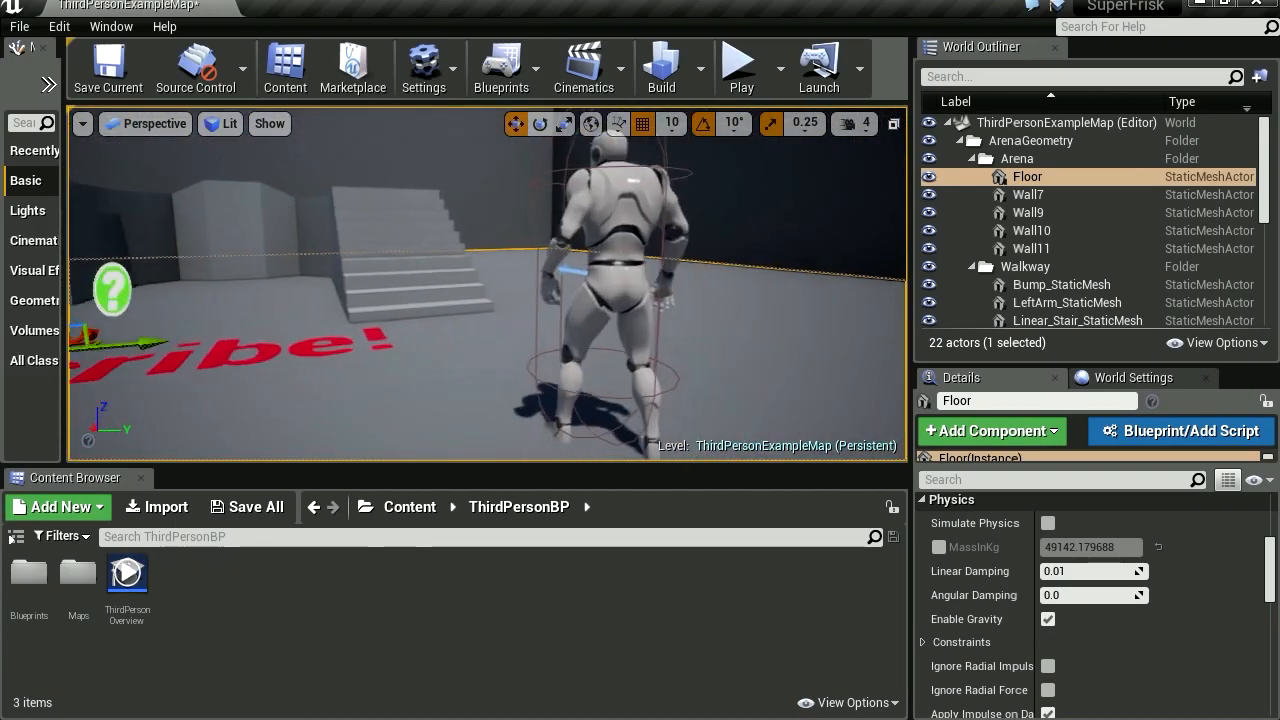
pyautogui.click(740, 68)
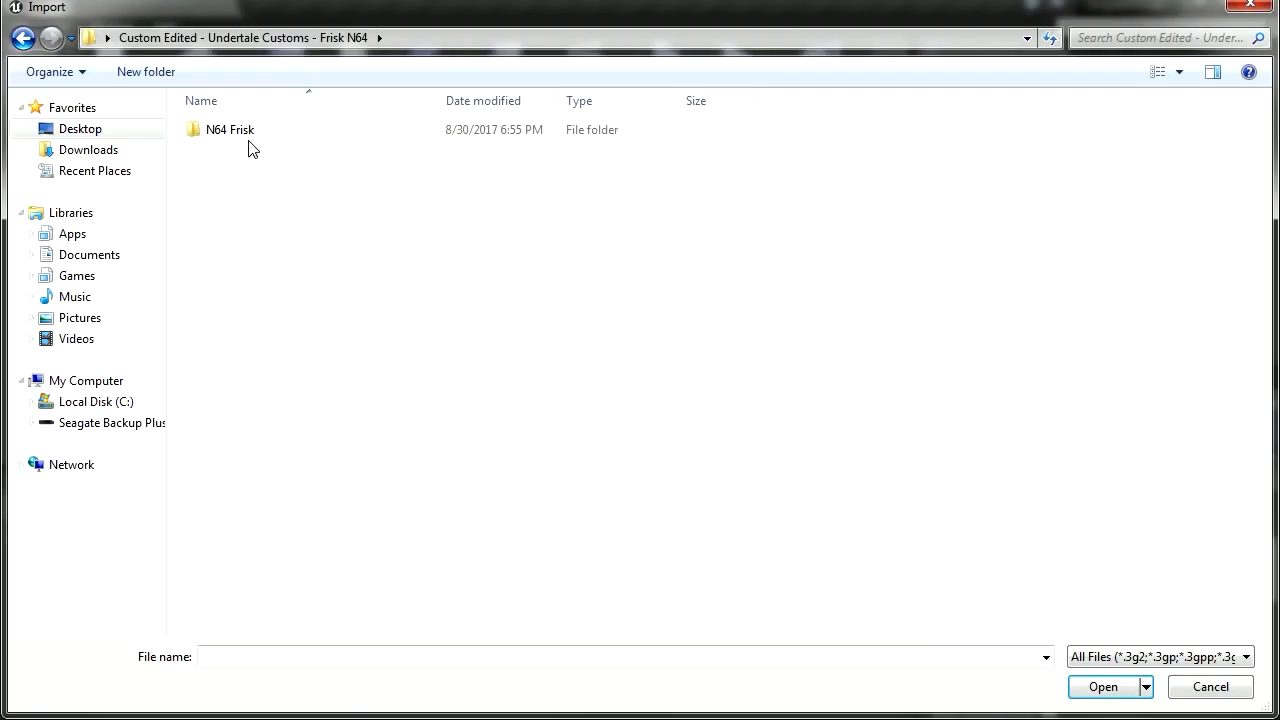
# Step: Import the lefrisk FBX as a skeletal mesh with Import All and dismiss the warning log
pyautogui.doubleClick(228, 128)
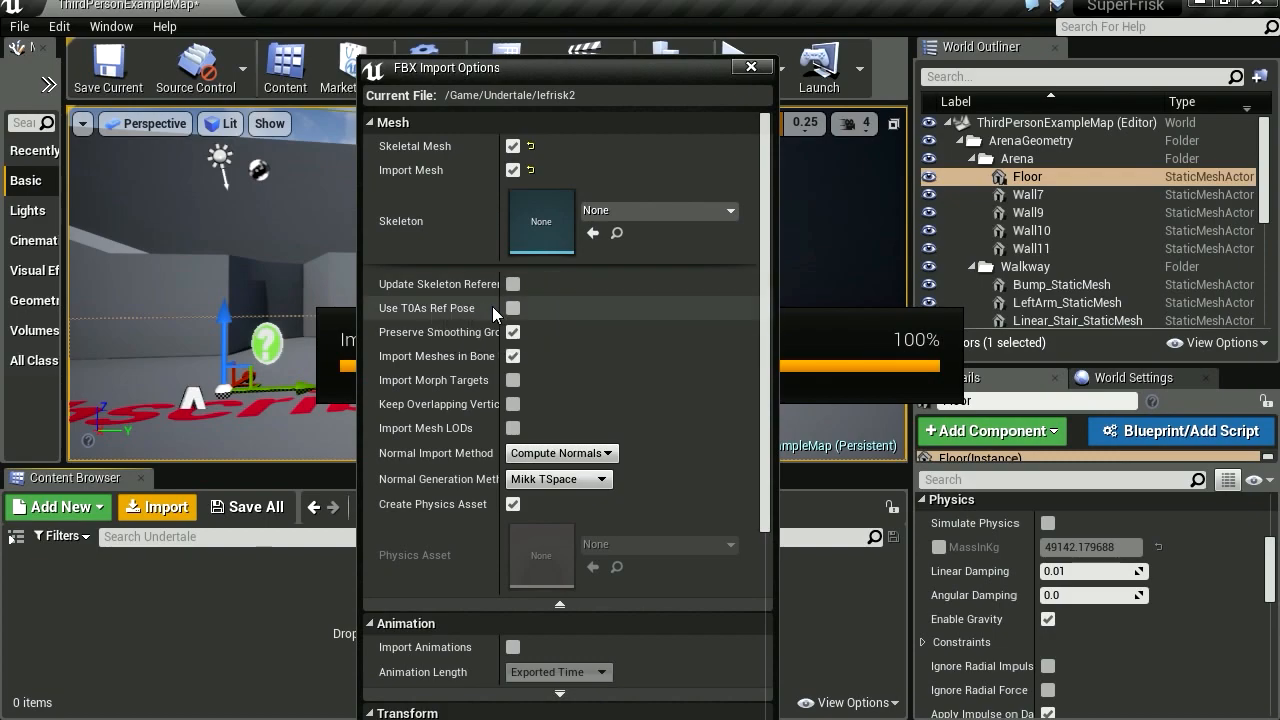
pyautogui.click(512, 308)
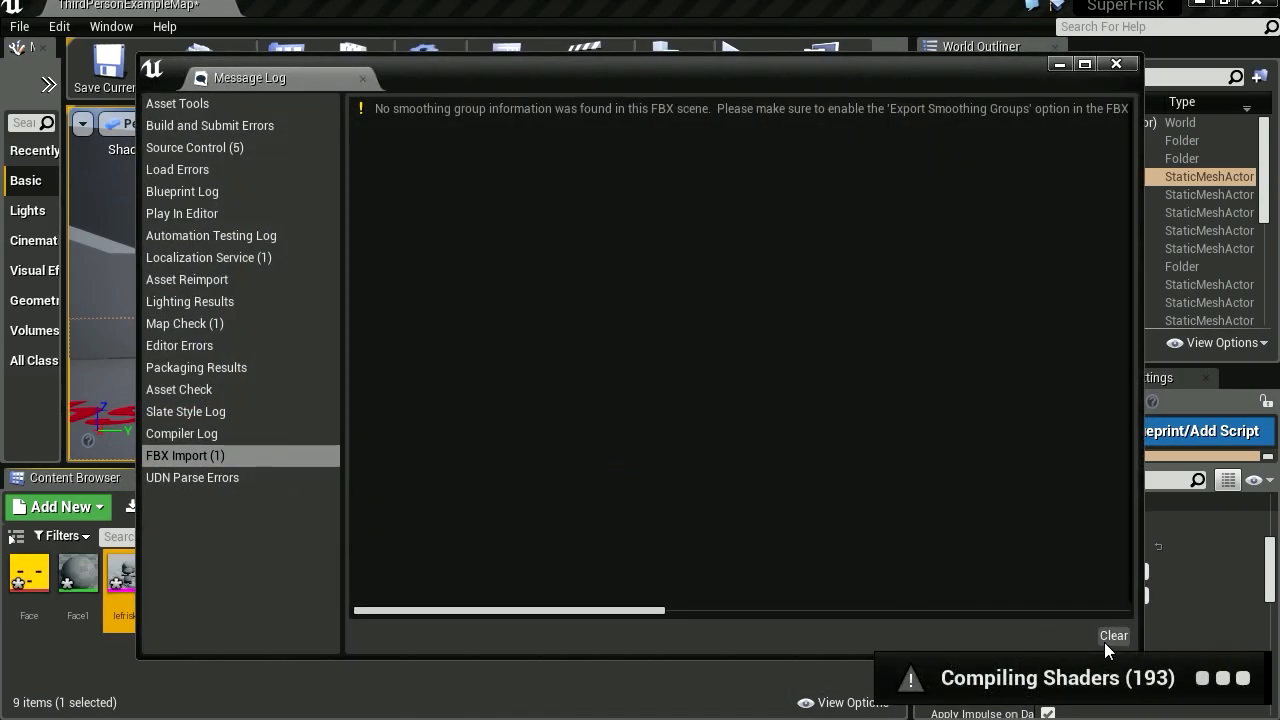
pyautogui.click(1116, 64)
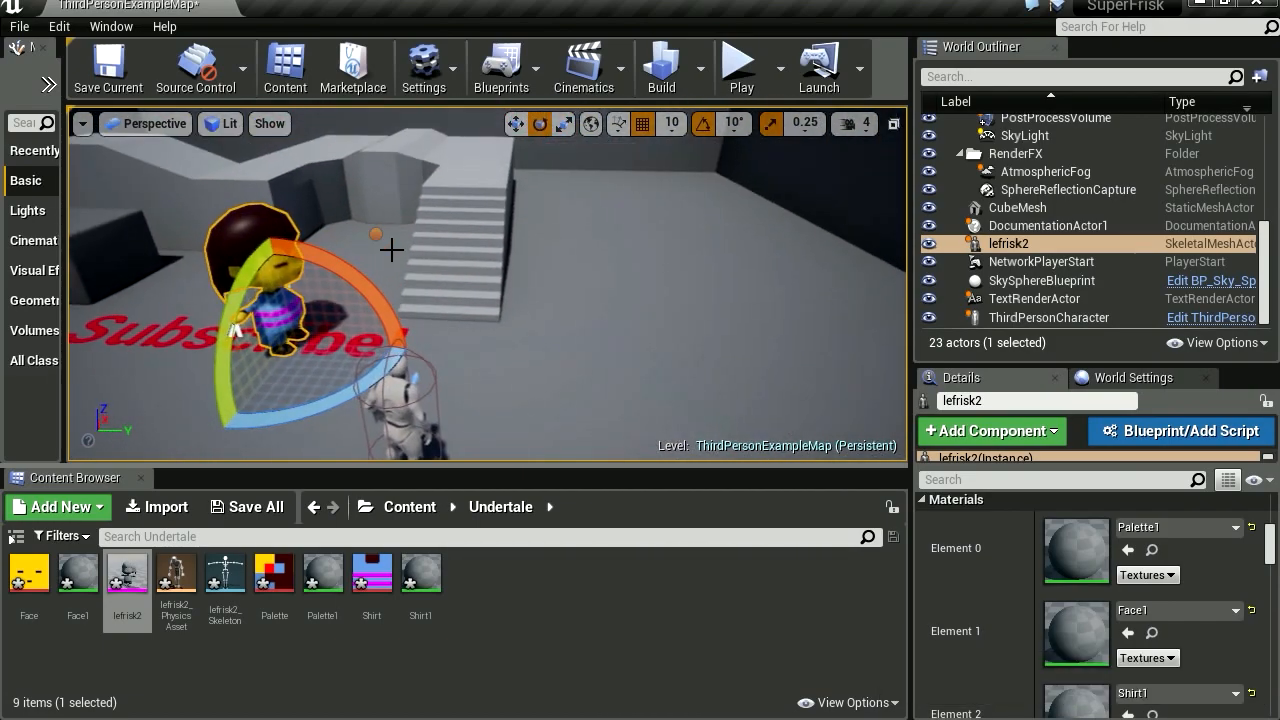
# Step: Open UE4_Mannequin_Skeleton from Content > Mannequin > Character > Mesh
pyautogui.click(408, 508)
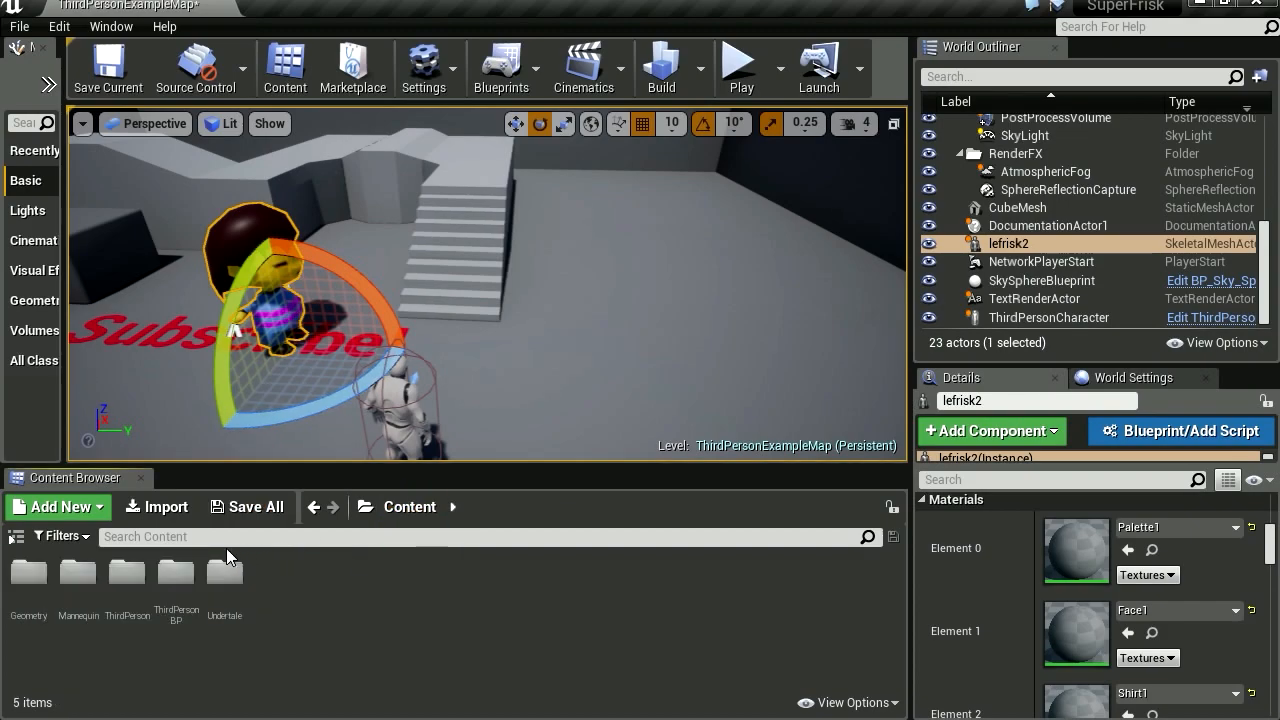
pyautogui.doubleClick(78, 572)
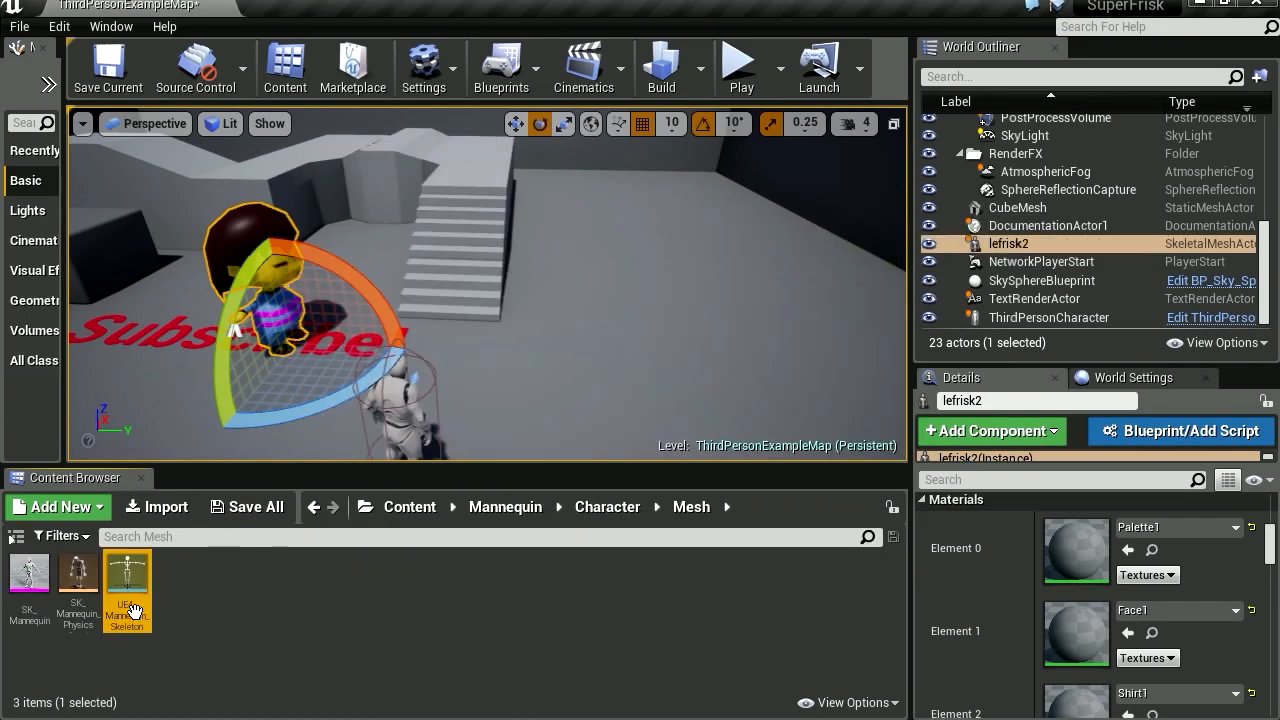
pyautogui.doubleClick(128, 584)
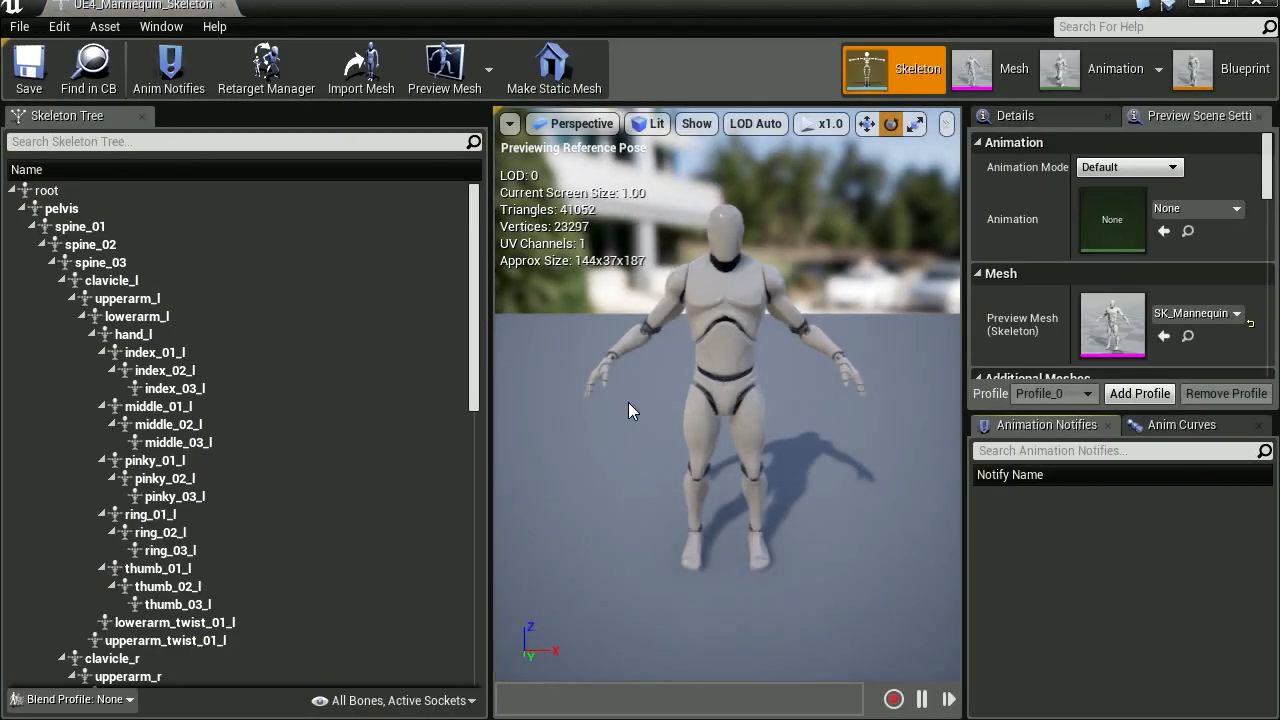
# Step: In Retarget Manager assign the Humanoid rig to the mannequin skeleton, preview the pose, and close the editor
pyautogui.click(266, 68)
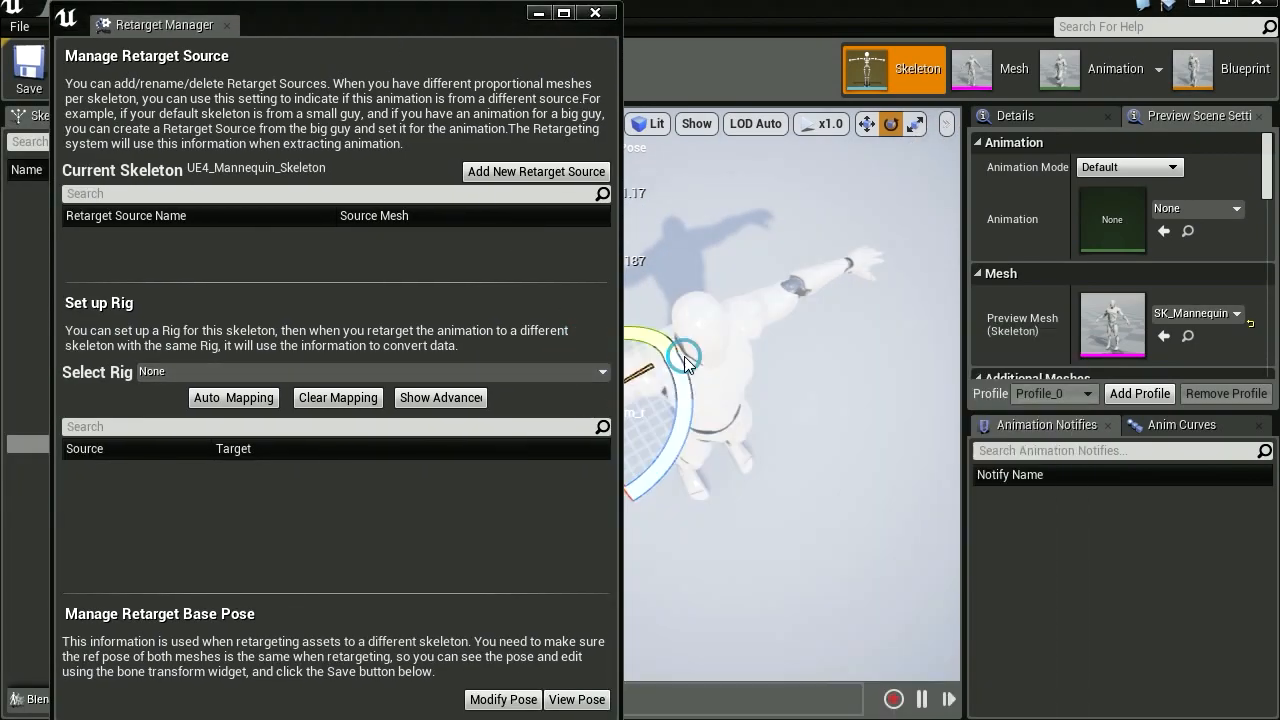
pyautogui.click(372, 370)
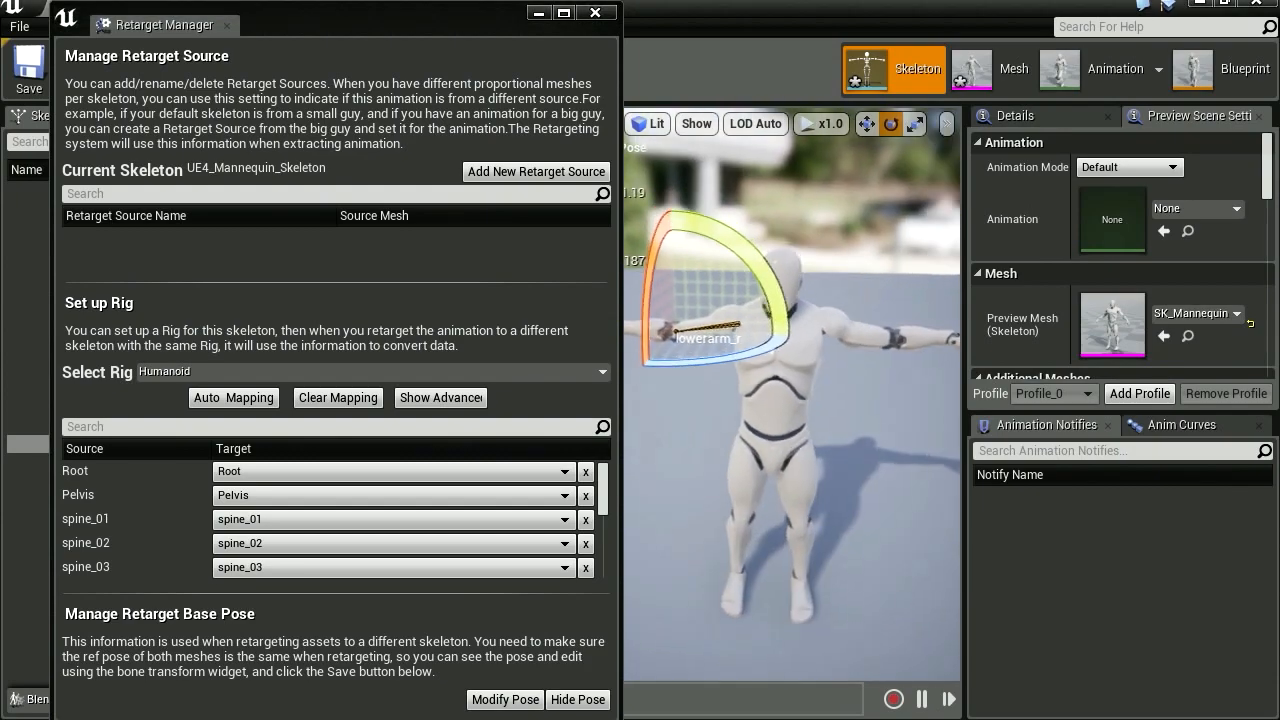
pyautogui.click(576, 700)
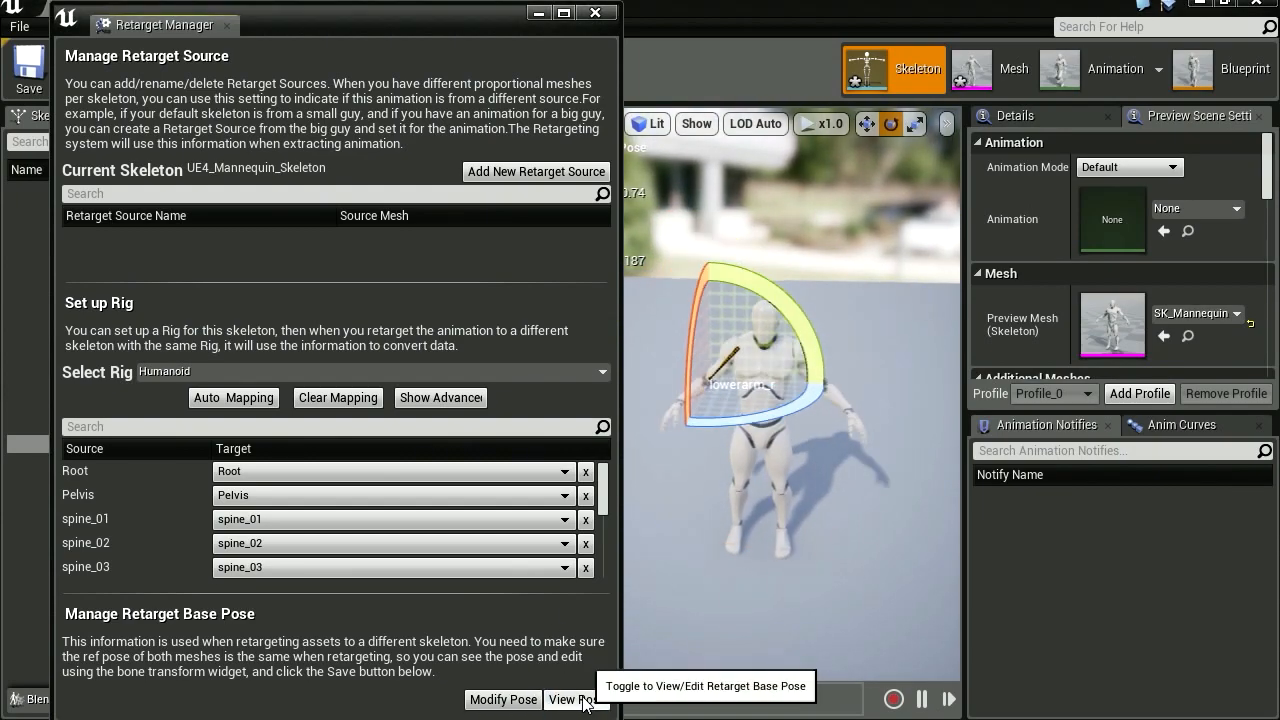
pyautogui.click(568, 700)
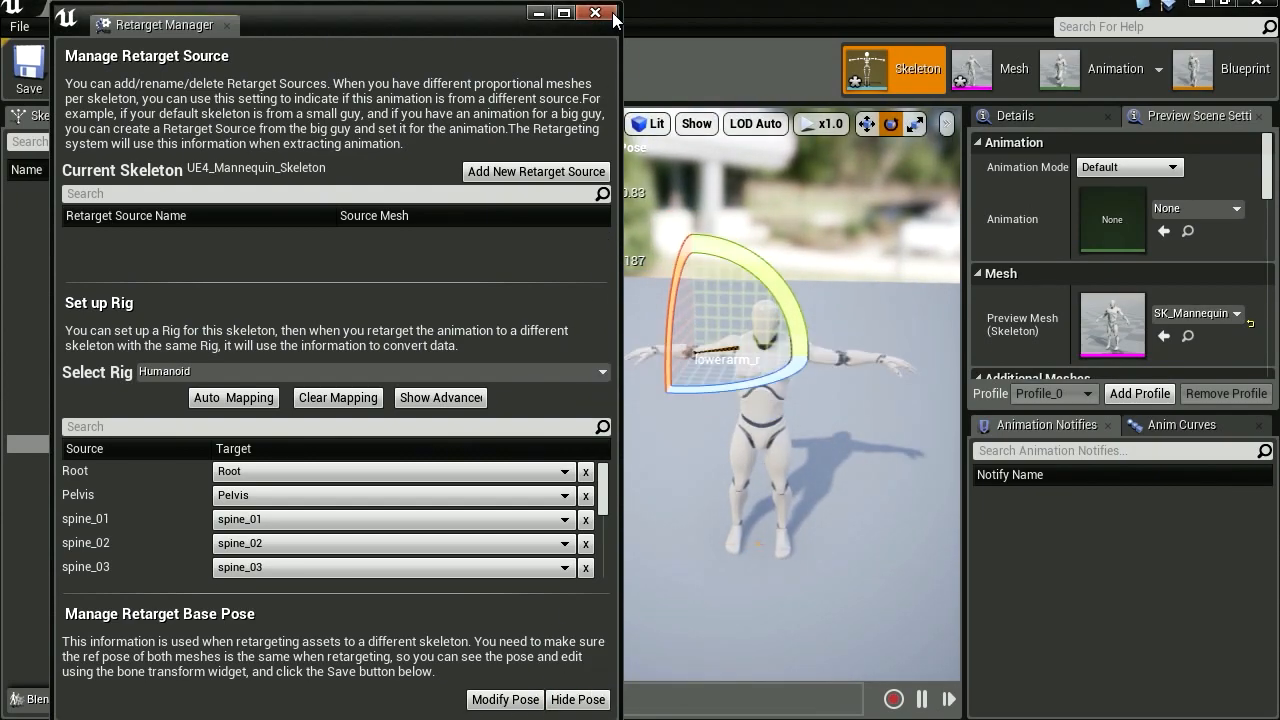
pyautogui.click(596, 12)
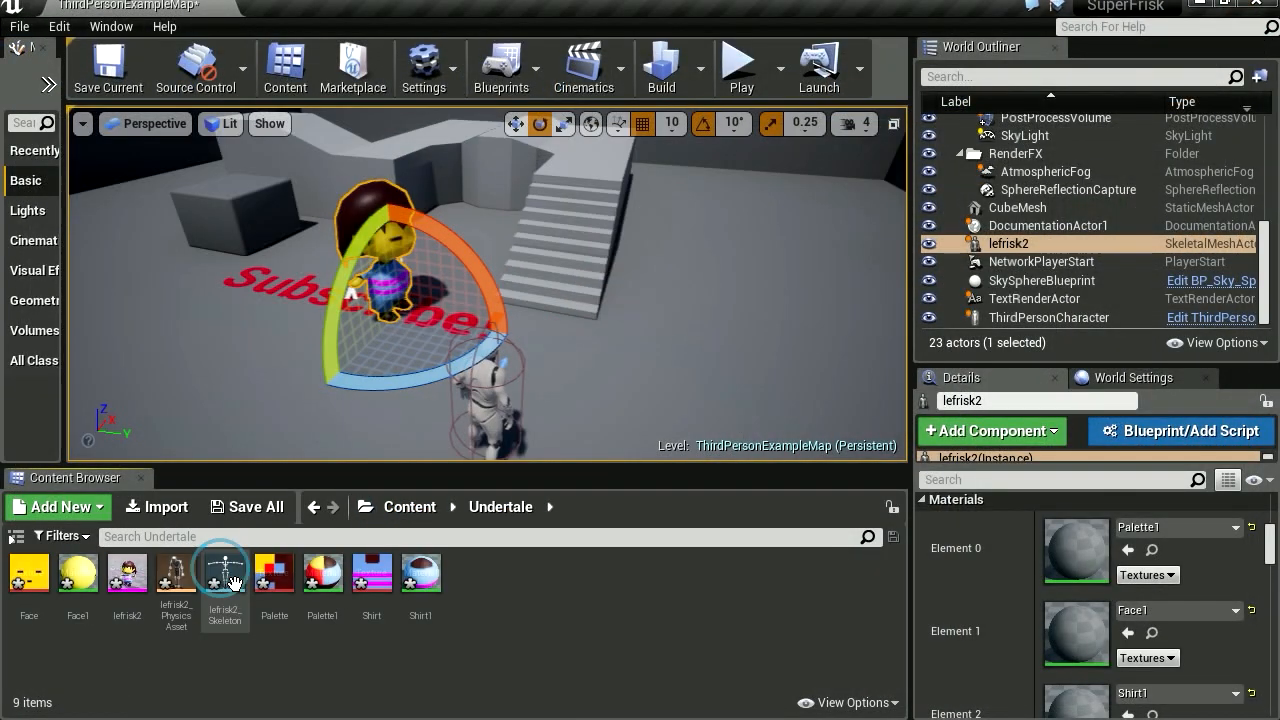
# Step: Open lefrisk2_Skeleton with bone display enabled and bring up its Retarget Manager
pyautogui.doubleClick(224, 572)
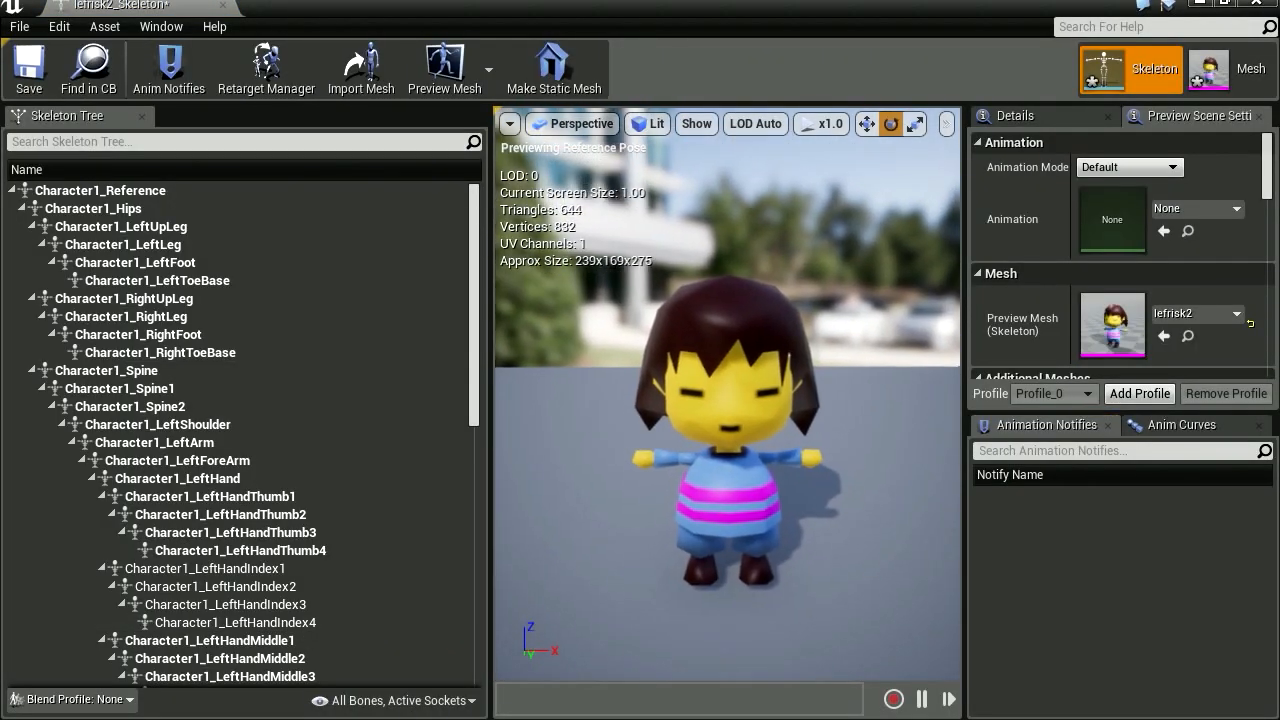
pyautogui.click(696, 124)
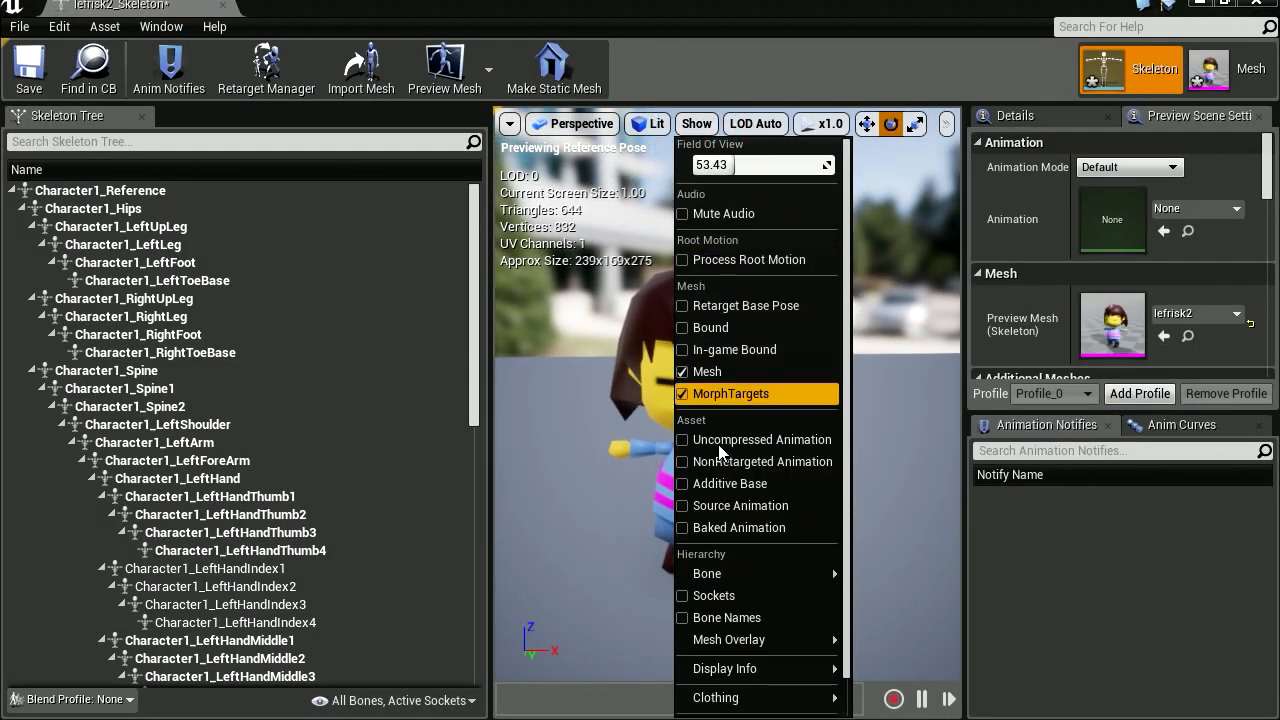
pyautogui.click(696, 124)
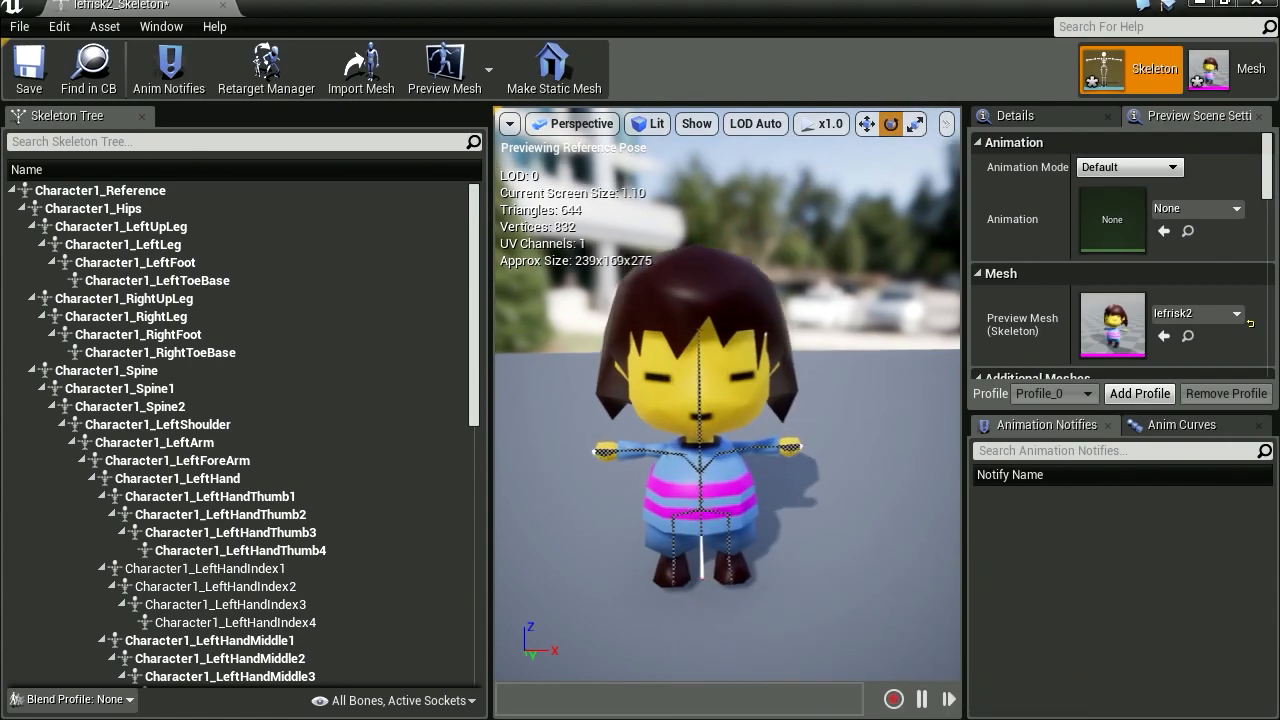
pyautogui.click(944, 124)
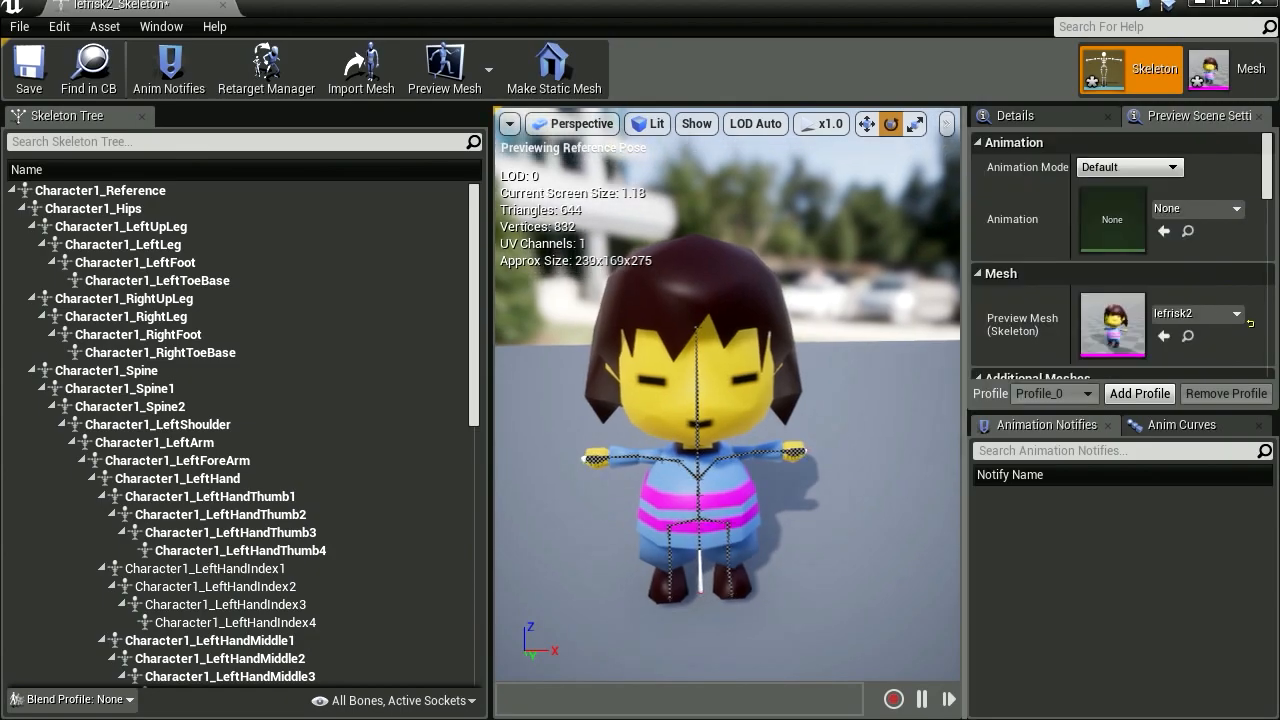
pyautogui.scroll(3)
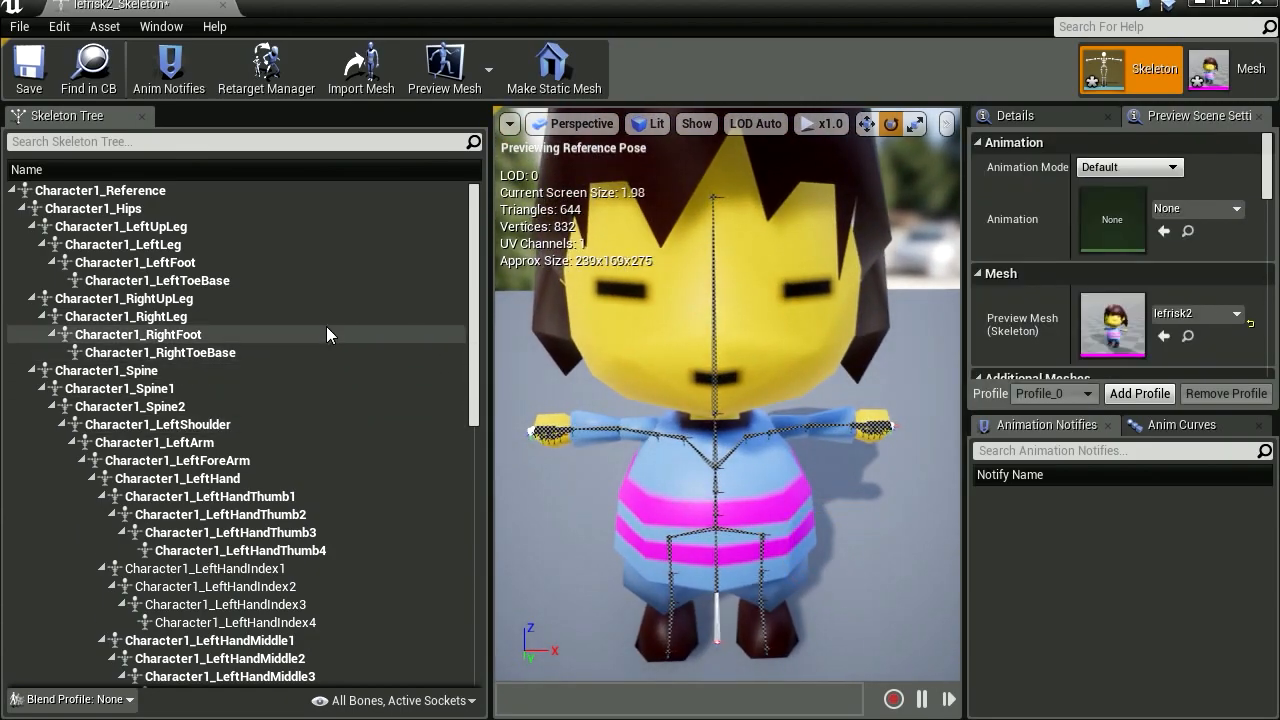
pyautogui.click(266, 68)
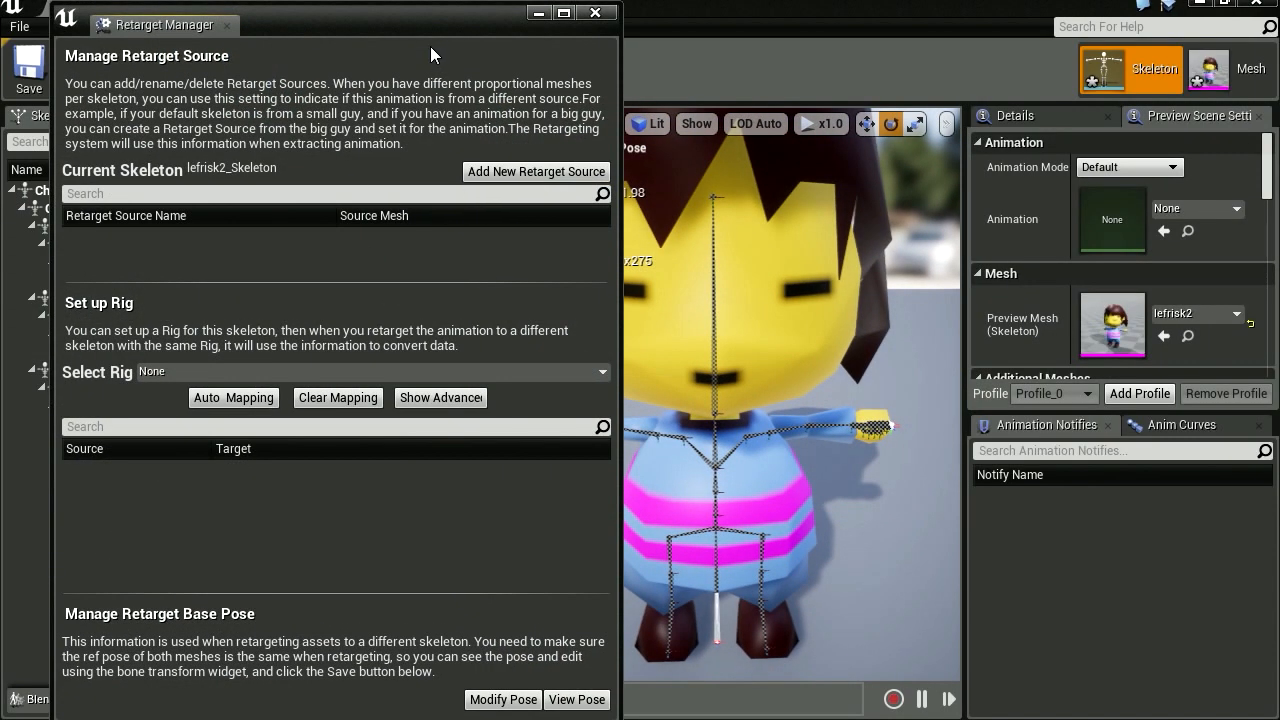
# Step: Add lefrisk2 as a retarget source and assign the Humanoid rig, bone targets still None
pyautogui.click(536, 172)
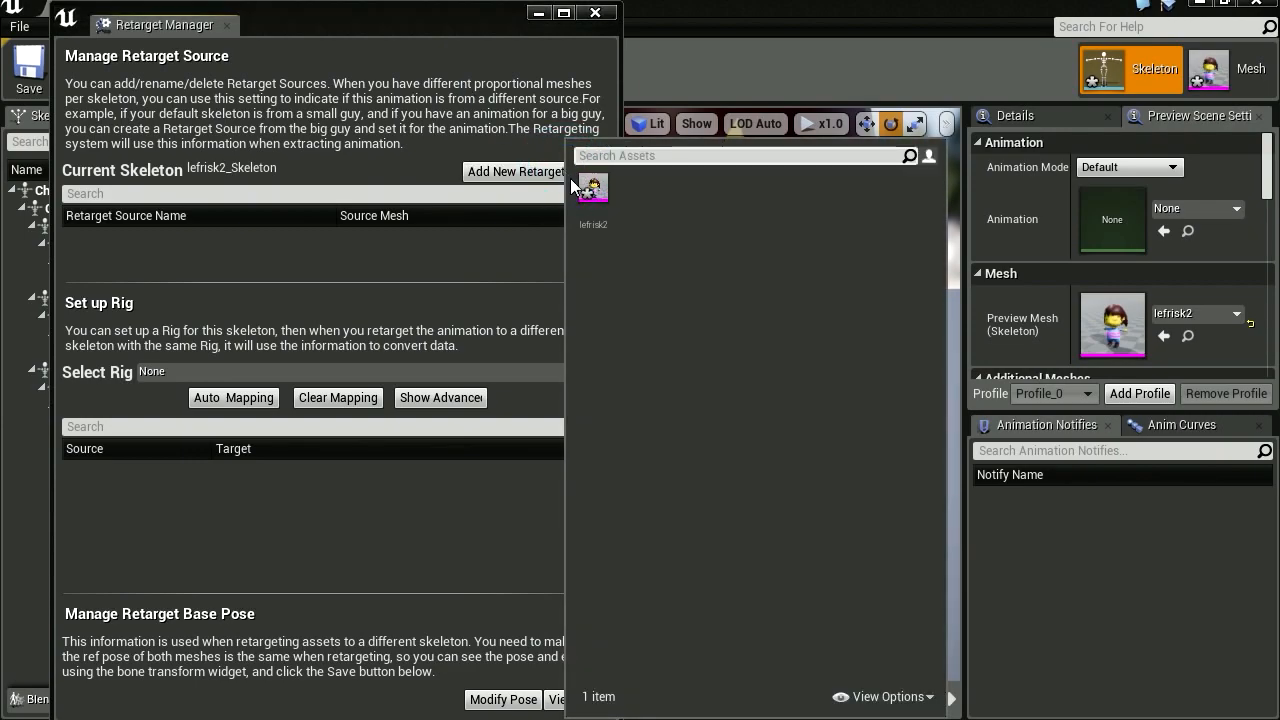
pyautogui.click(536, 172)
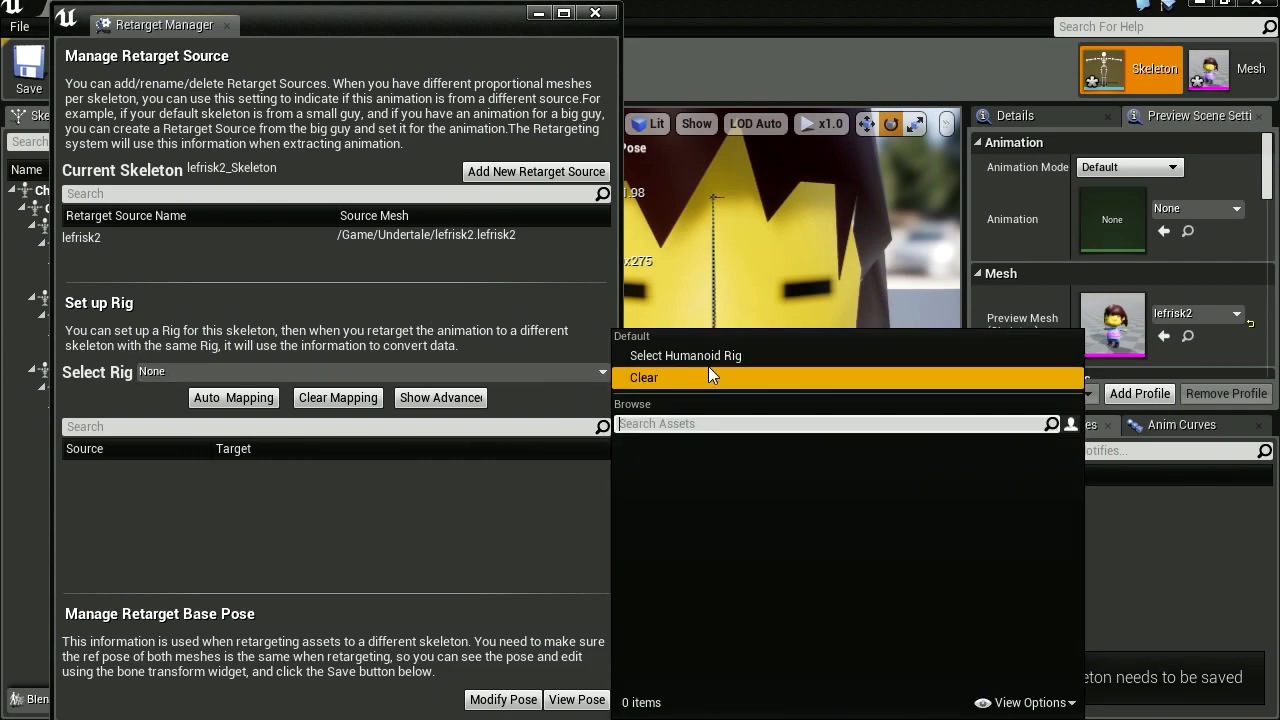
pyautogui.click(684, 356)
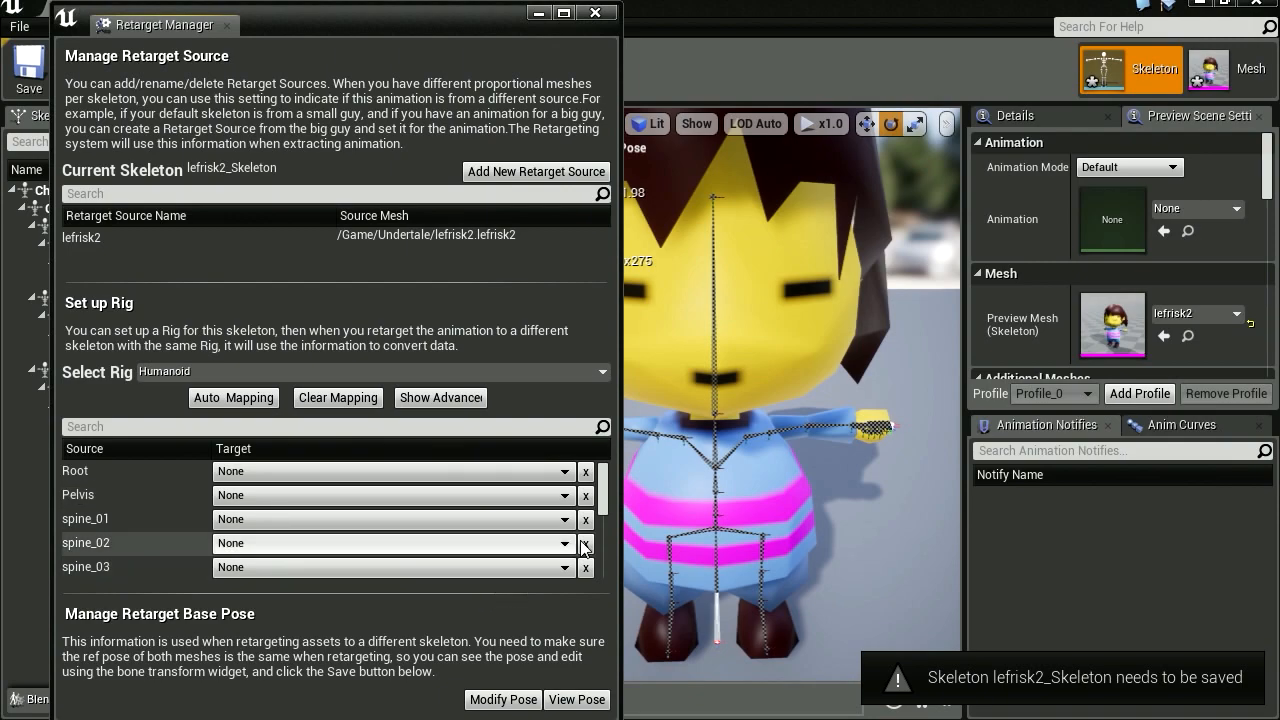
pyautogui.scroll(-3)
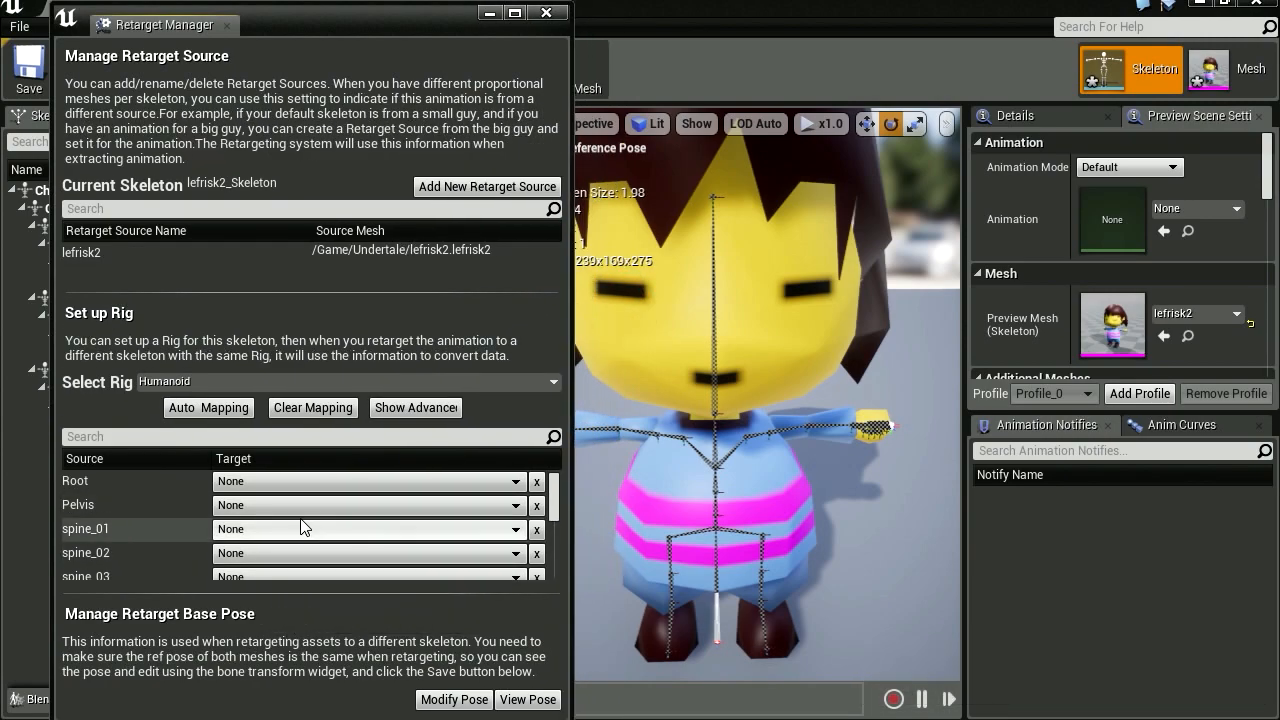
pyautogui.moveTo(208, 408)
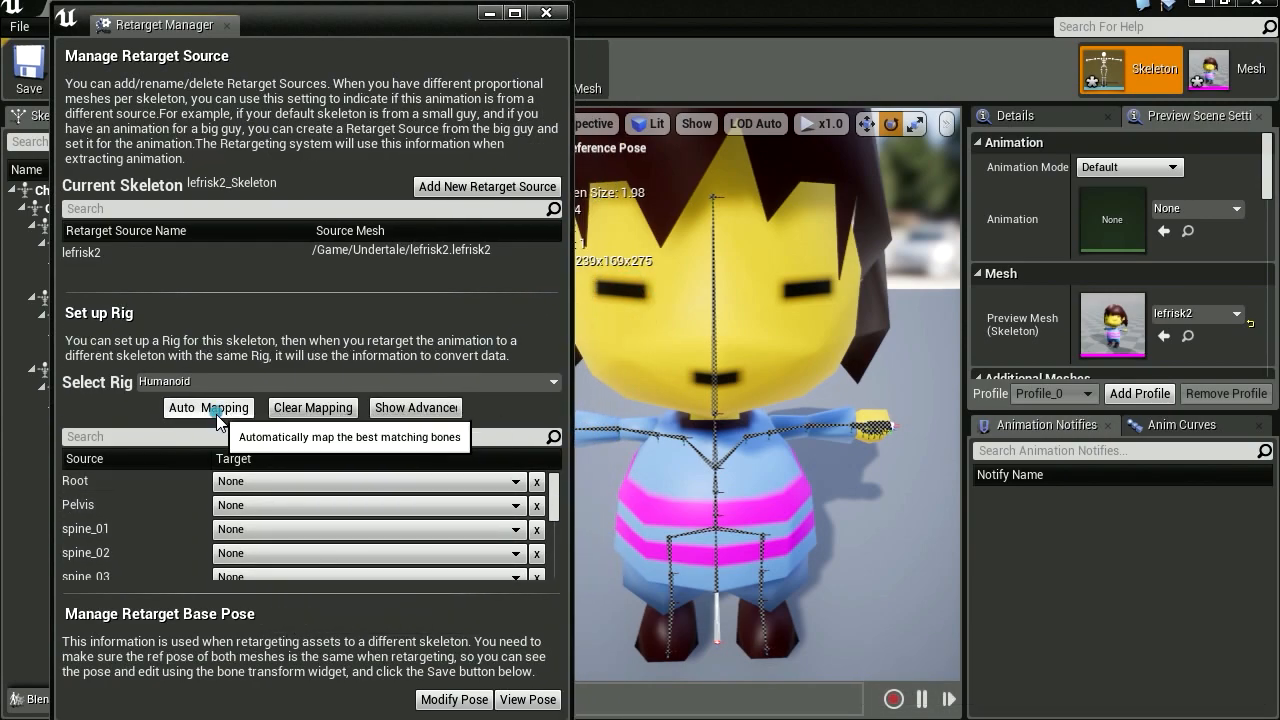
# Step: Auto-map the rig, then set spine_01 to Character1_Spine and spine_02 to Character1_Spine1
pyautogui.click(208, 408)
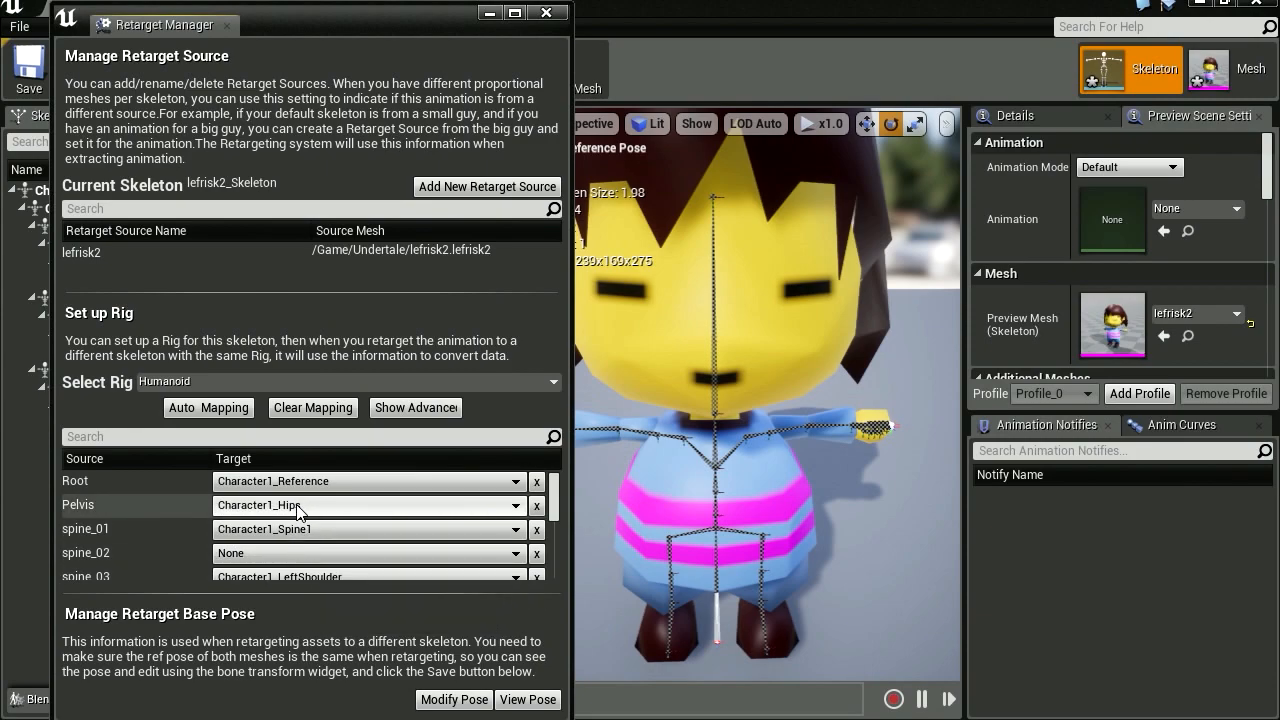
pyautogui.click(364, 528)
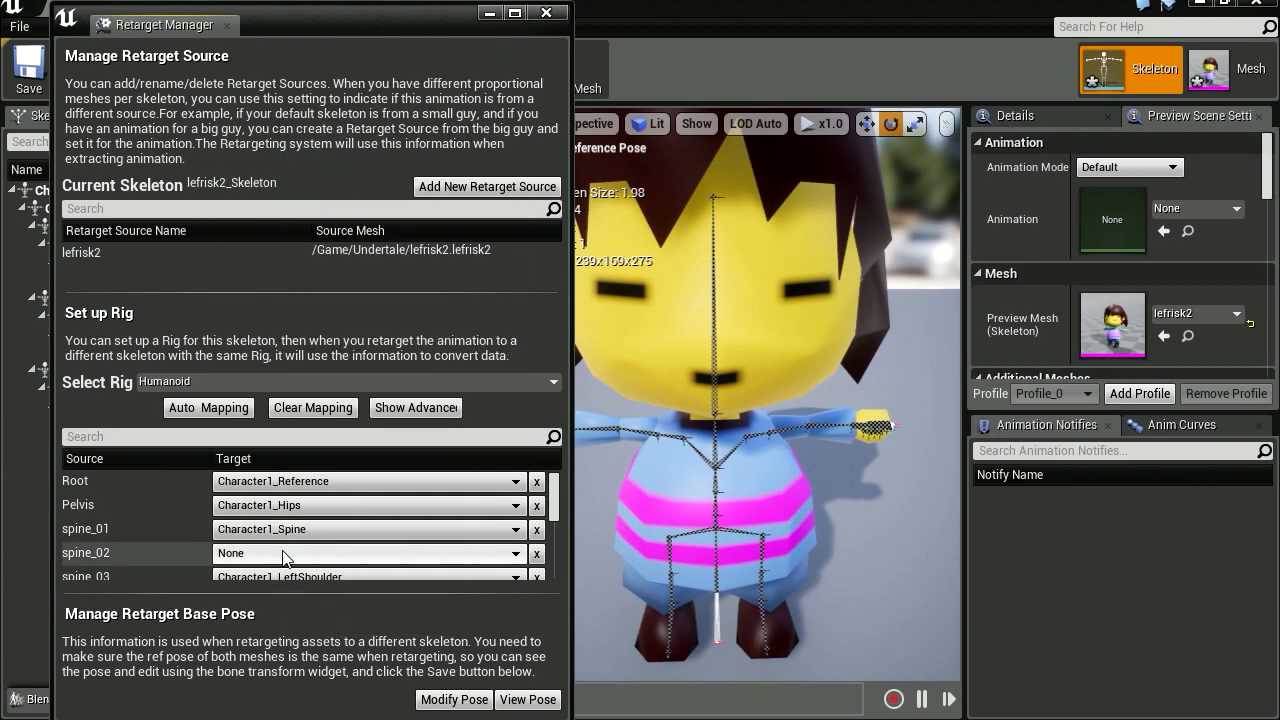
pyautogui.click(364, 528)
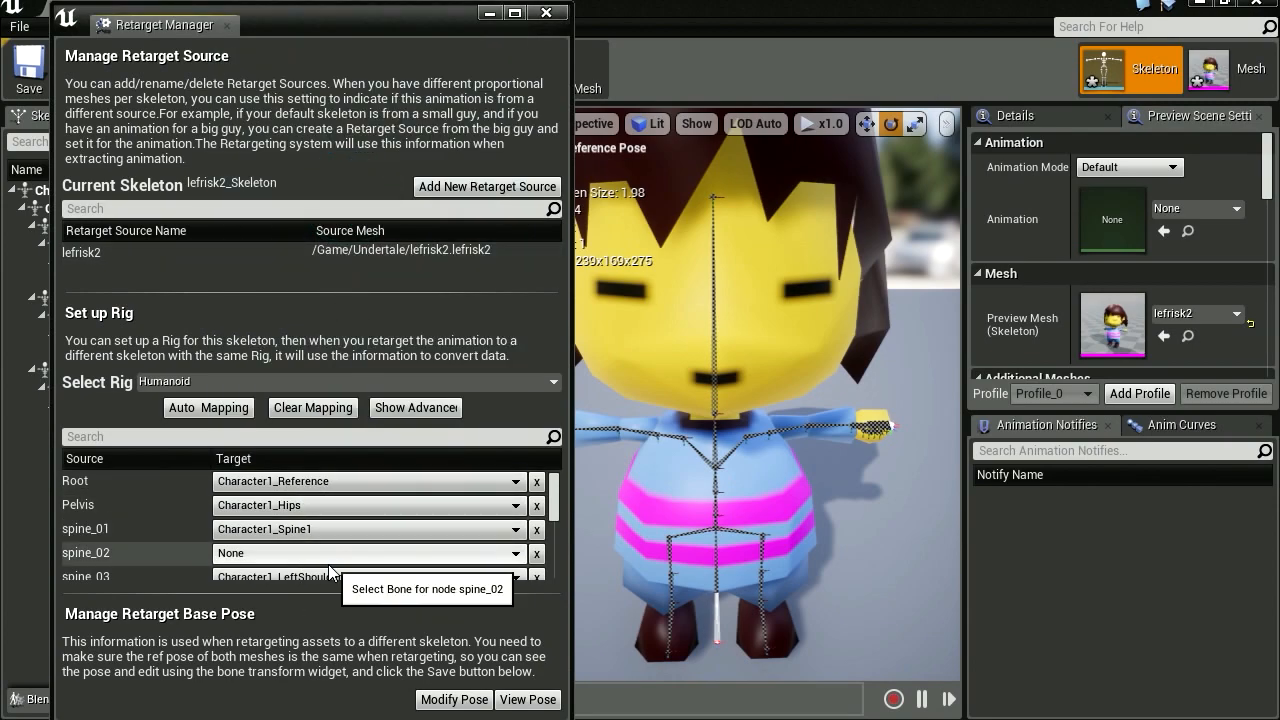
pyautogui.click(364, 528)
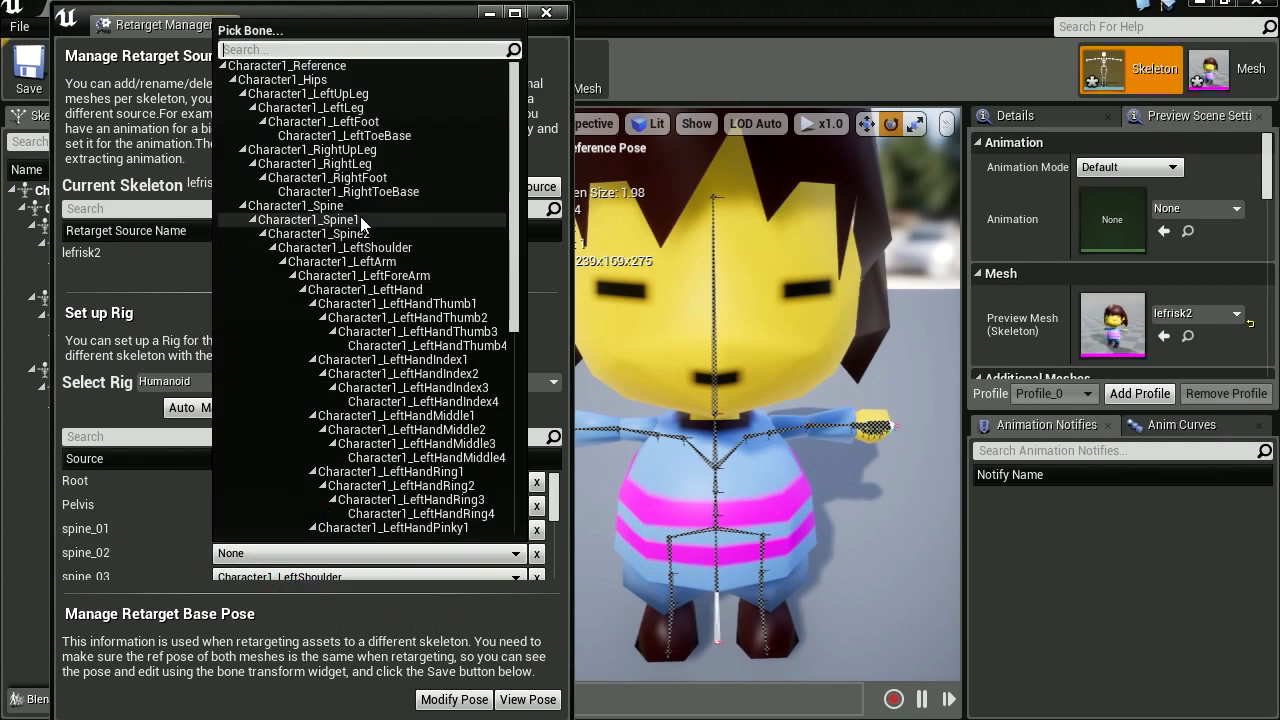
pyautogui.click(314, 218)
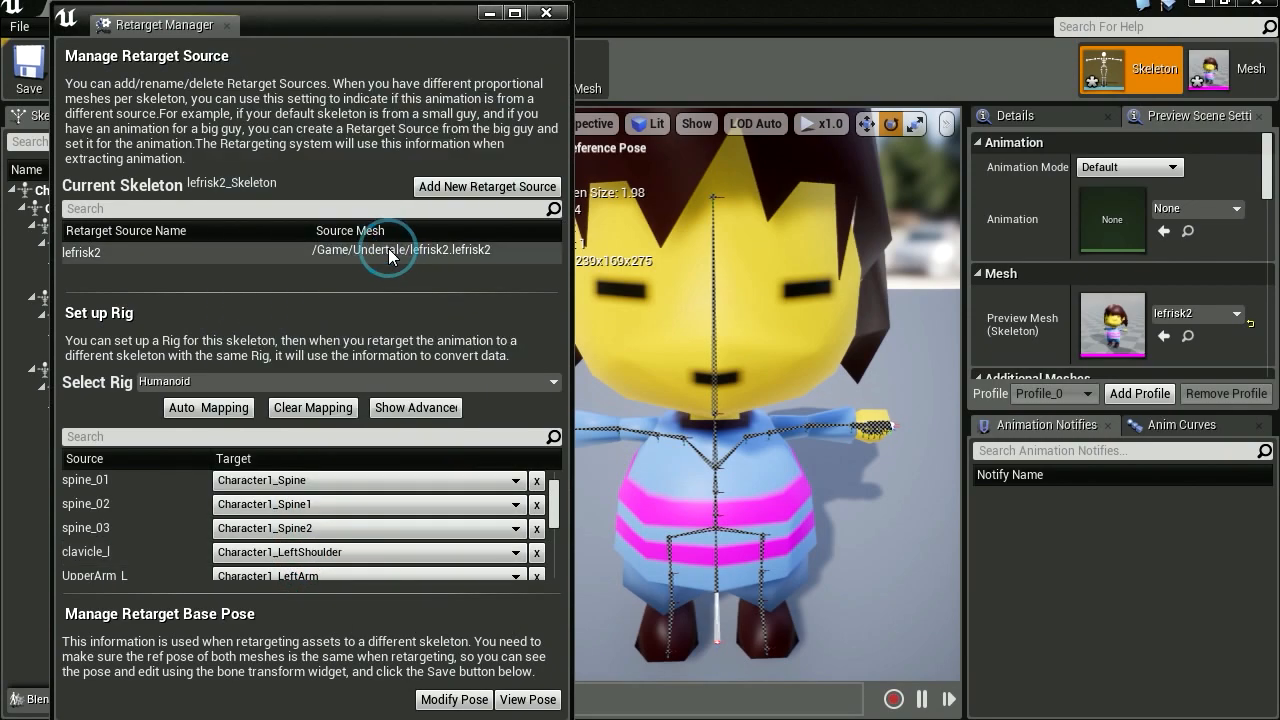
pyautogui.scroll(-3)
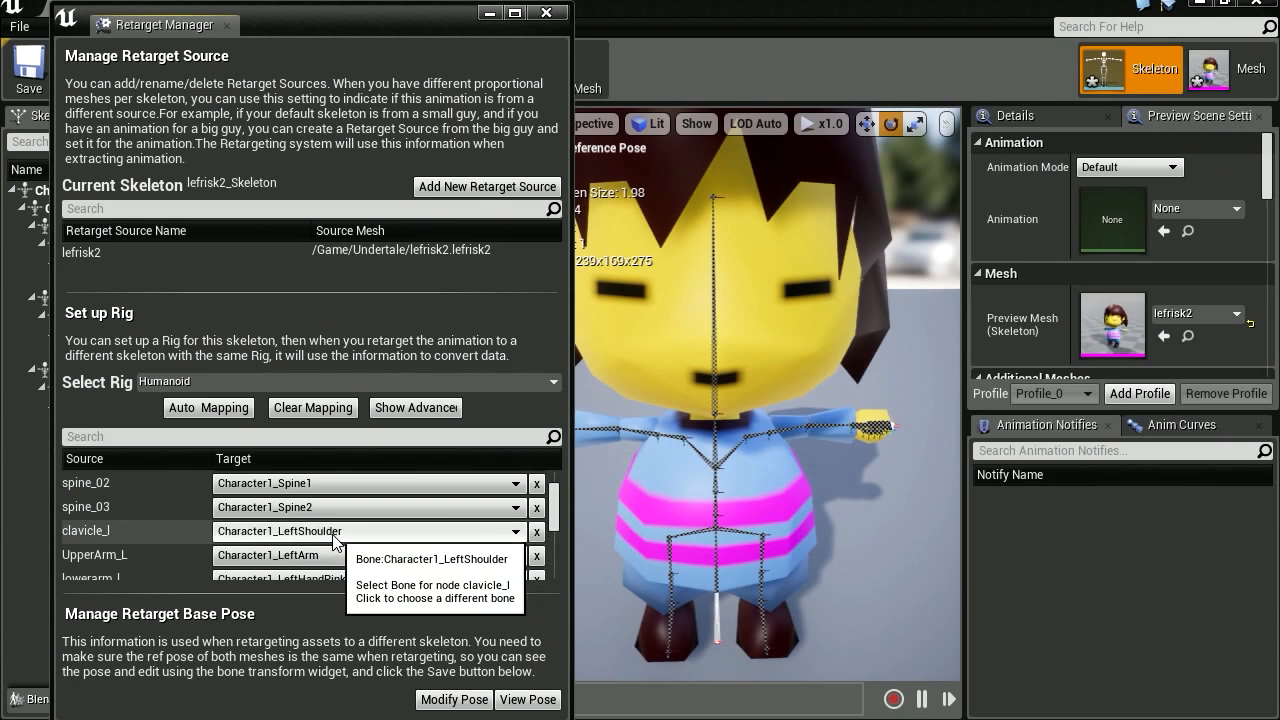
pyautogui.moveTo(334, 556)
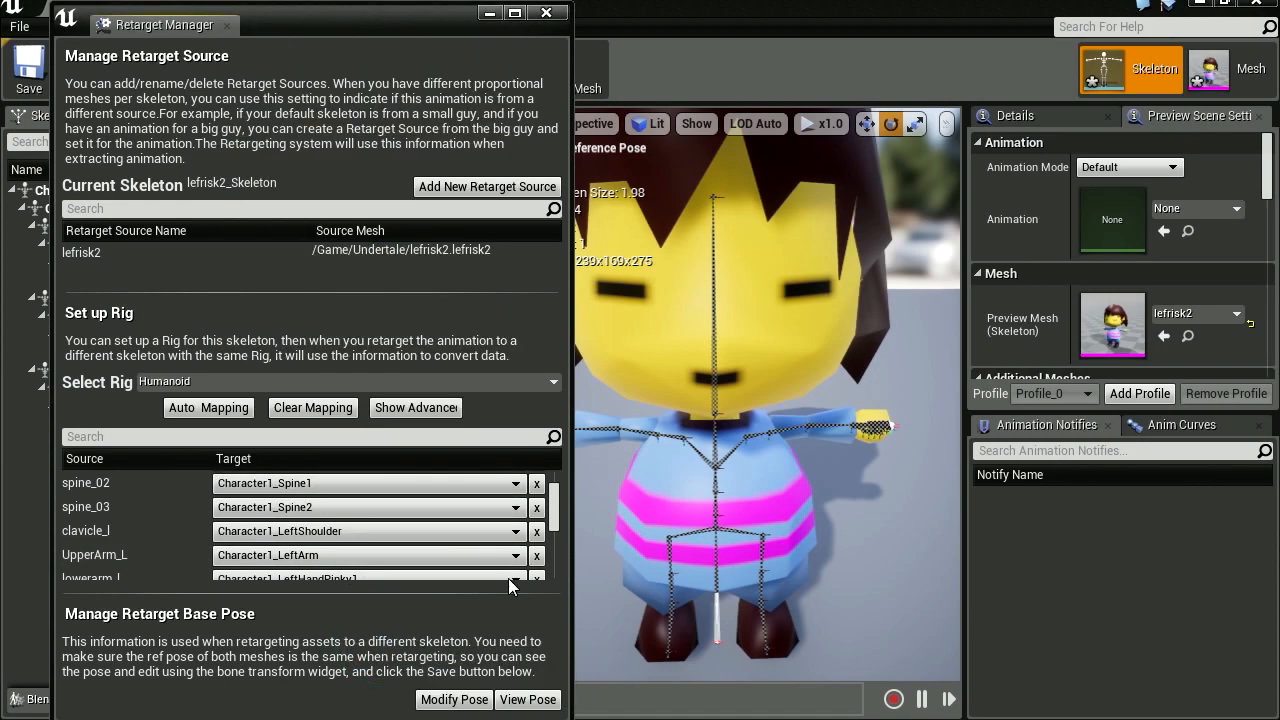
# Step: Map lowerarm_l to the left forearm, keep Character1_RightArm for UpperArm_R, and check lowerarm_r
pyautogui.click(516, 544)
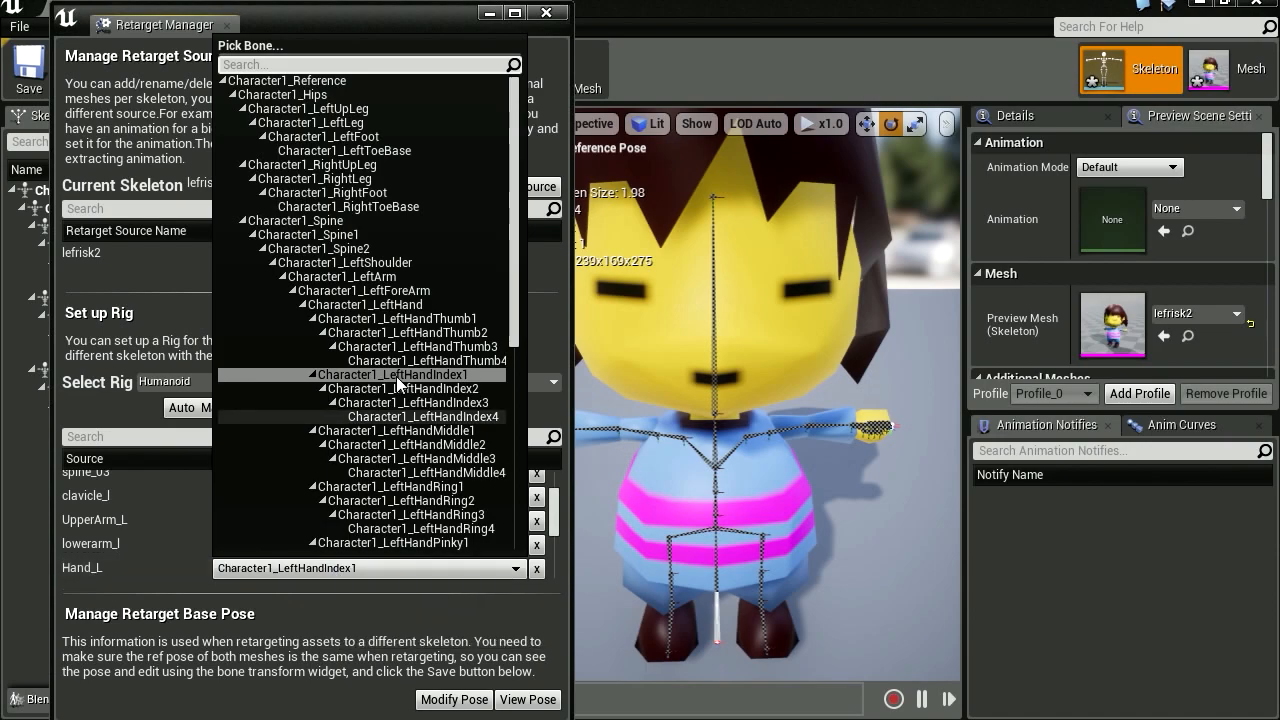
pyautogui.click(392, 374)
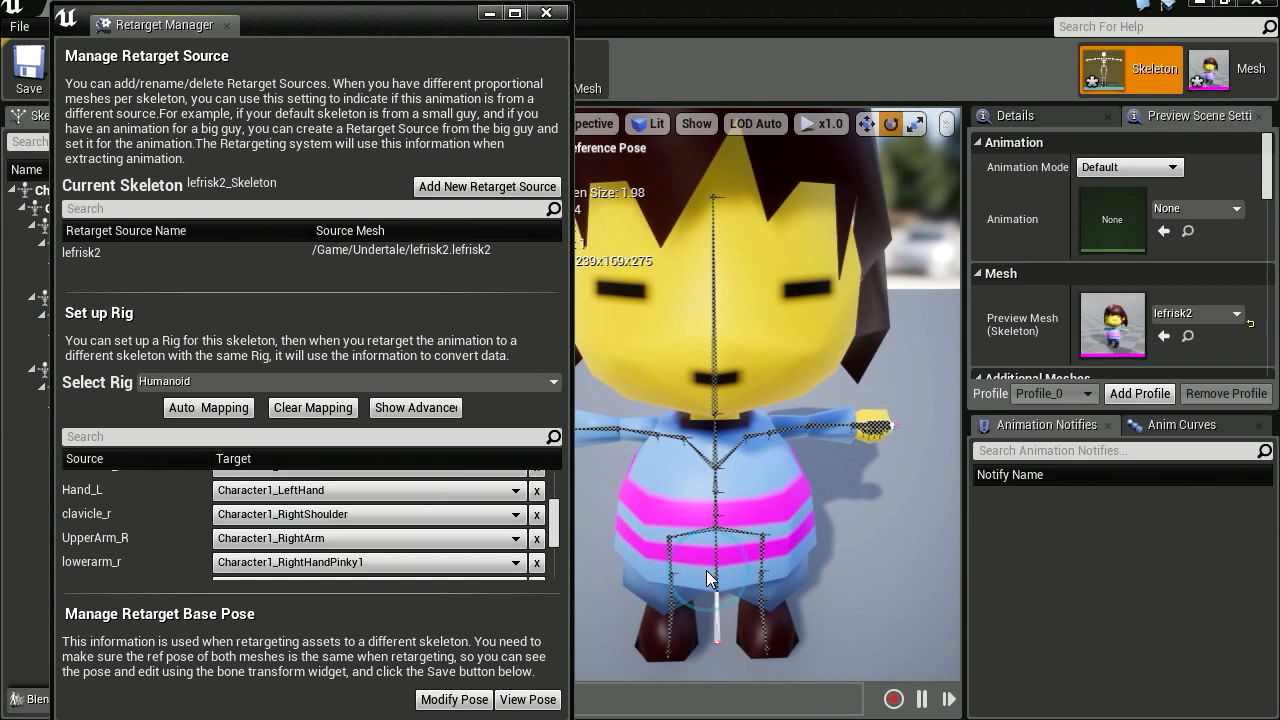
pyautogui.click(368, 538)
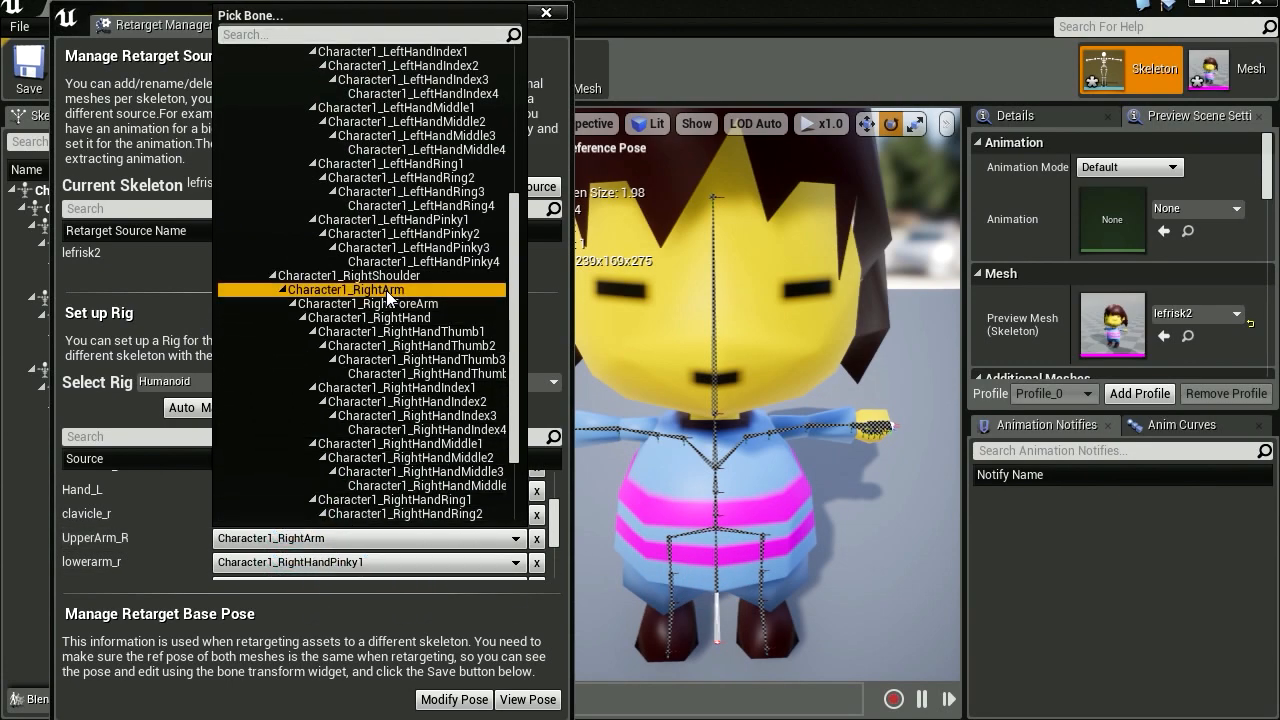
pyautogui.click(344, 288)
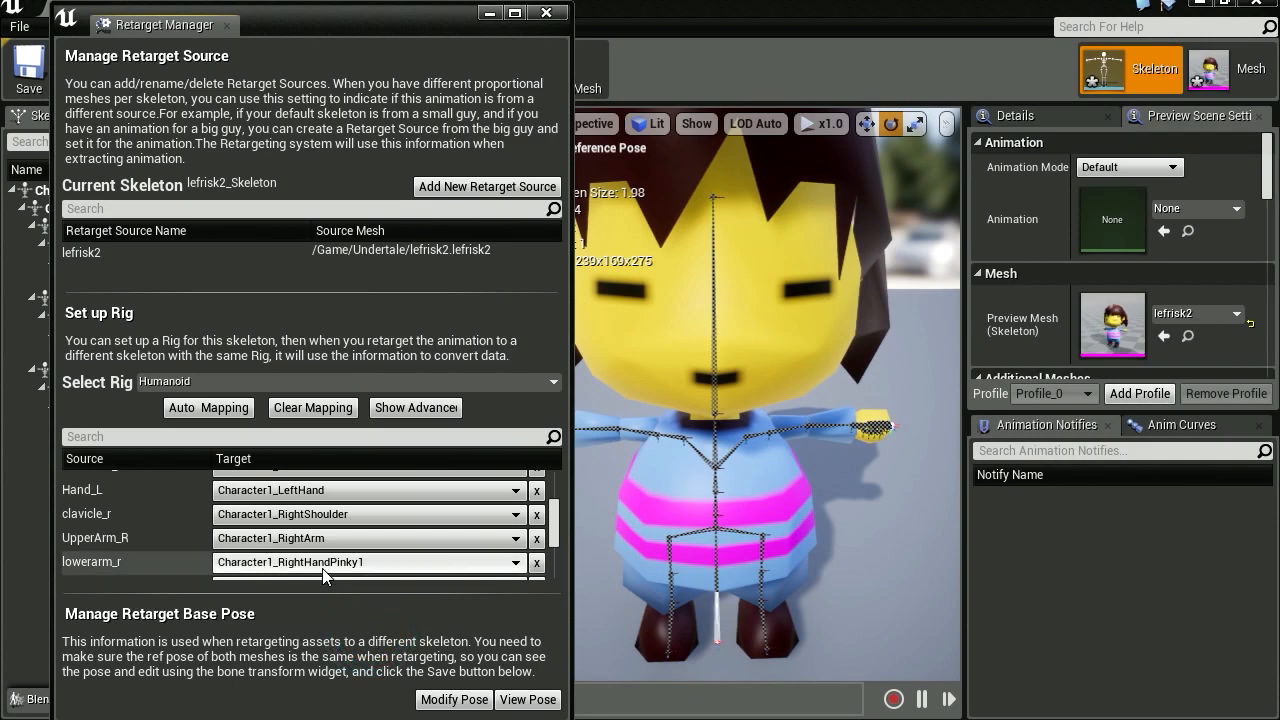
pyautogui.click(516, 562)
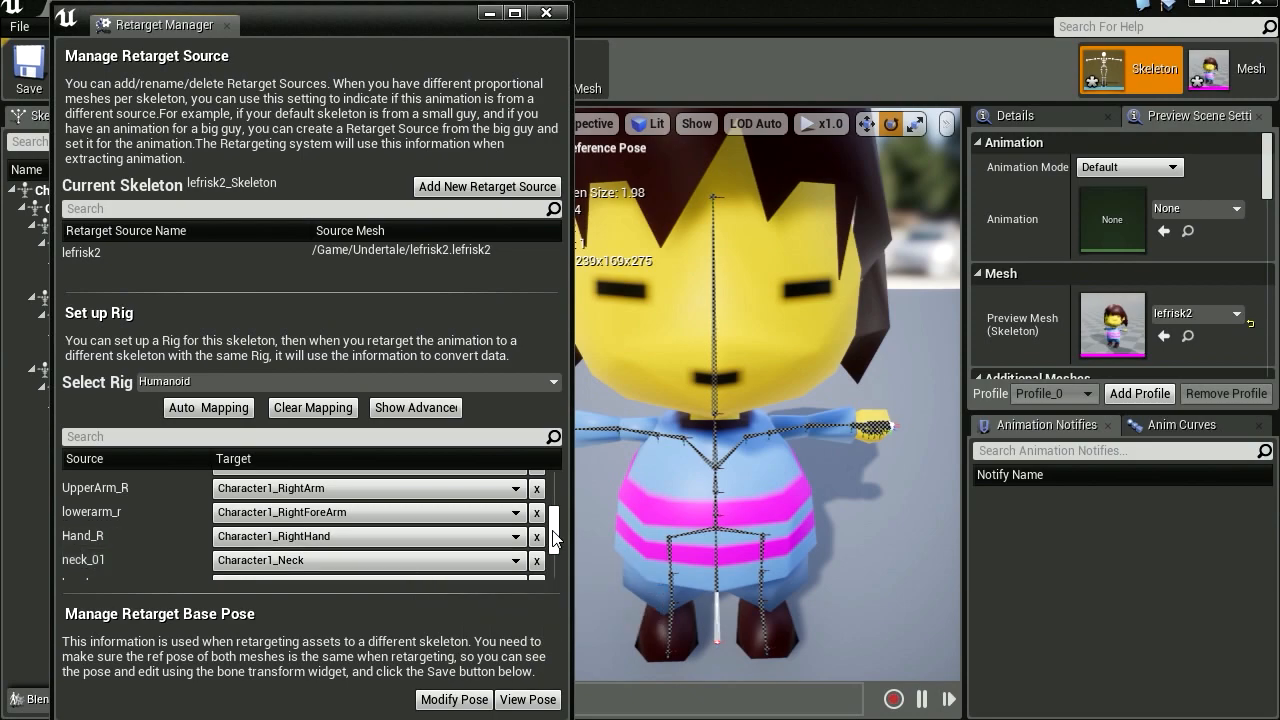
pyautogui.scroll(-3)
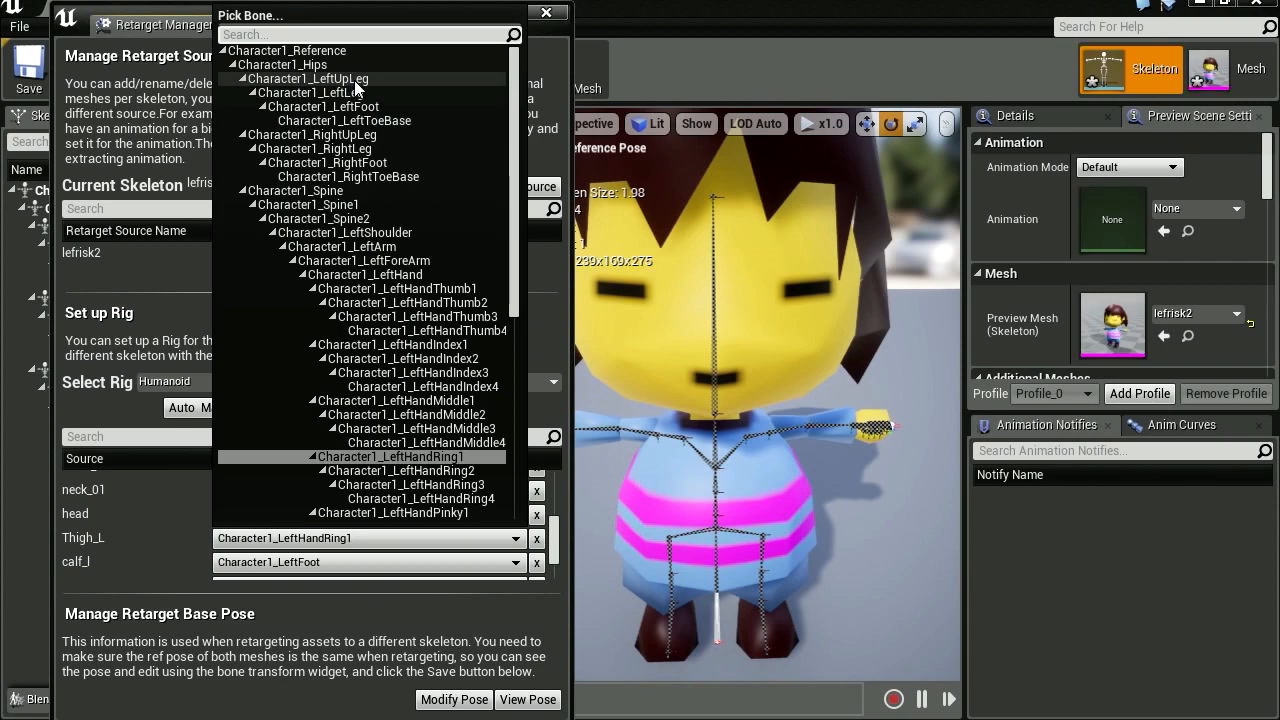
# Step: Map Thigh_L to Character1_LeftUpLeg, calf_l to Character1_LeftLeg, and both feet to the Character1 foot bones
pyautogui.click(308, 78)
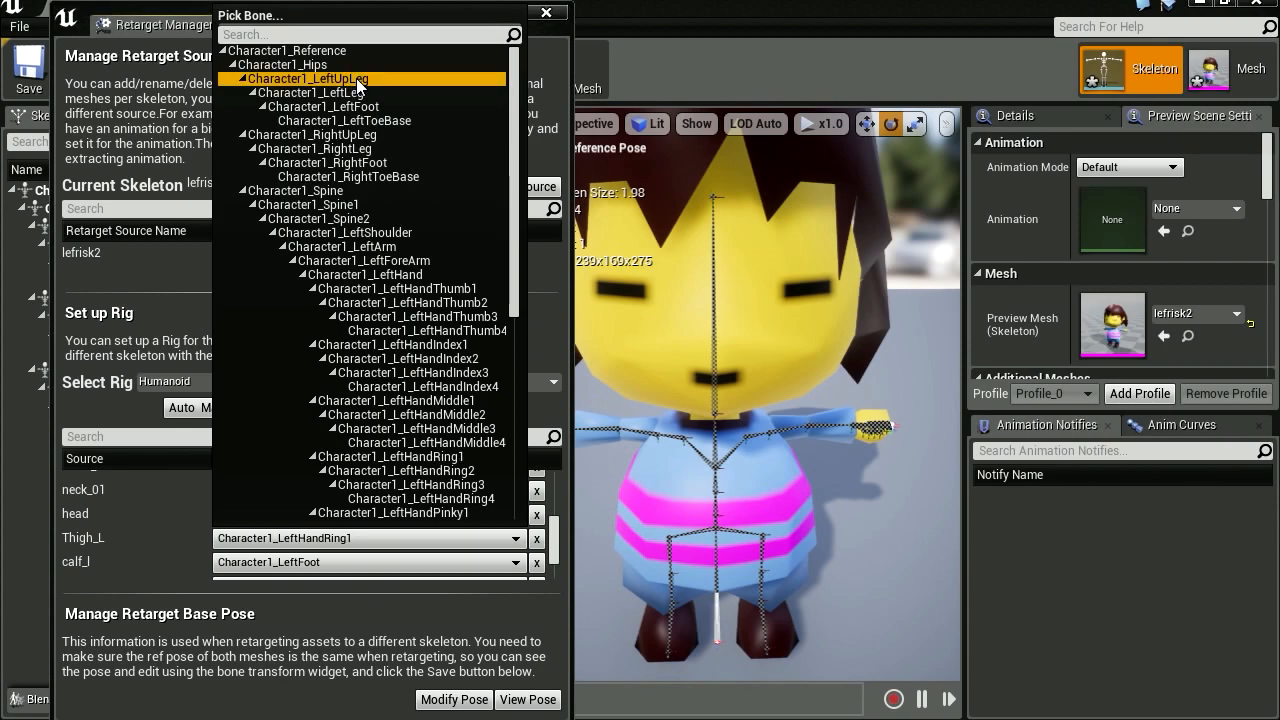
pyautogui.click(308, 78)
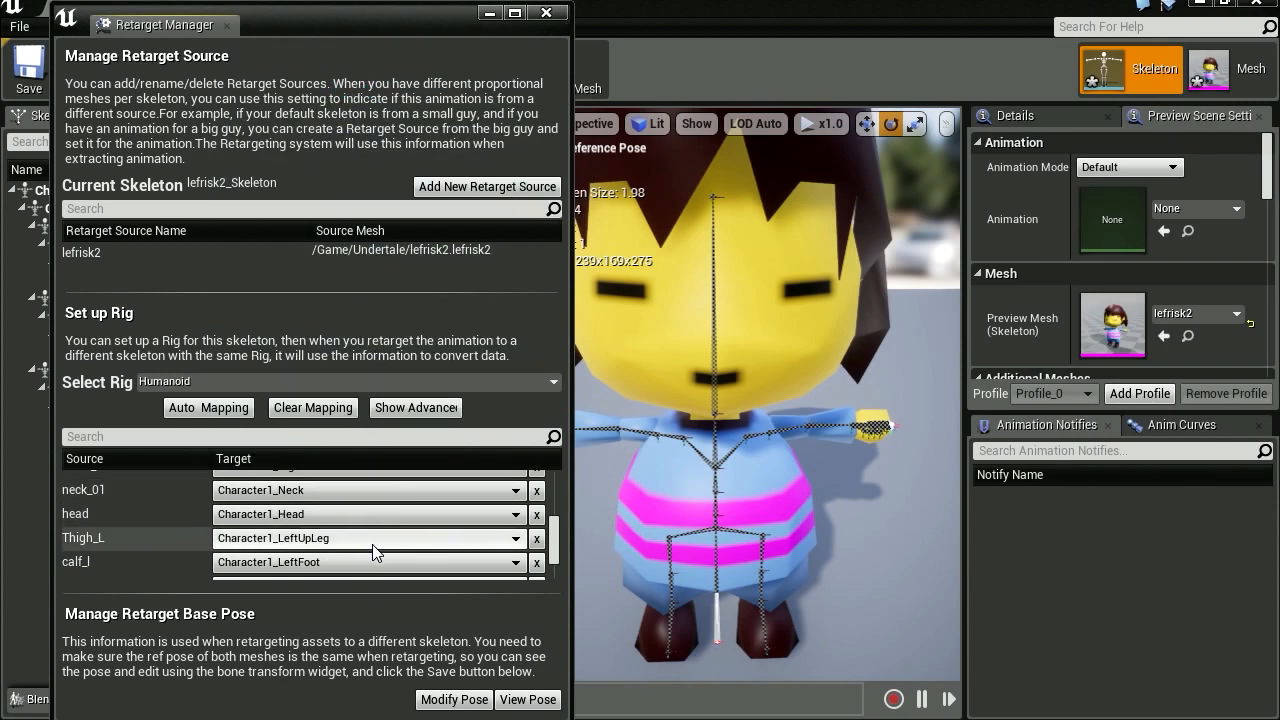
pyautogui.click(368, 562)
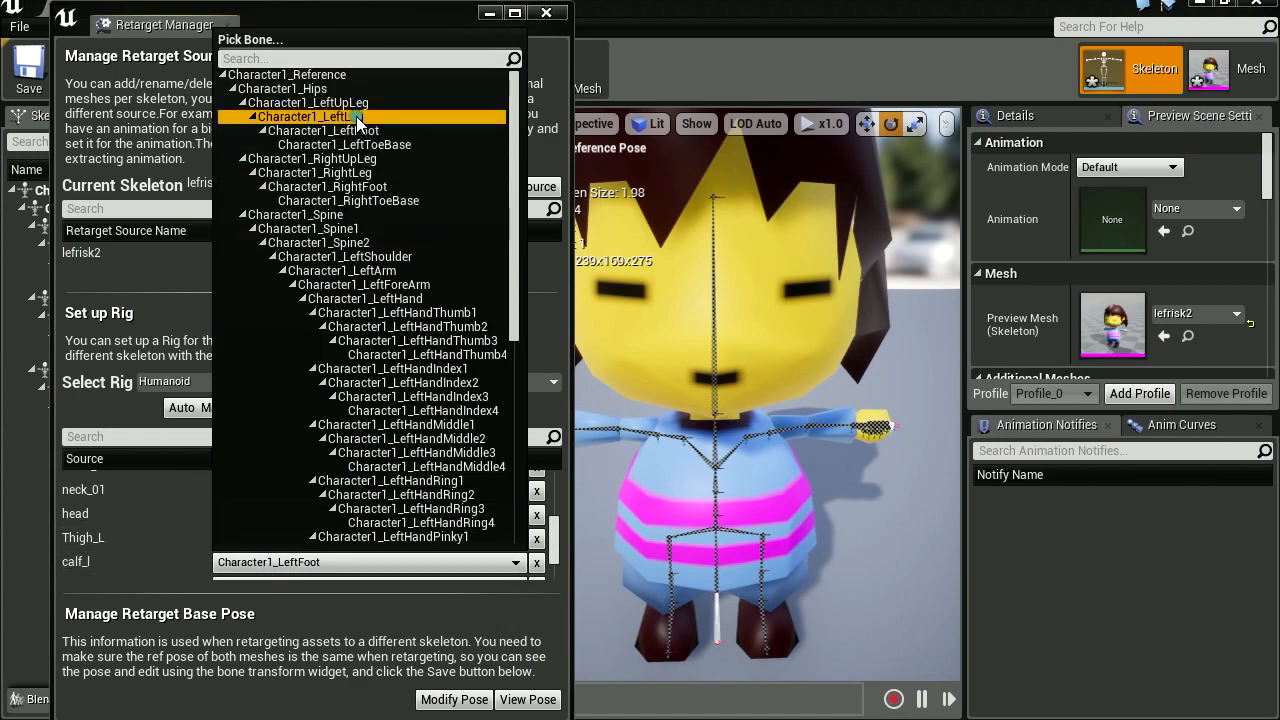
pyautogui.click(324, 116)
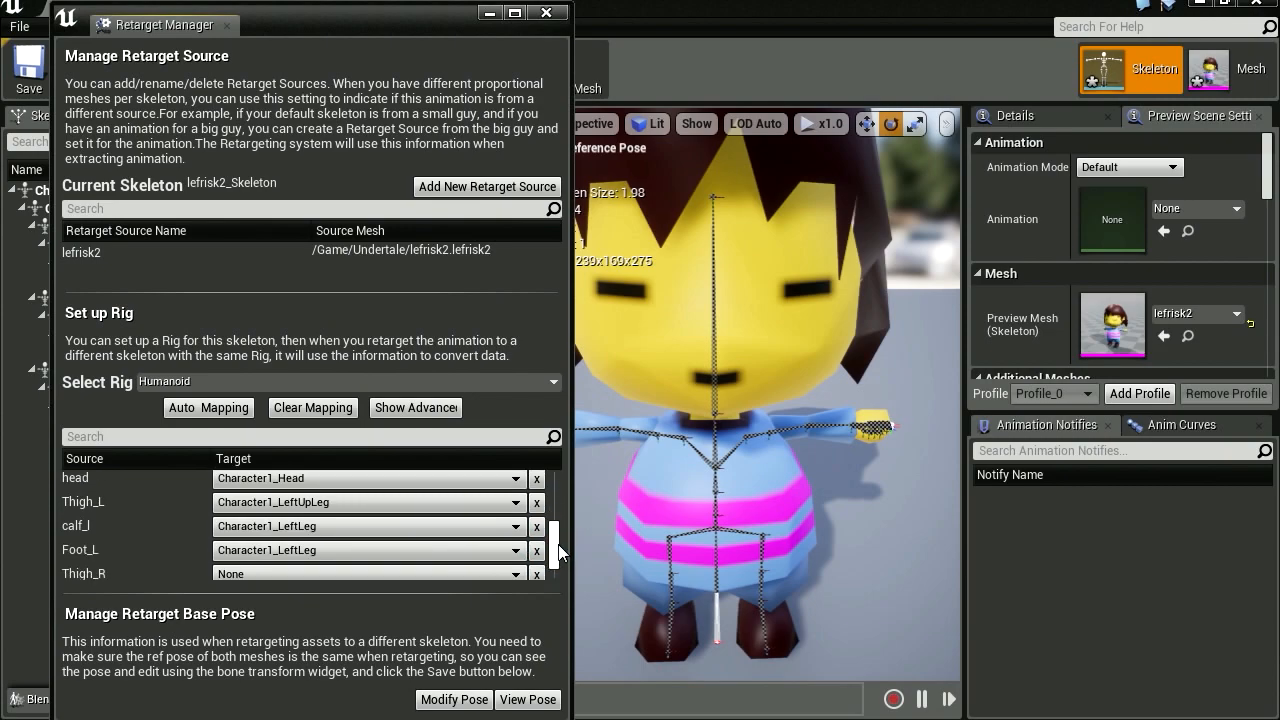
pyautogui.moveTo(340, 550)
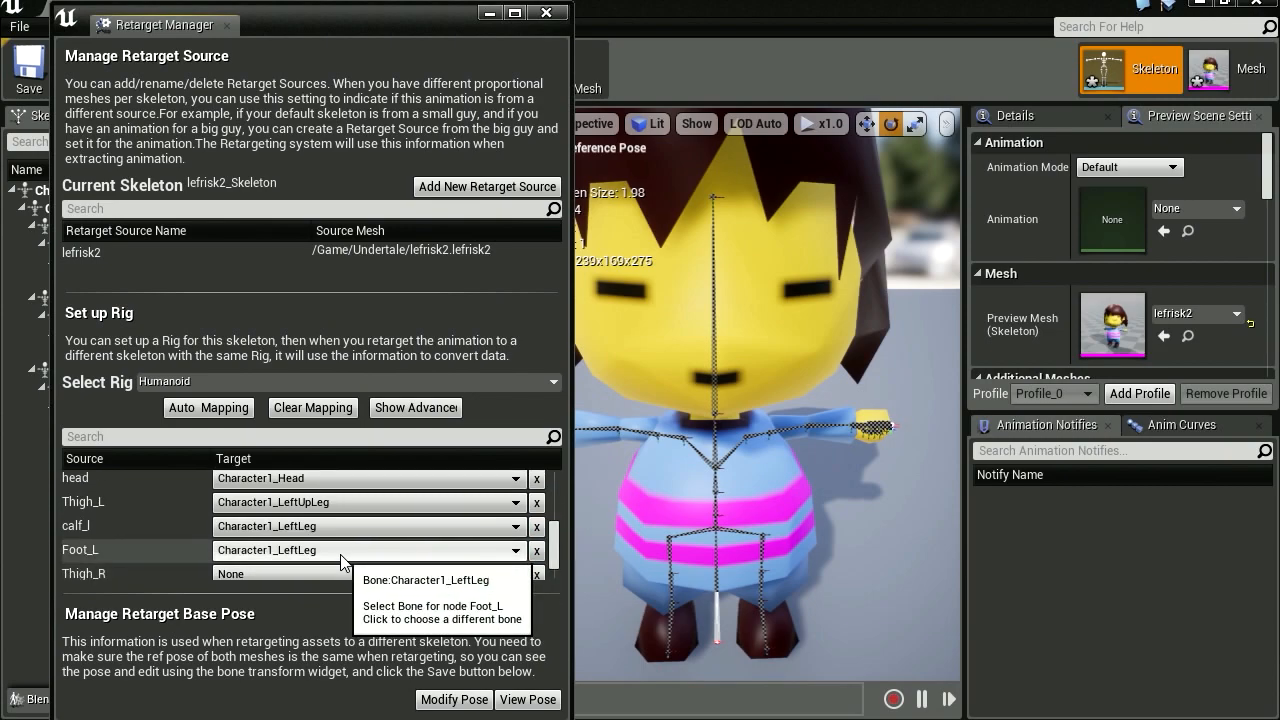
pyautogui.click(514, 550)
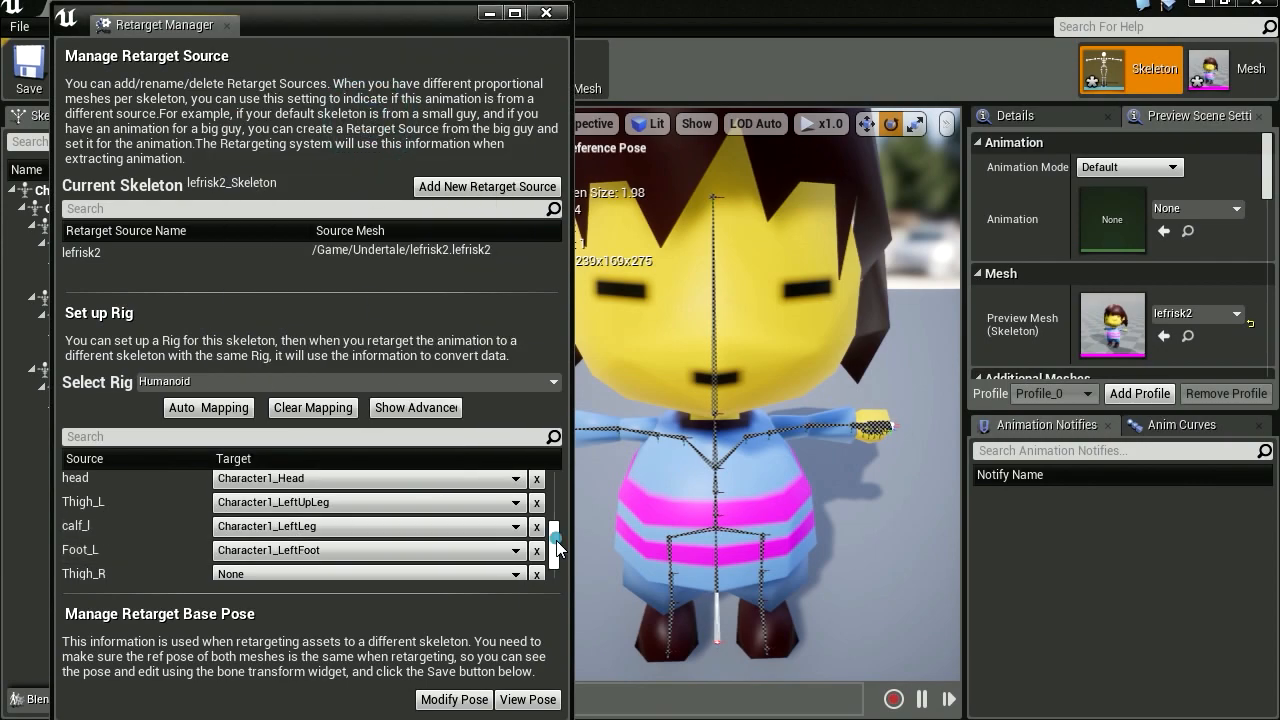
pyautogui.scroll(-3)
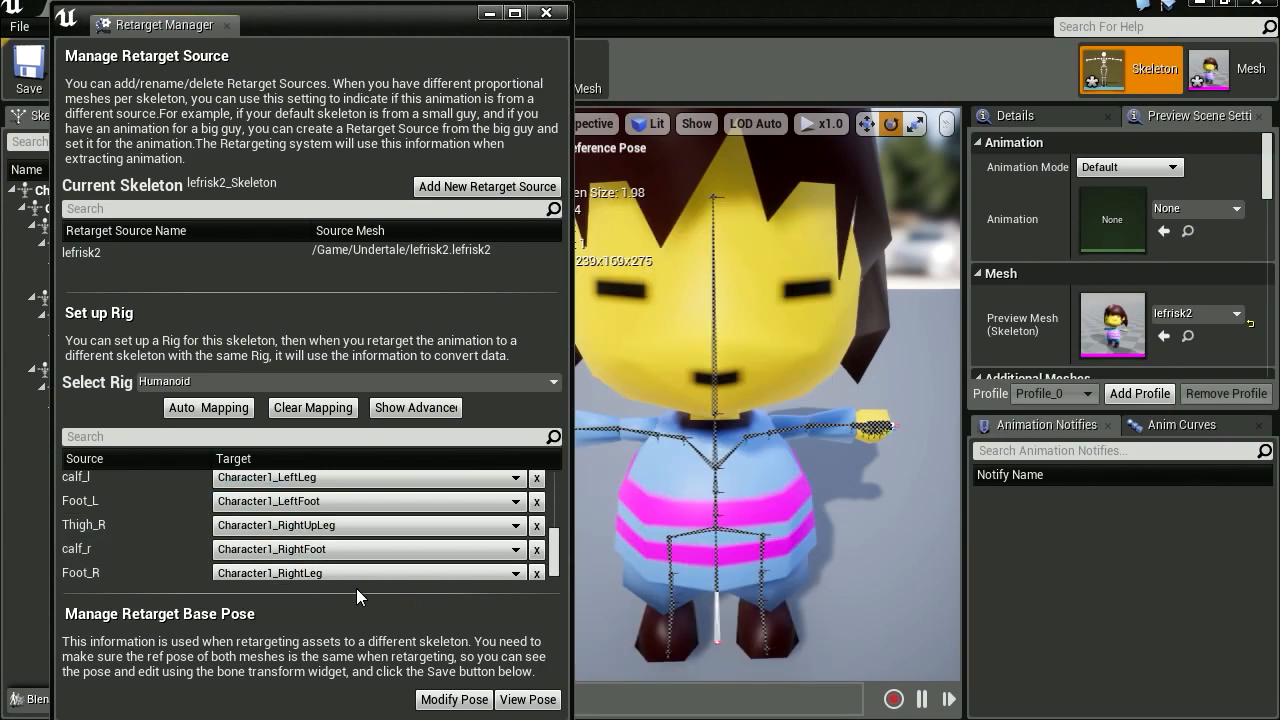
pyautogui.click(512, 524)
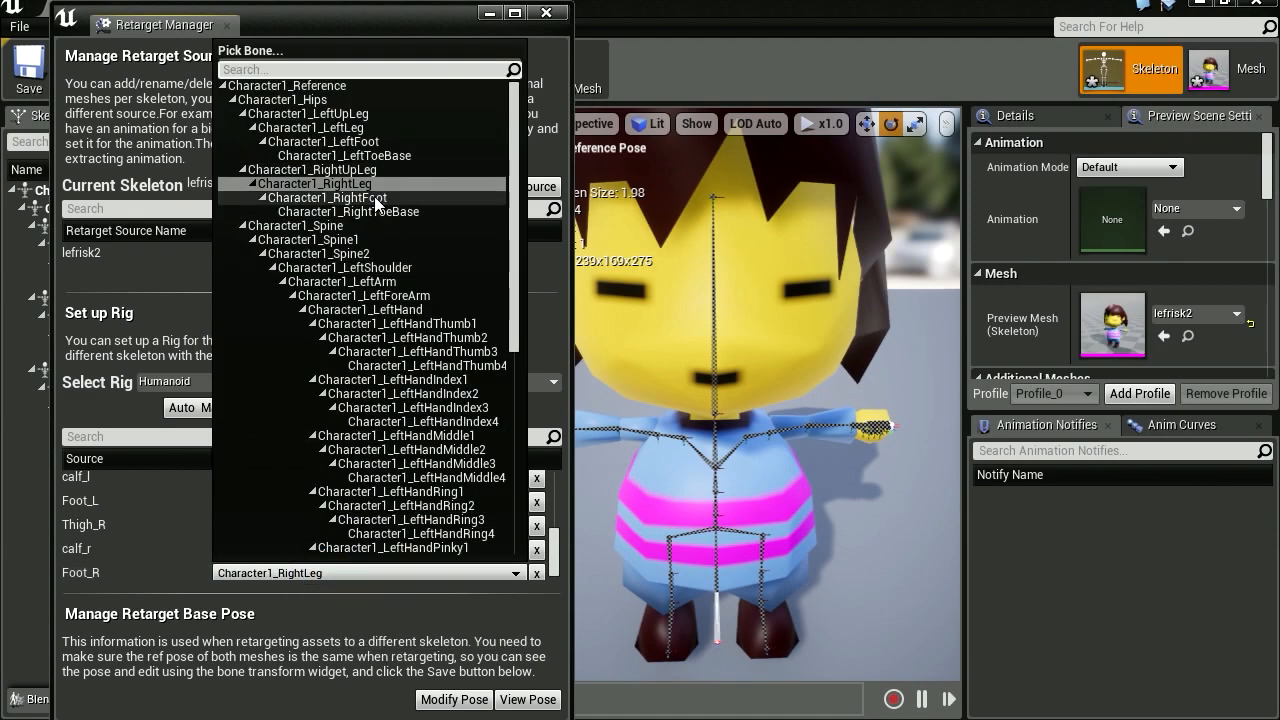
pyautogui.click(326, 198)
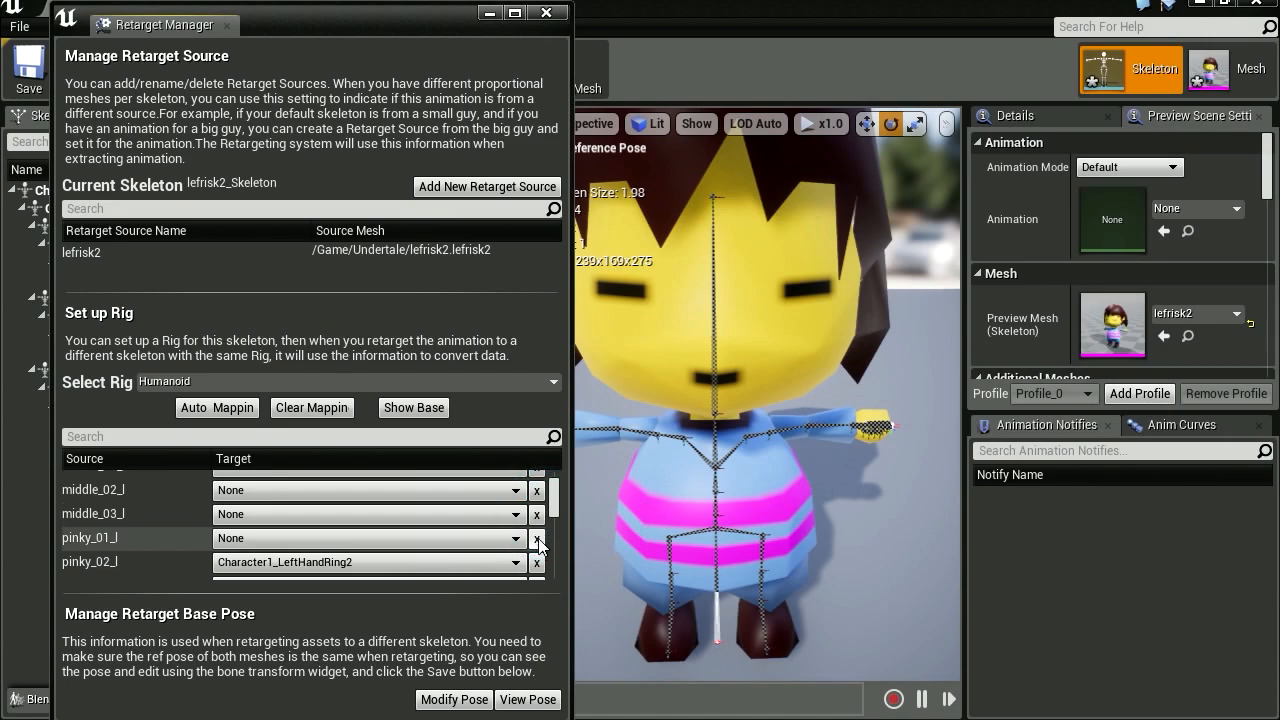
# Step: Scroll through the rig list and reset the wrongly mapped finger bone targets to None
pyautogui.scroll(-3)
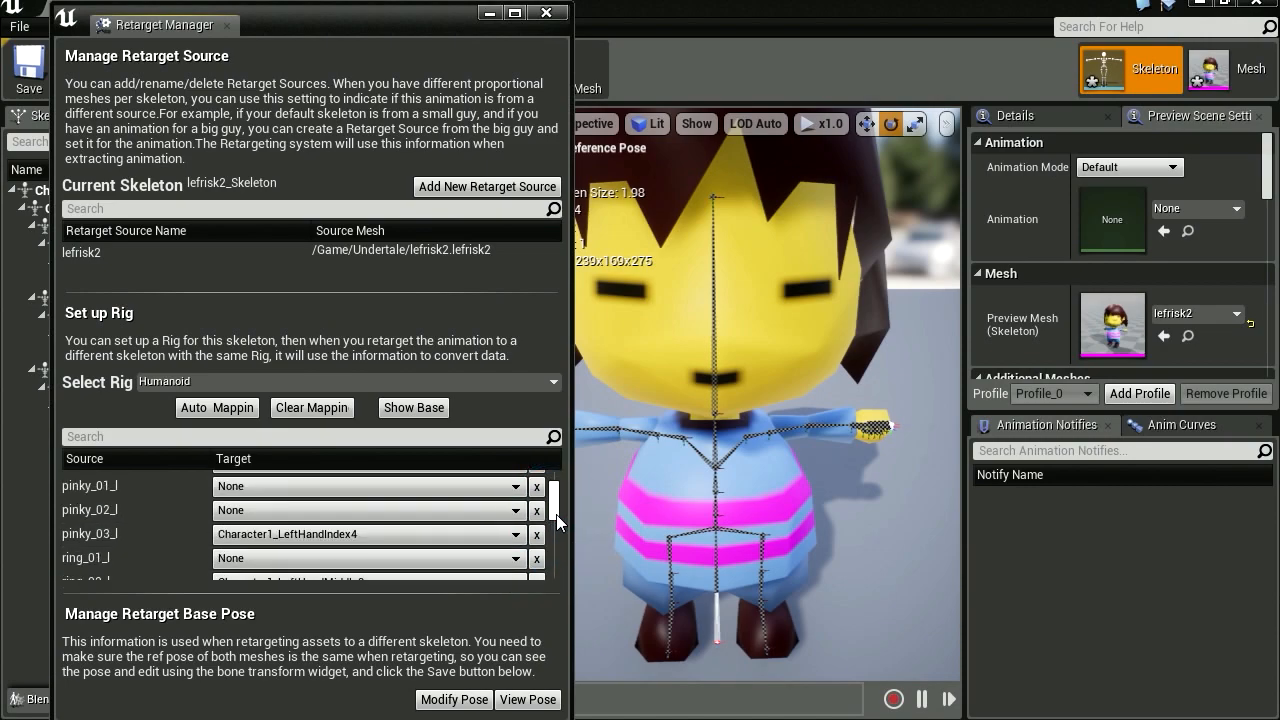
pyautogui.scroll(-3)
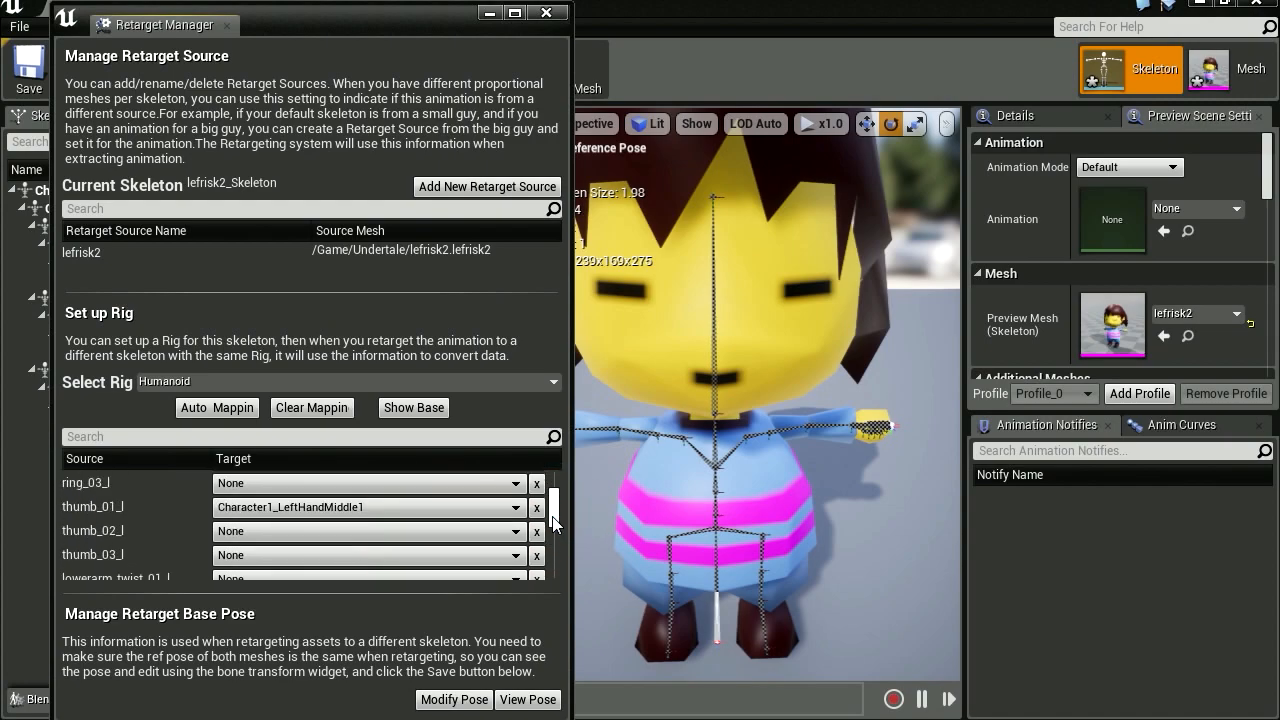
pyautogui.scroll(-3)
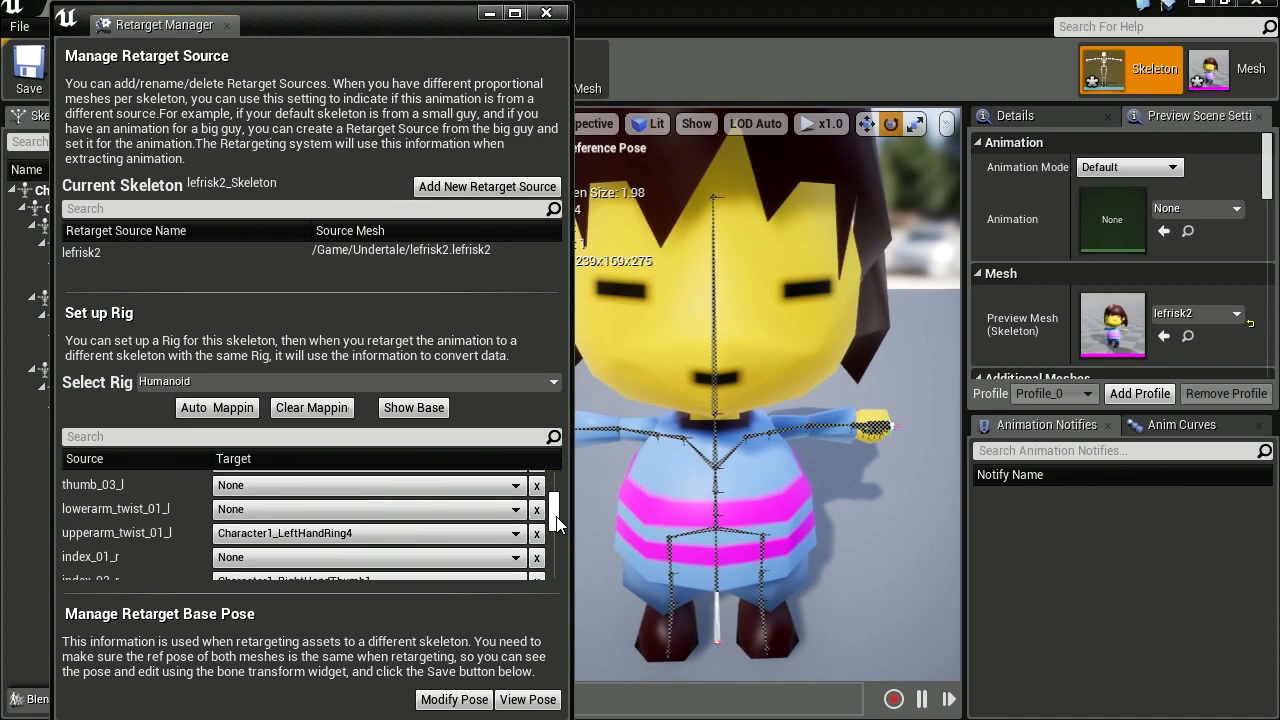
pyautogui.scroll(-3)
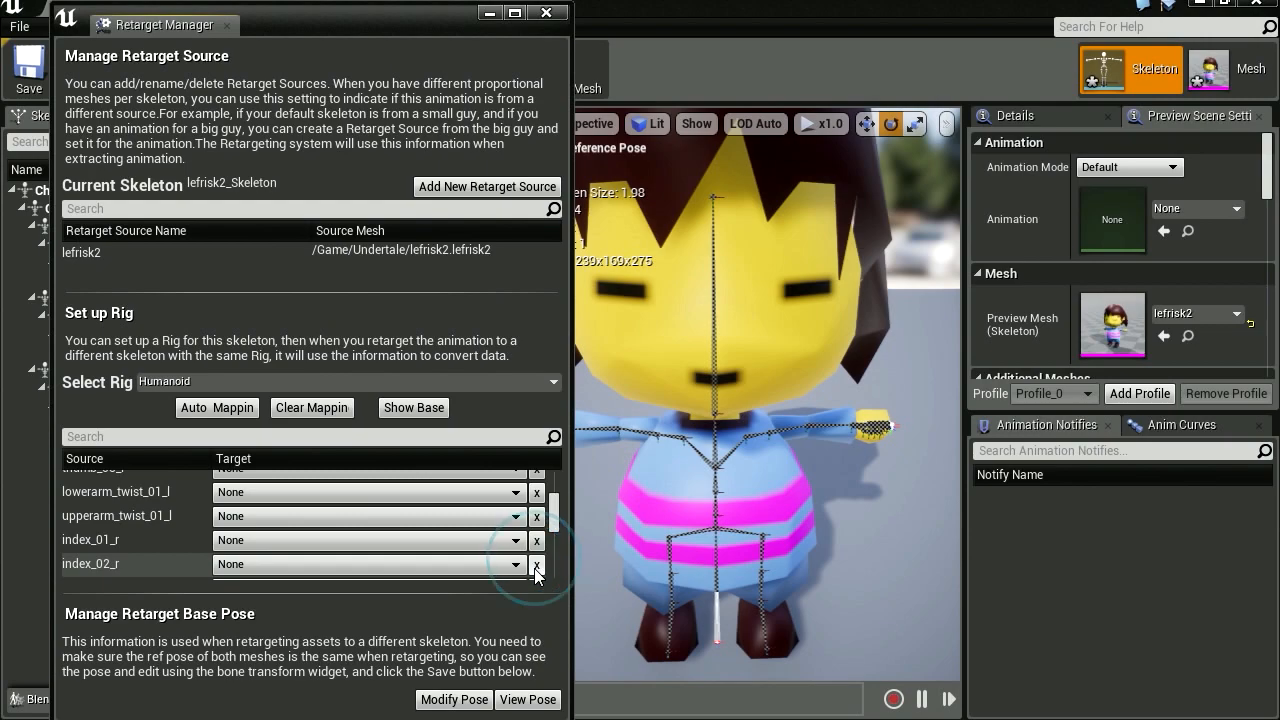
pyautogui.scroll(-3)
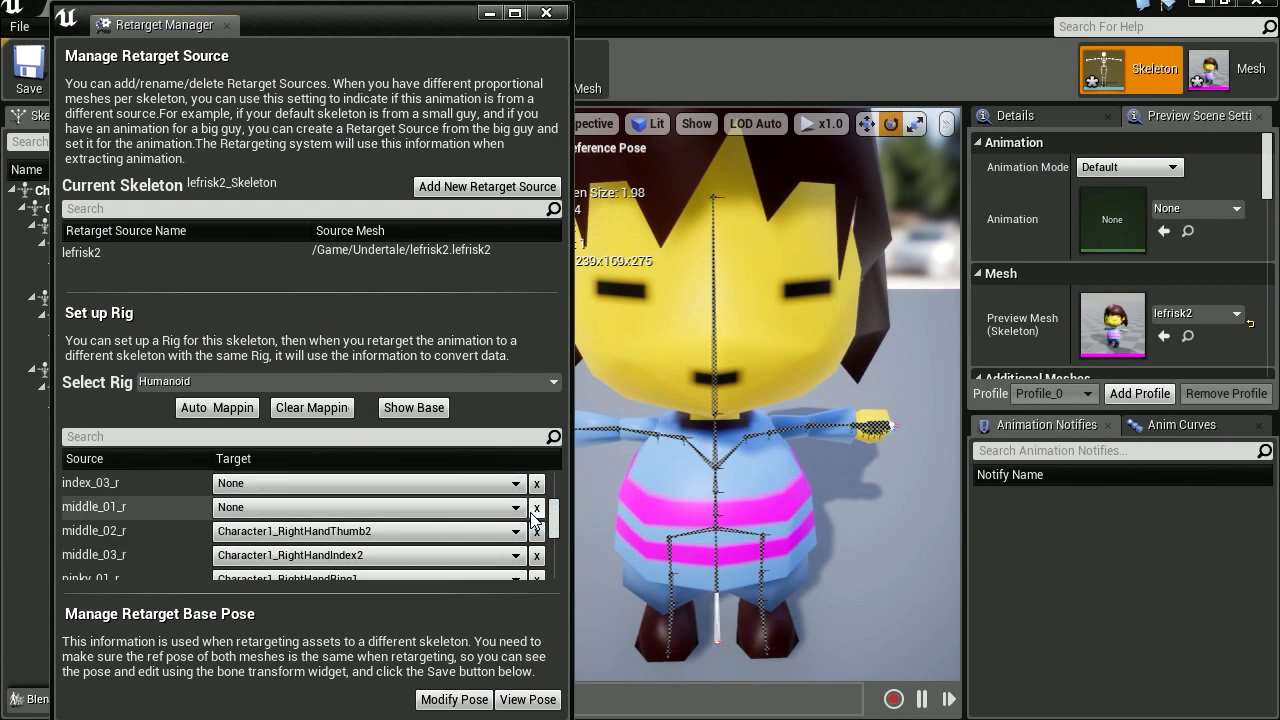
pyautogui.click(536, 556)
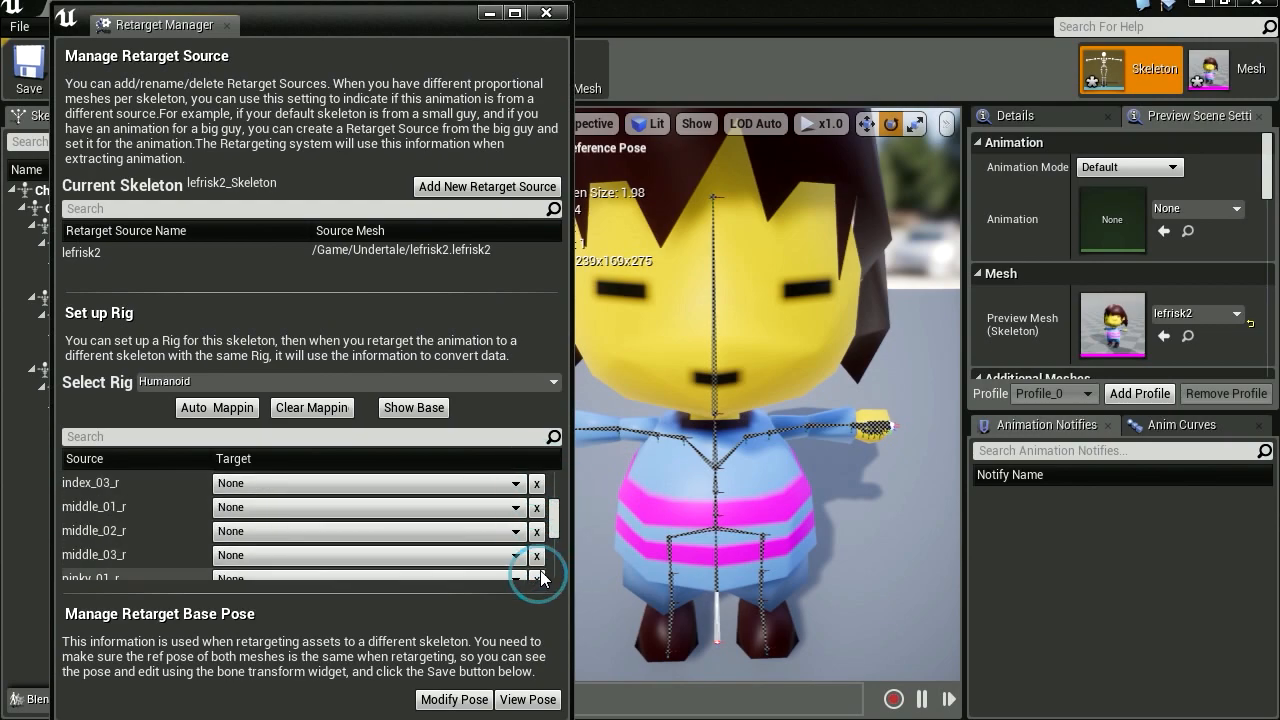
pyautogui.scroll(-3)
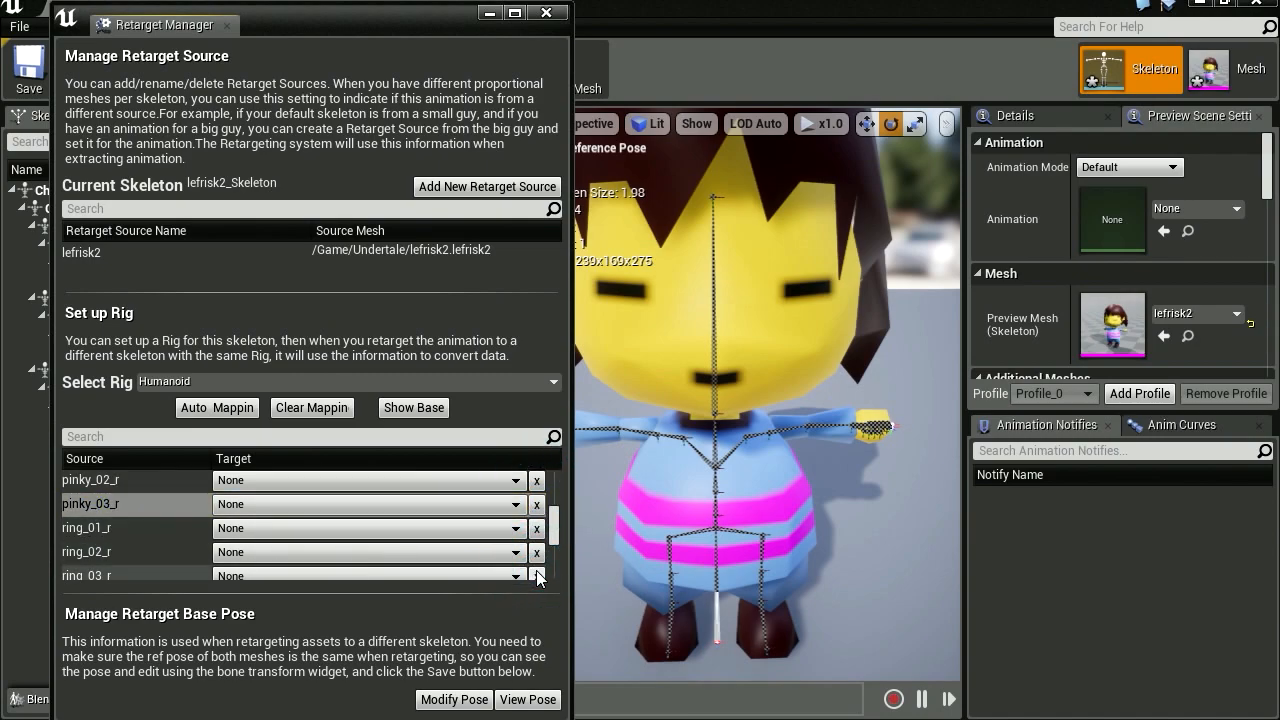
pyautogui.scroll(-3)
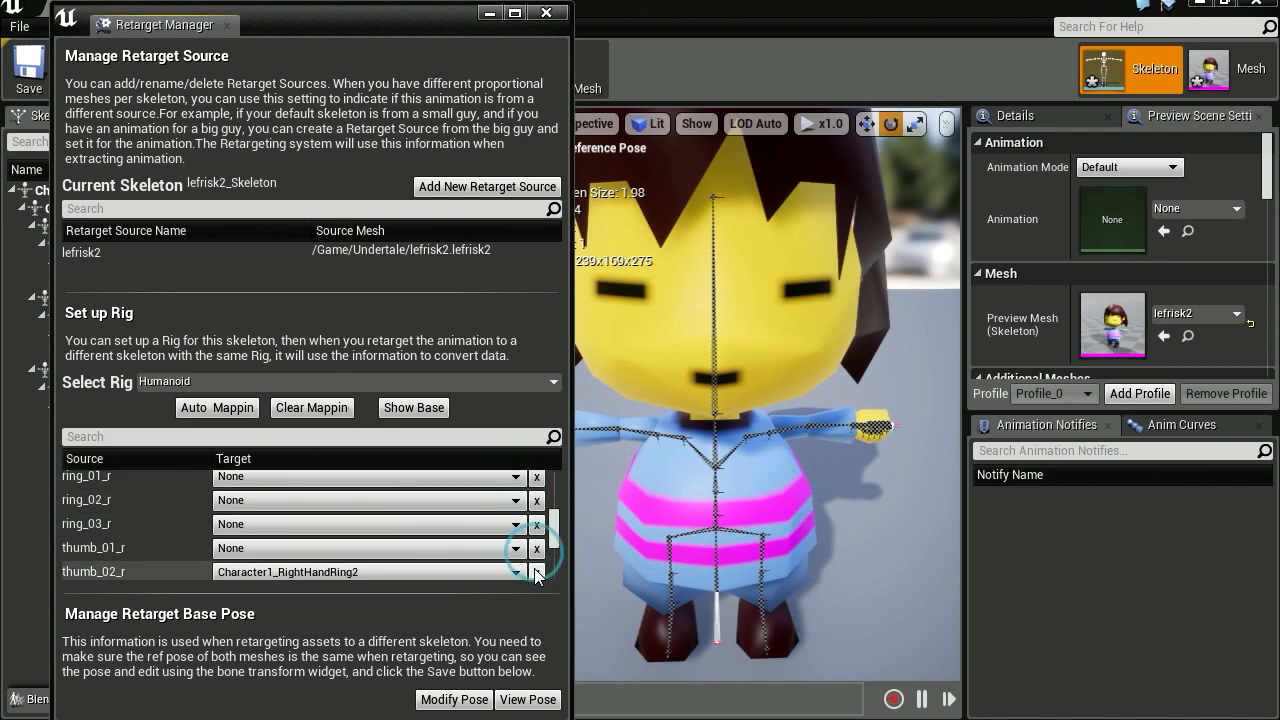
pyautogui.scroll(-3)
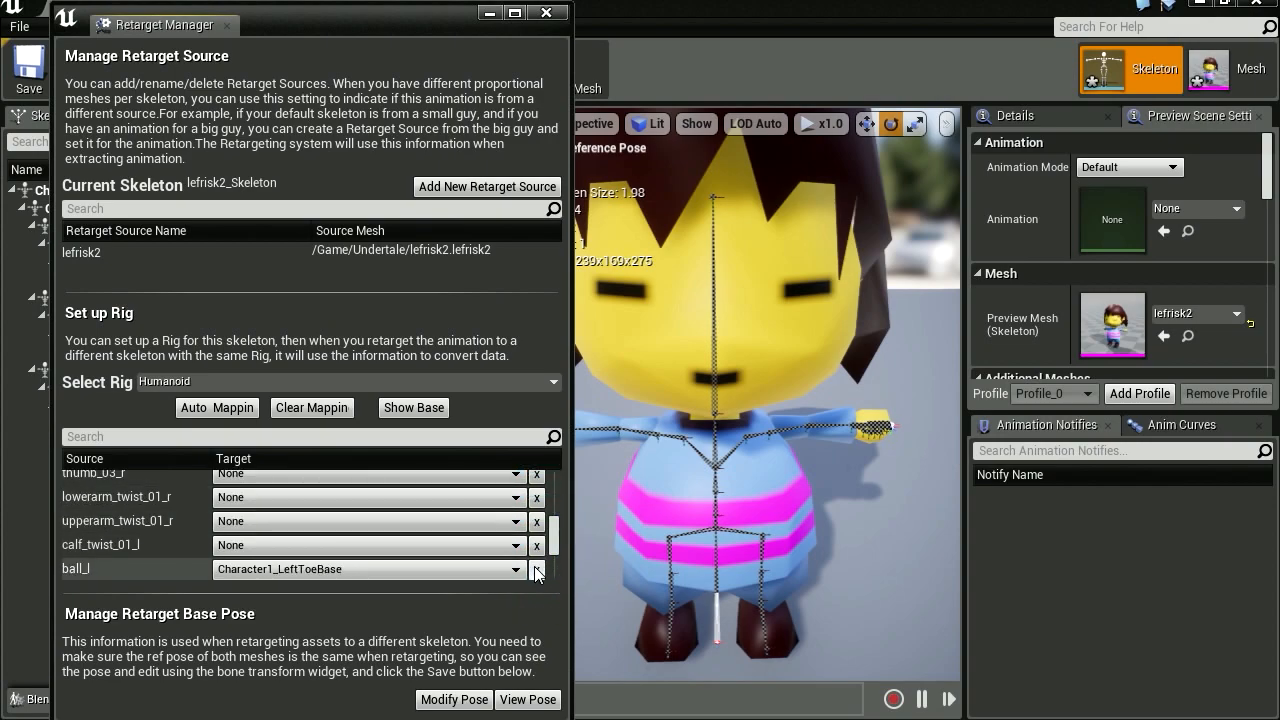
pyautogui.scroll(-3)
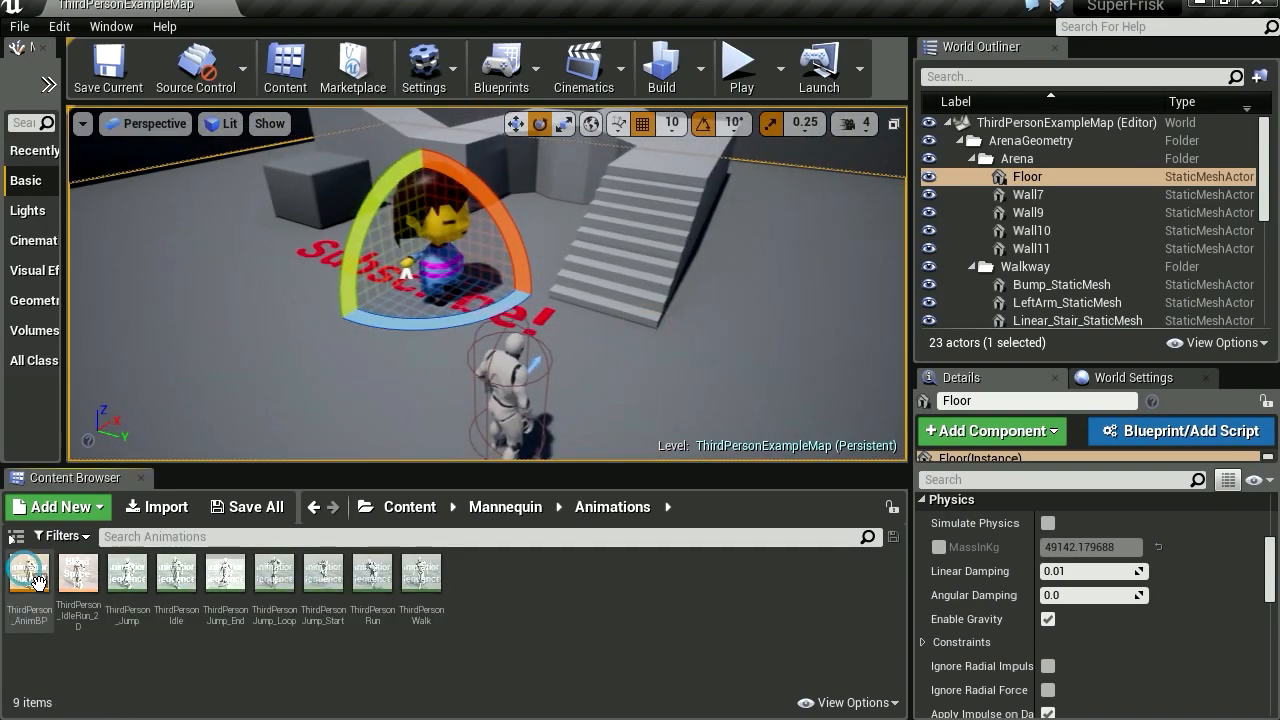
# Step: Duplicate ThirdPerson_AnimBP and retarget it onto lefrisk2_Skeleton
pyautogui.rightClick(28, 576)
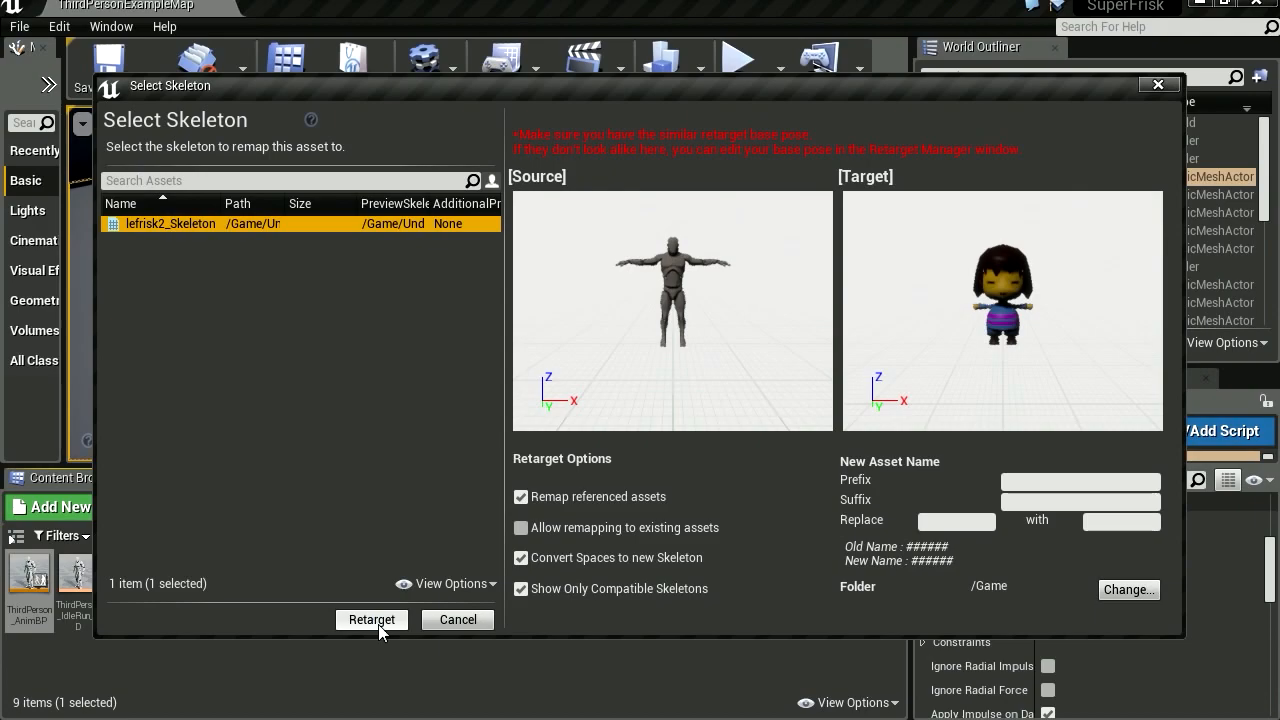
pyautogui.click(372, 620)
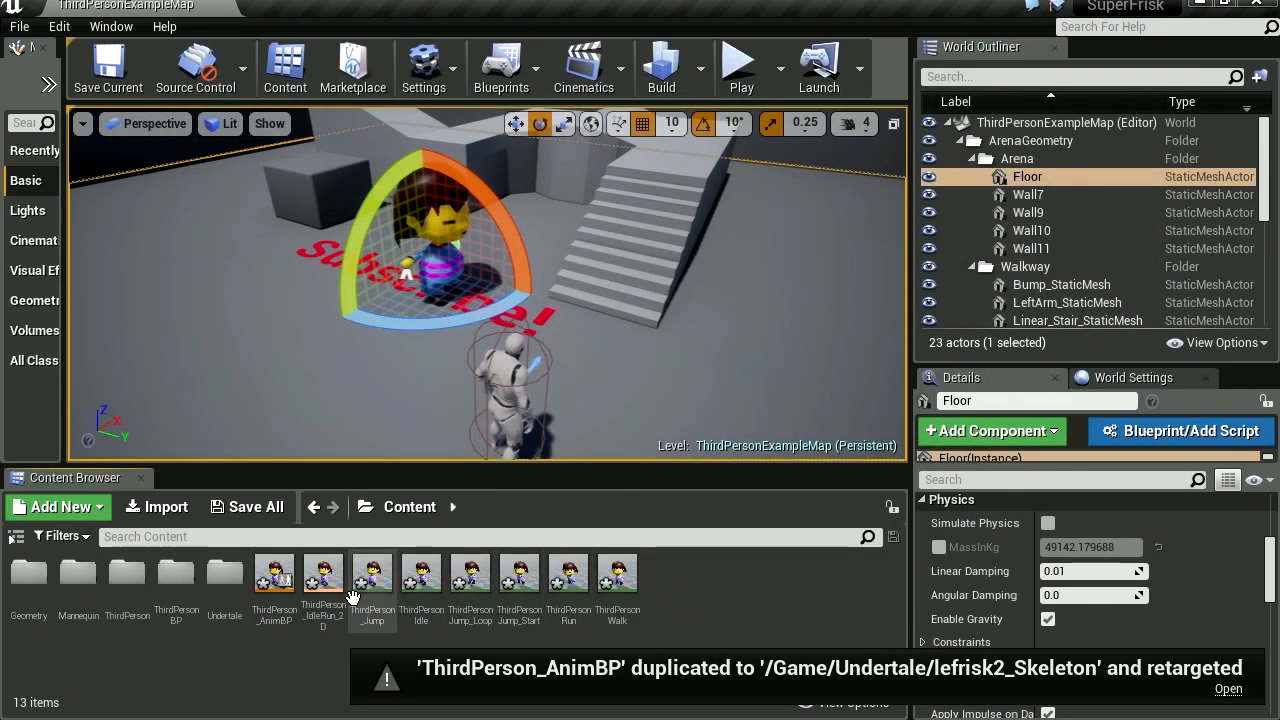
pyautogui.moveTo(650, 602)
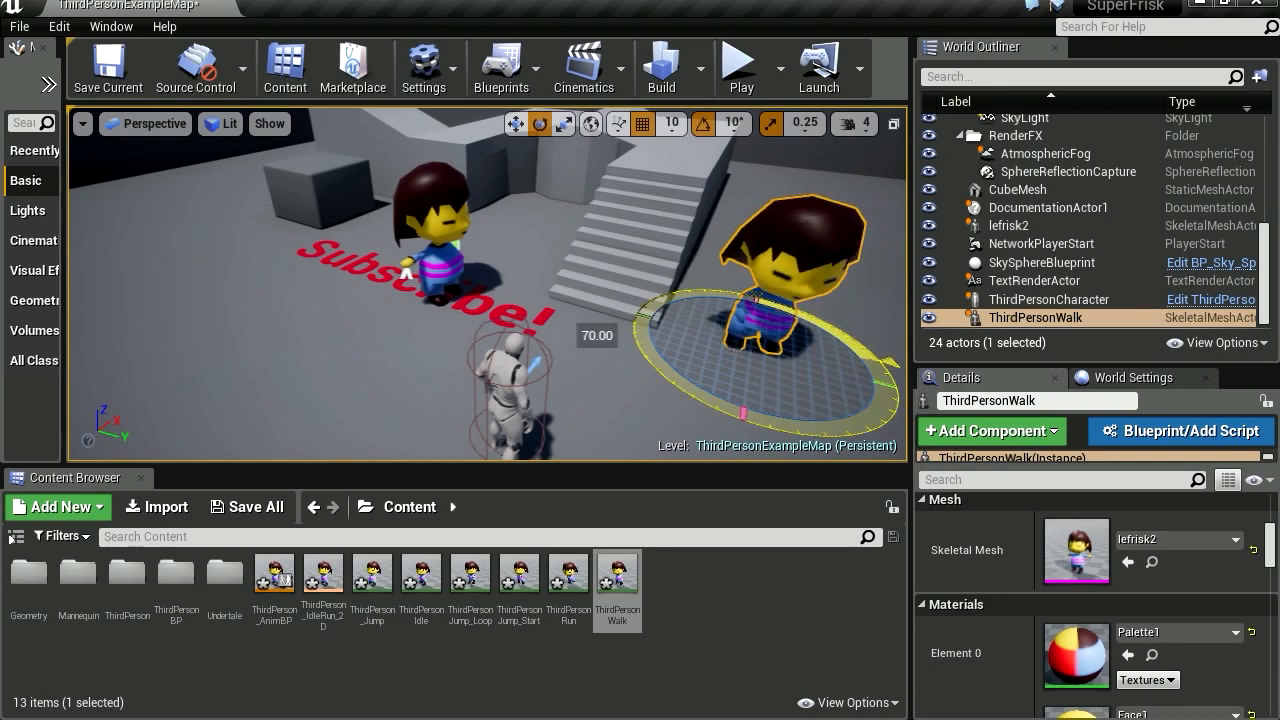
pyautogui.moveTo(742, 62)
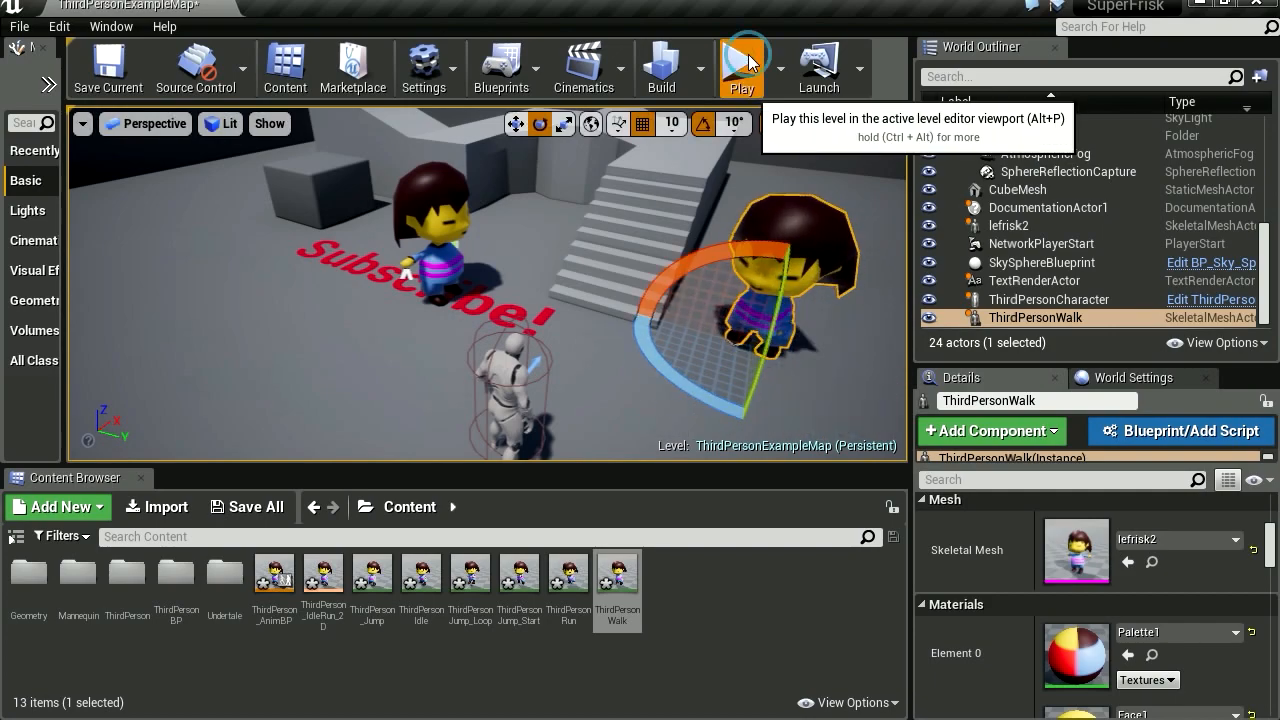
# Step: Play the level to test the walking Frisk, then edit the ThirdPersonCharacter blueprint
pyautogui.click(740, 68)
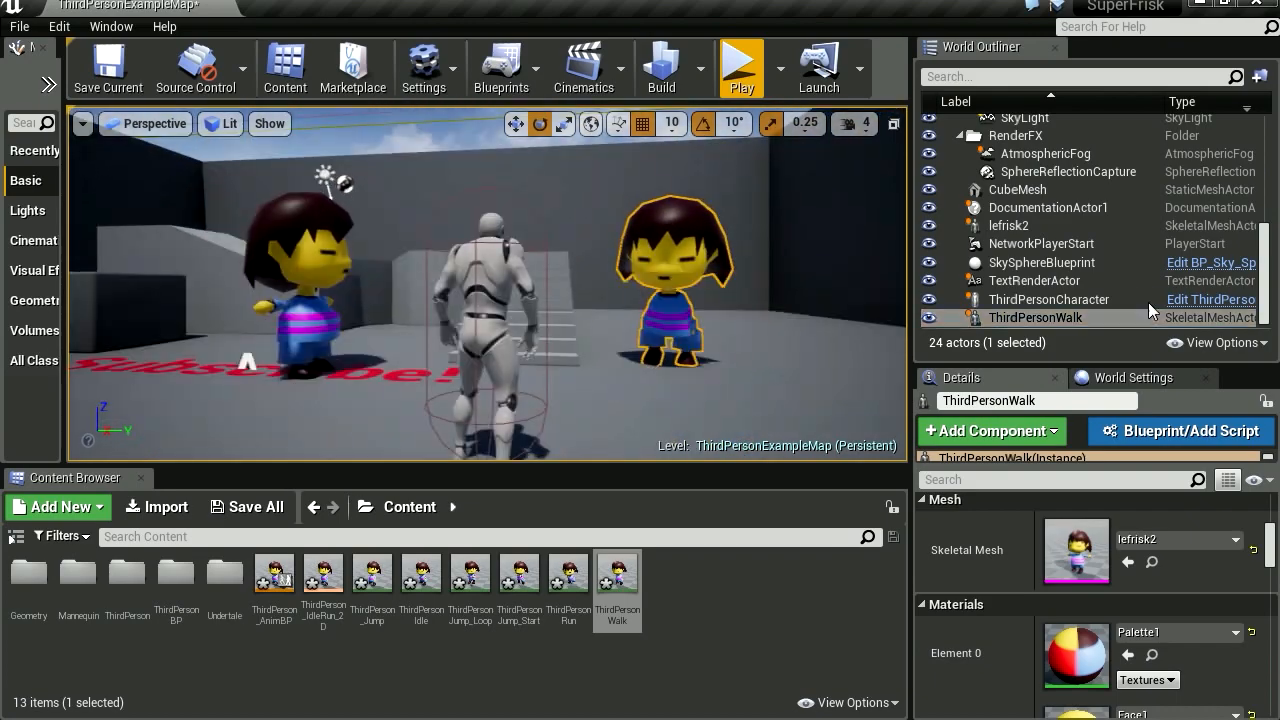
pyautogui.moveTo(1210, 300)
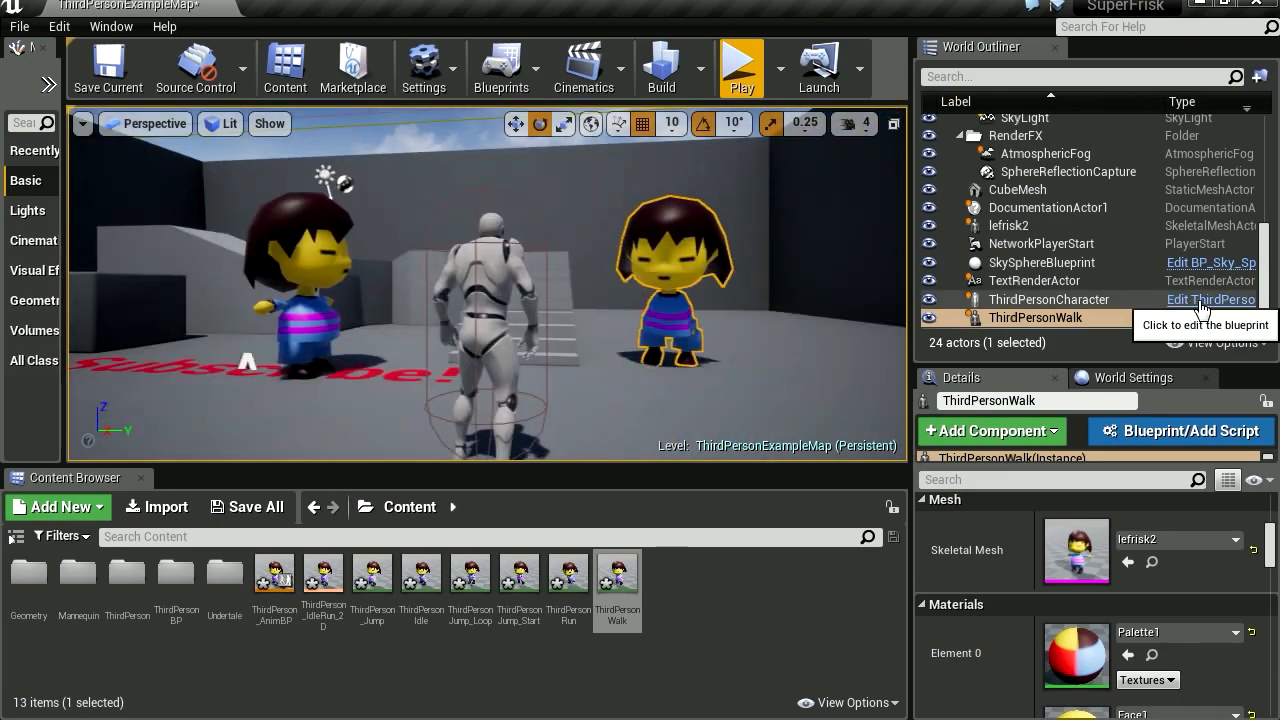
pyautogui.click(1210, 300)
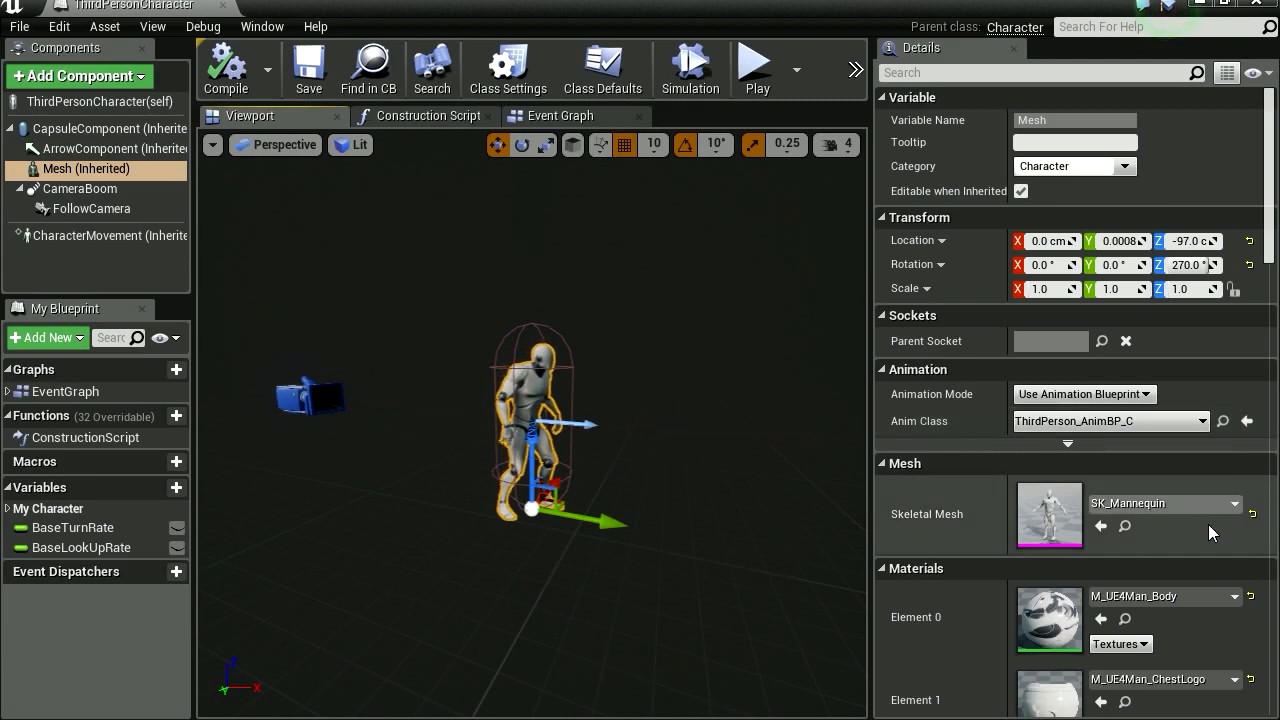
# Step: Set the character's Skeletal Mesh to lefrisk2 and Anim Class to ThirdPerson_AnimBP
pyautogui.click(1234, 504)
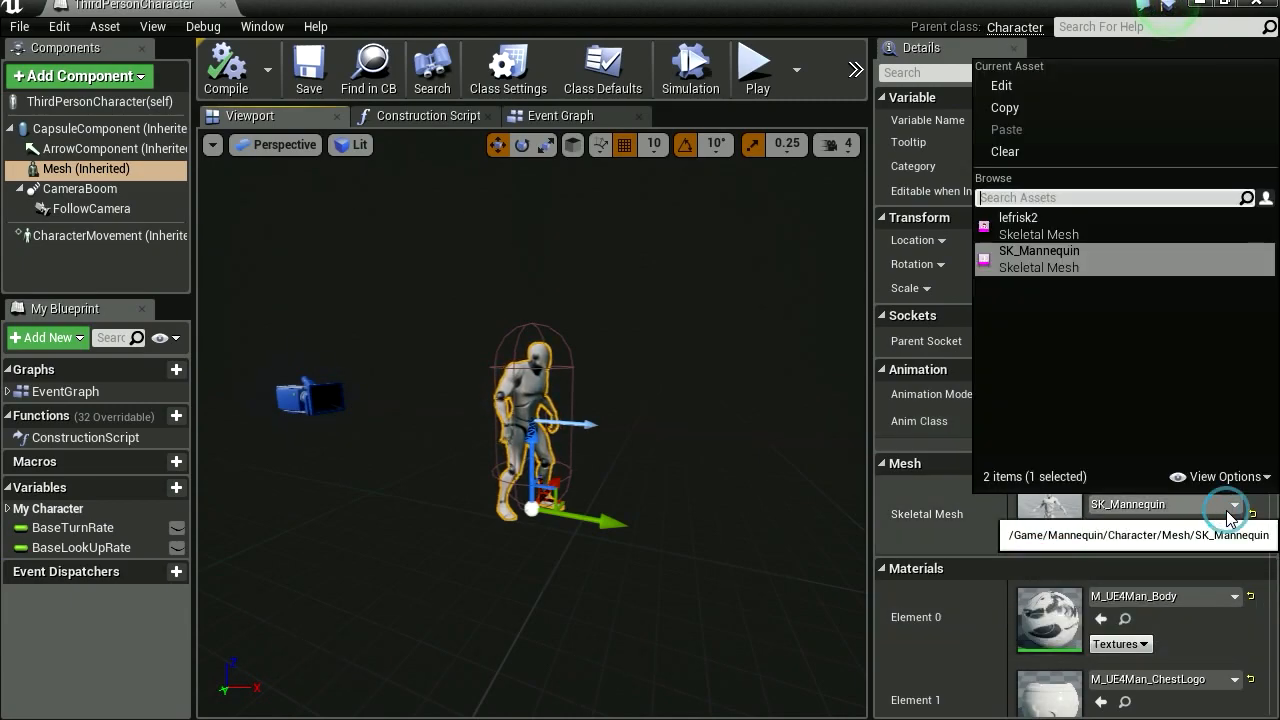
pyautogui.click(1018, 216)
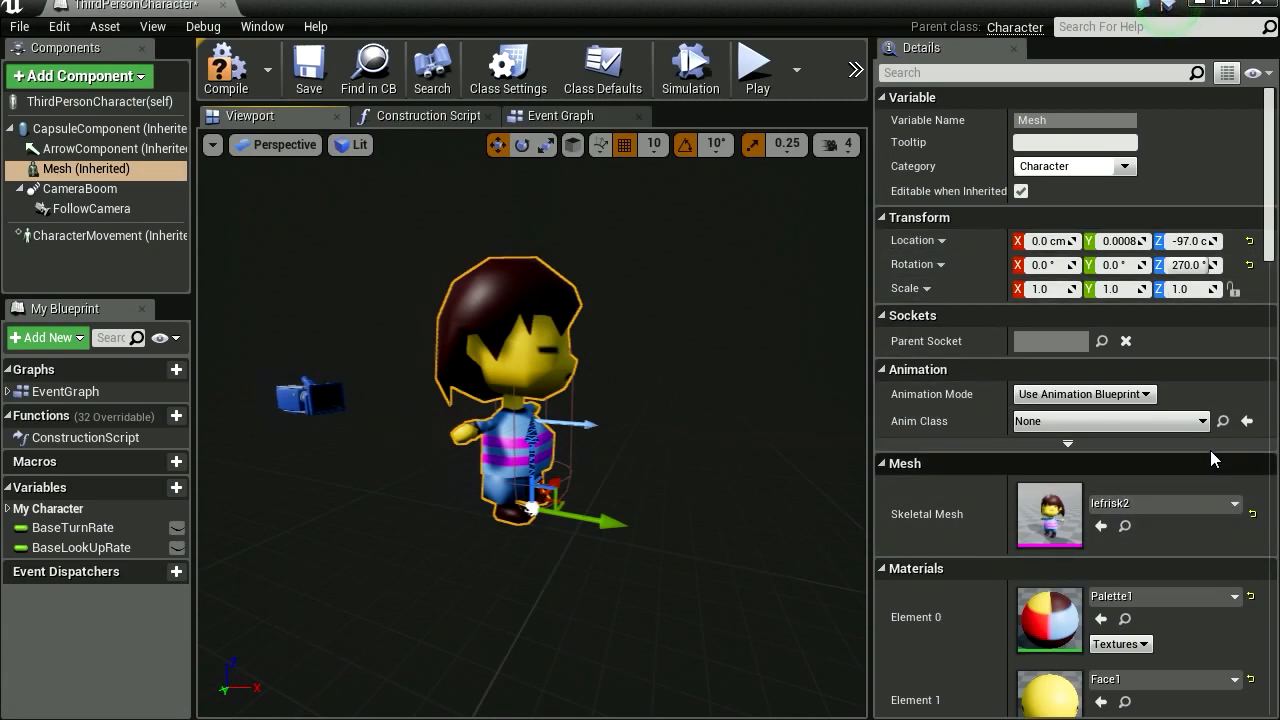
pyautogui.click(1222, 420)
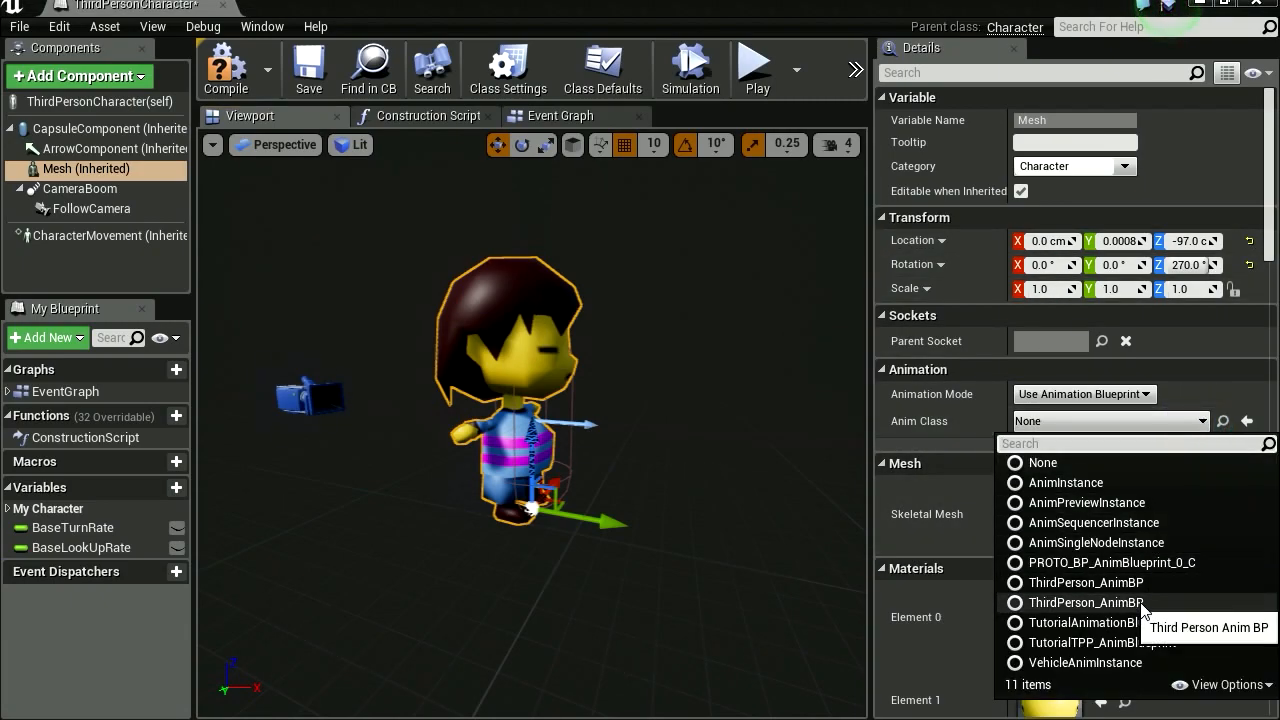
pyautogui.click(1084, 602)
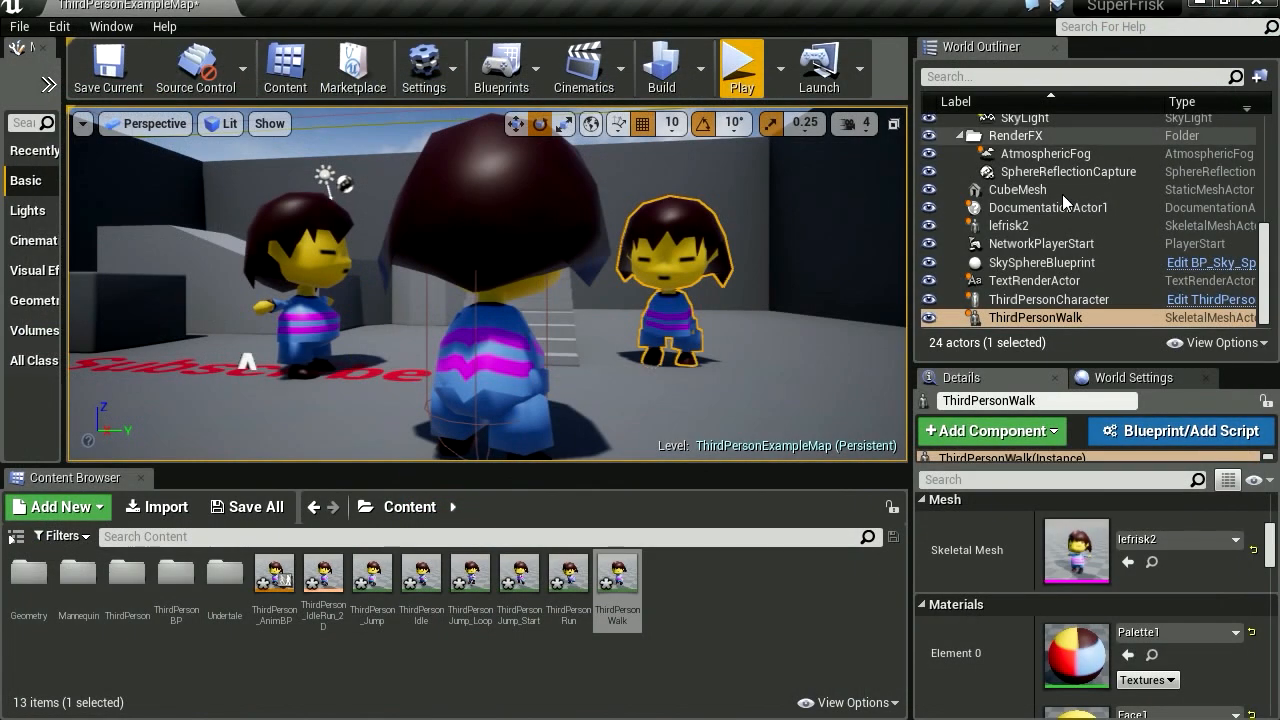
# Step: Walk around as Frisk in play mode, then reopen lefrisk2_Skeleton from the Undertale folder
pyautogui.click(740, 64)
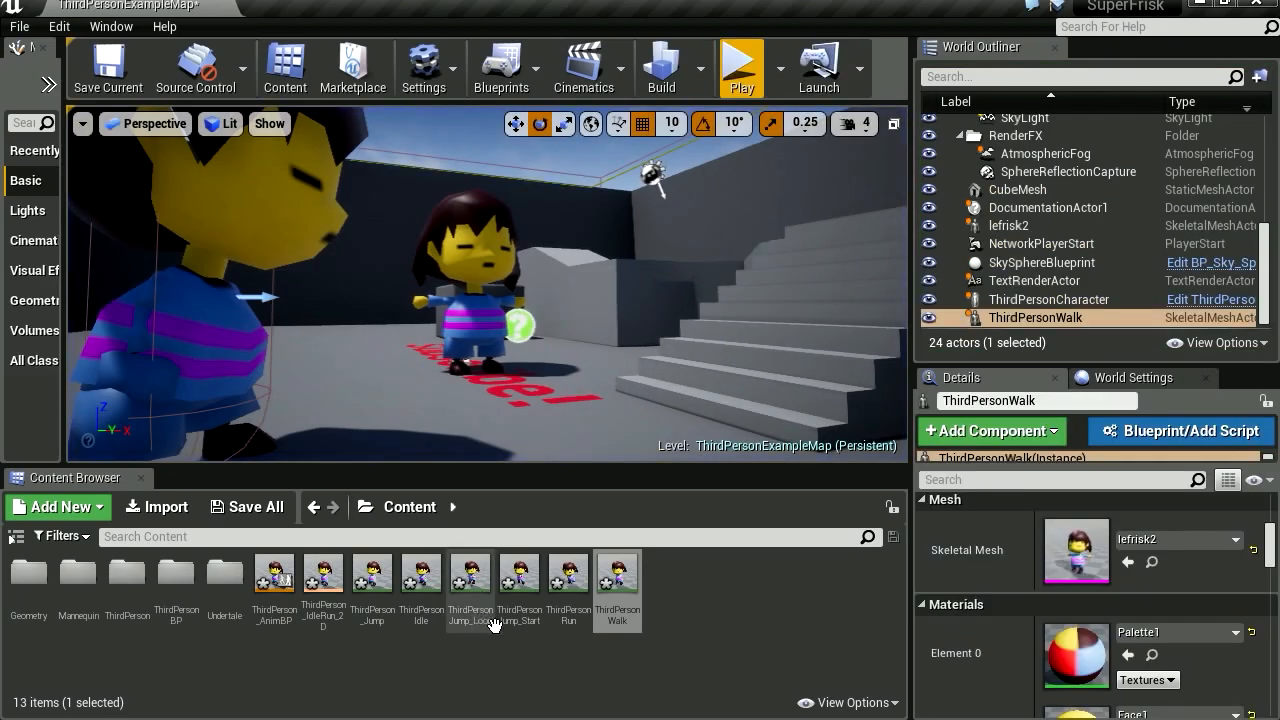
pyautogui.rightClick(616, 572)
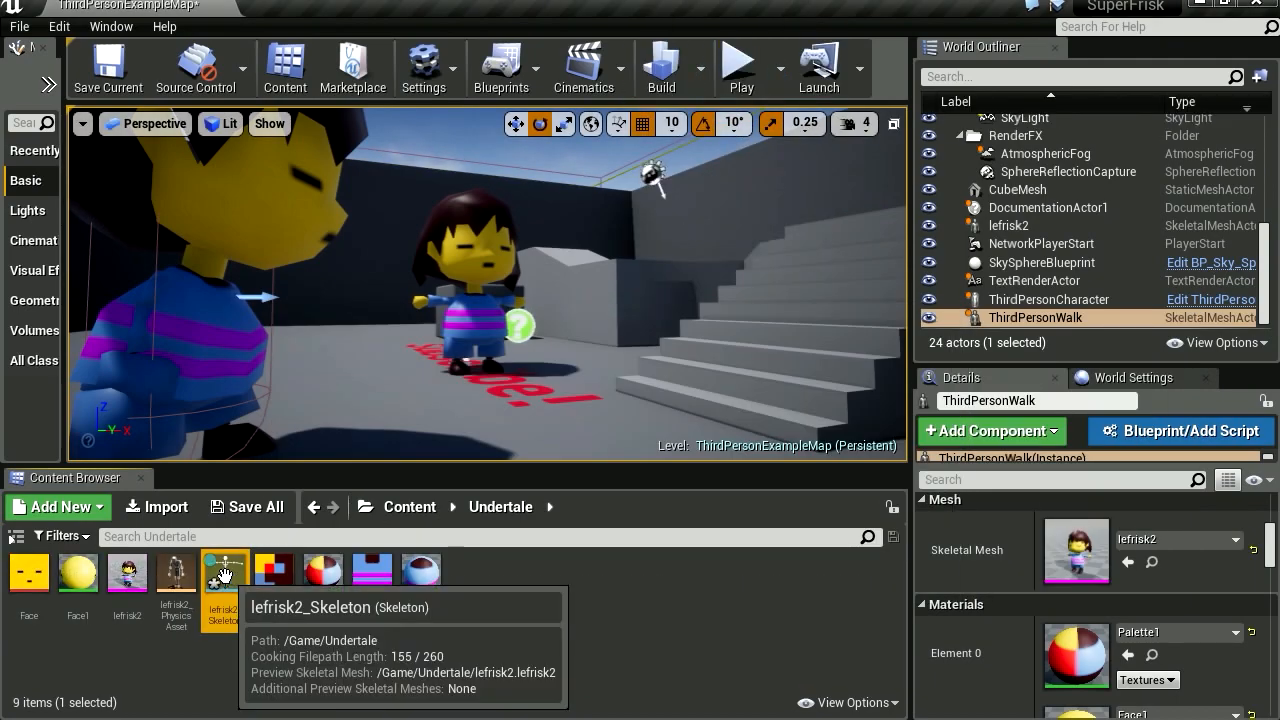
pyautogui.doubleClick(224, 570)
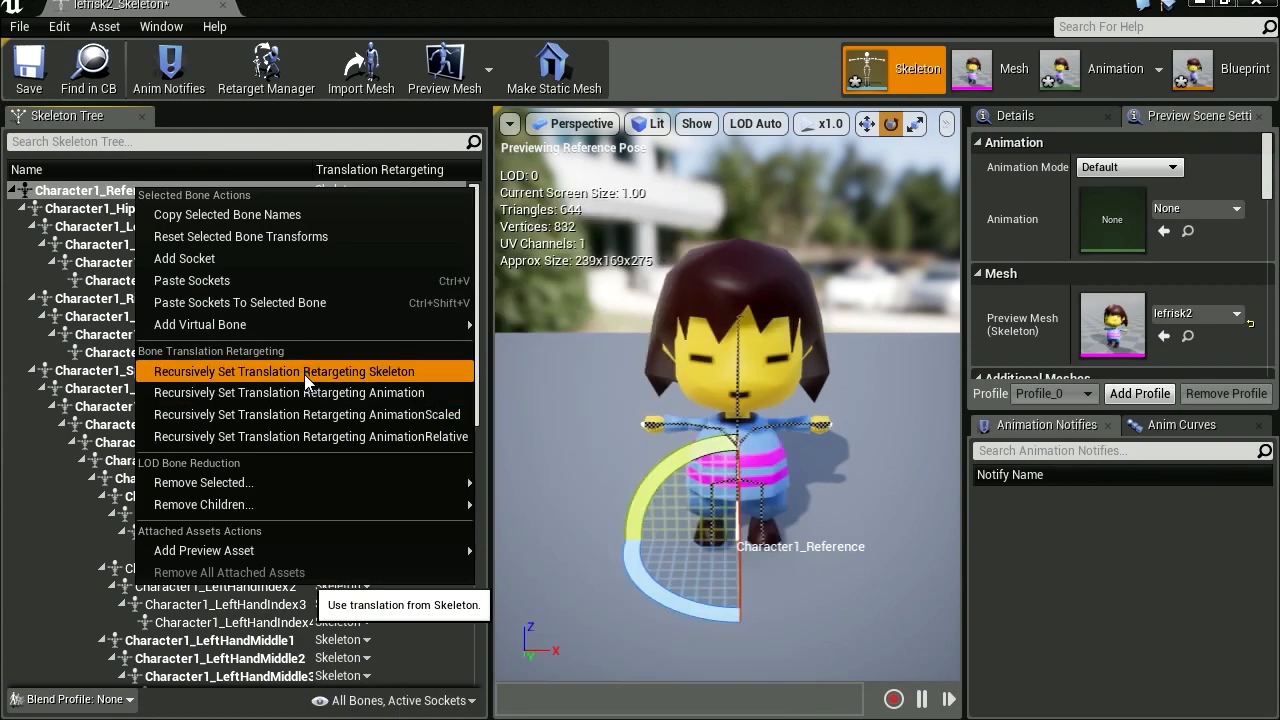
# Step: Recursively set translation retargeting to Skeleton, with Reference and Hips on Animation Scaled
pyautogui.click(284, 370)
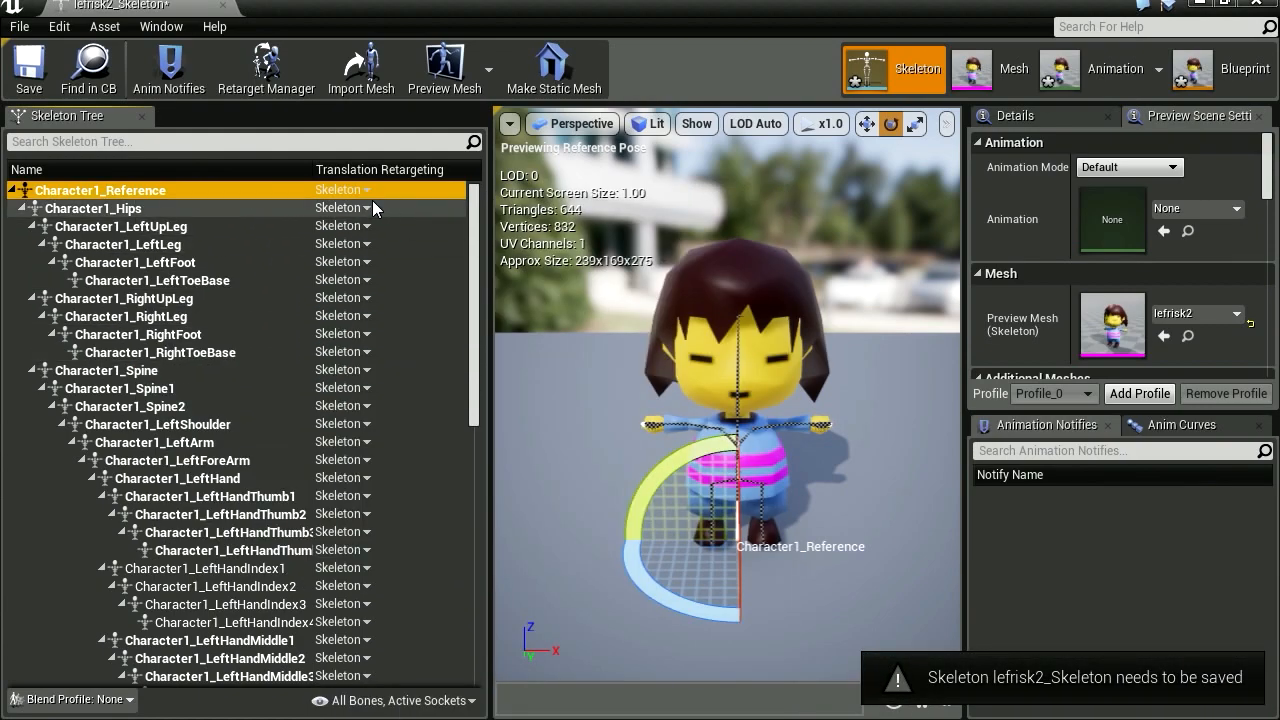
pyautogui.click(370, 190)
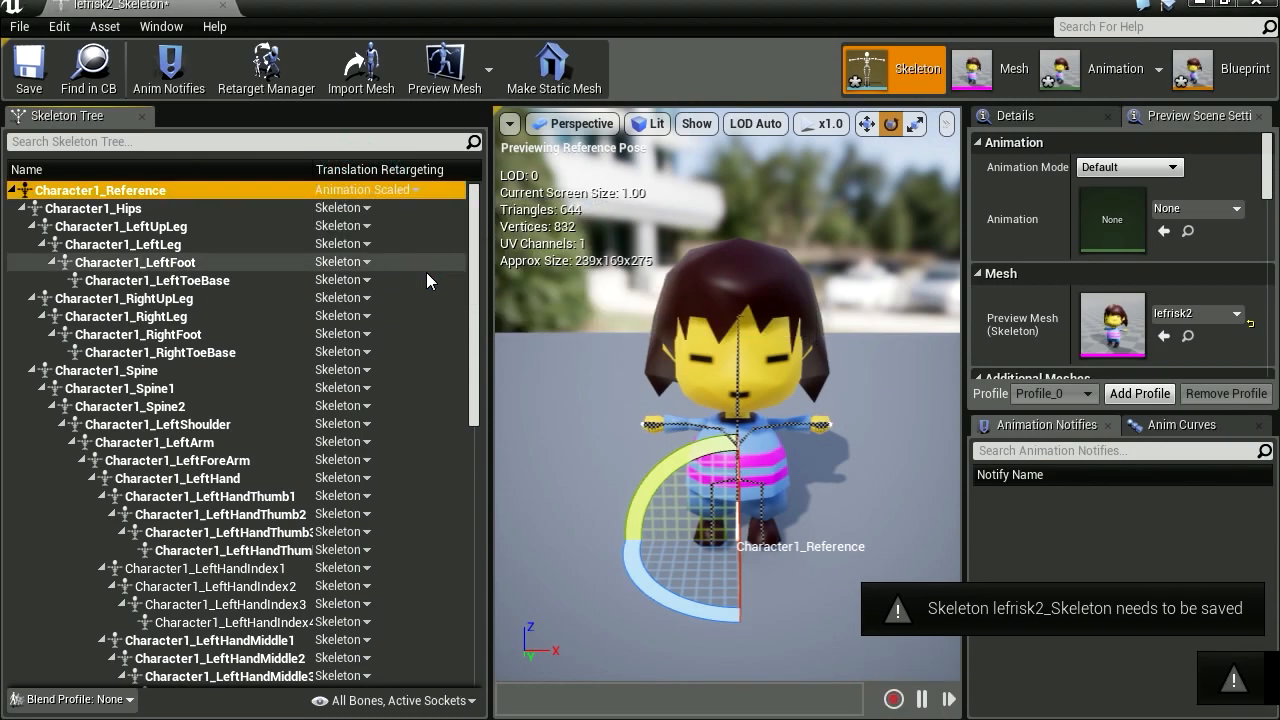
pyautogui.click(344, 206)
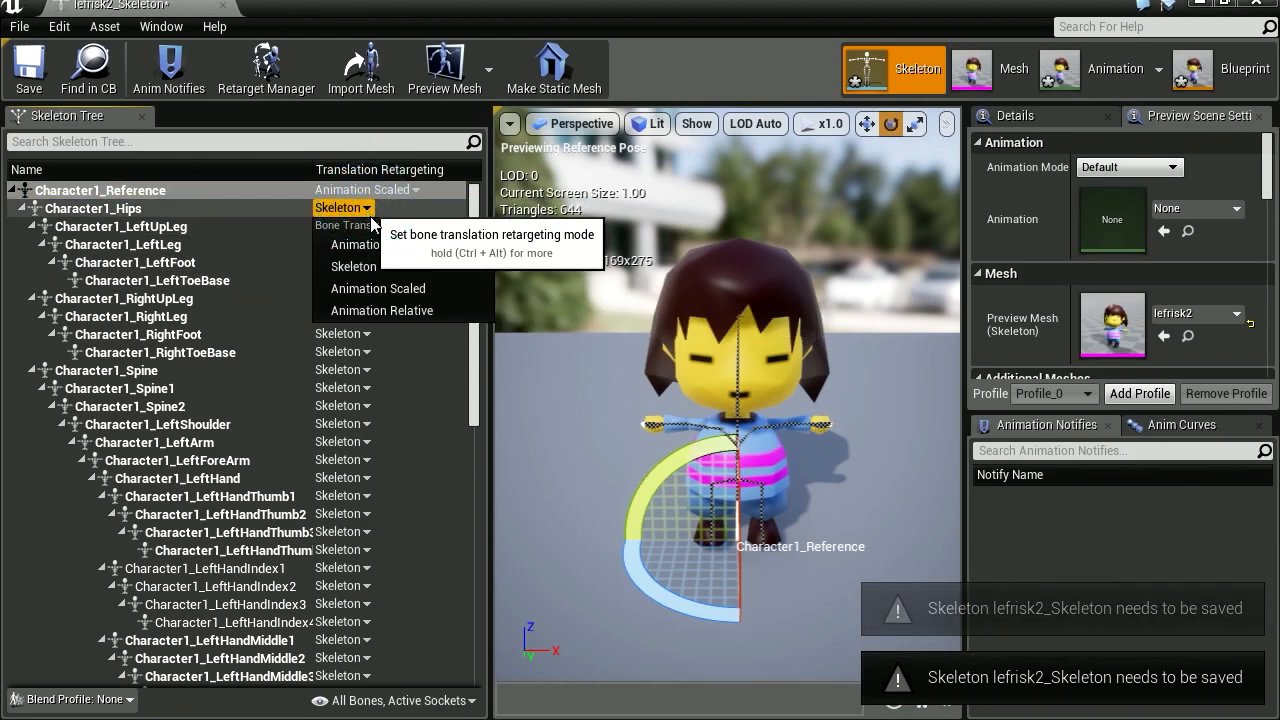
pyautogui.click(378, 288)
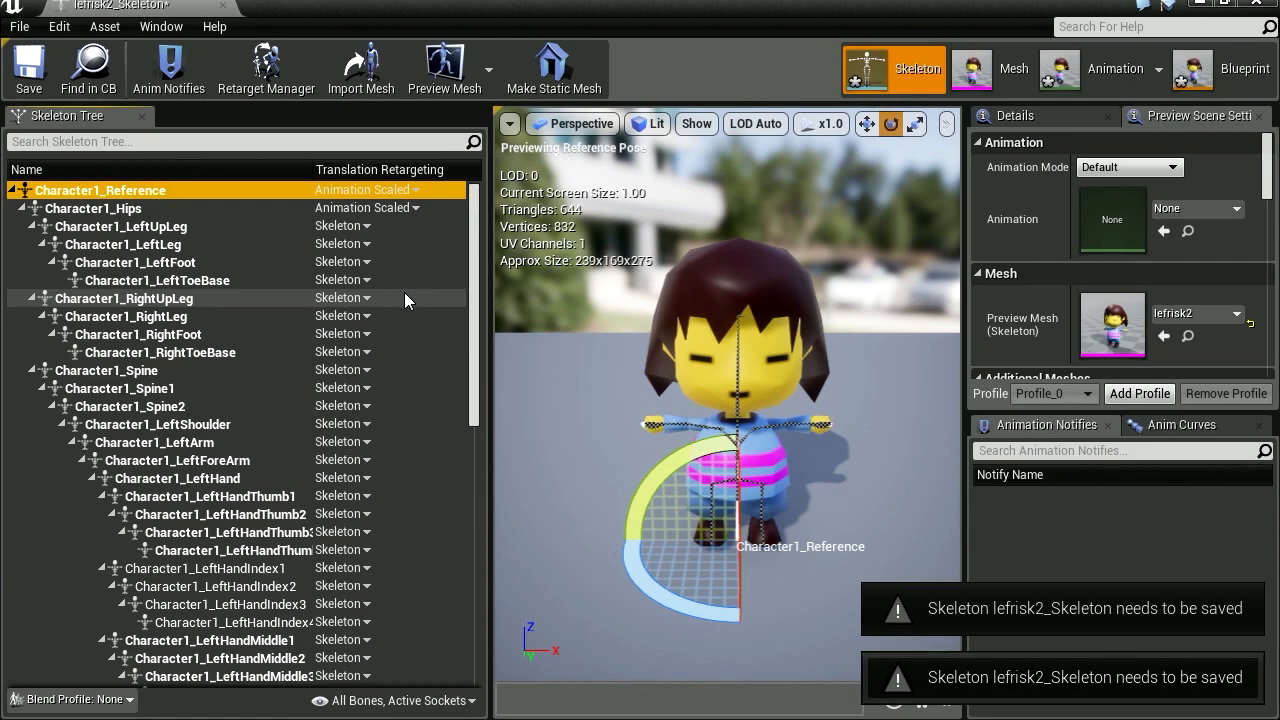